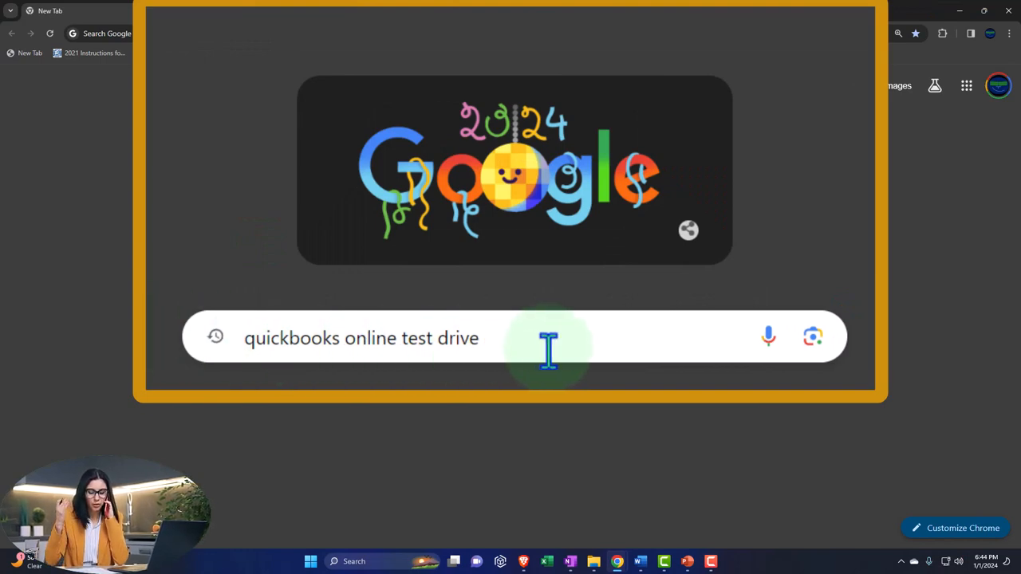
# Open Intuit's Test drive QuickBooks Online article and launch the United States sample company past the reCAPTCHA.
pyautogui.press('Return')
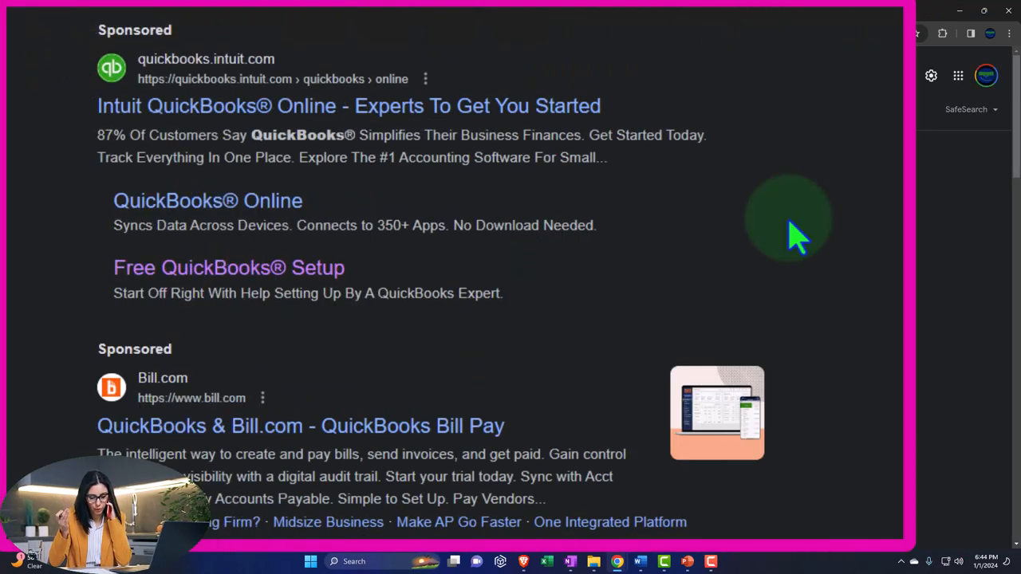
pyautogui.scroll(-3)
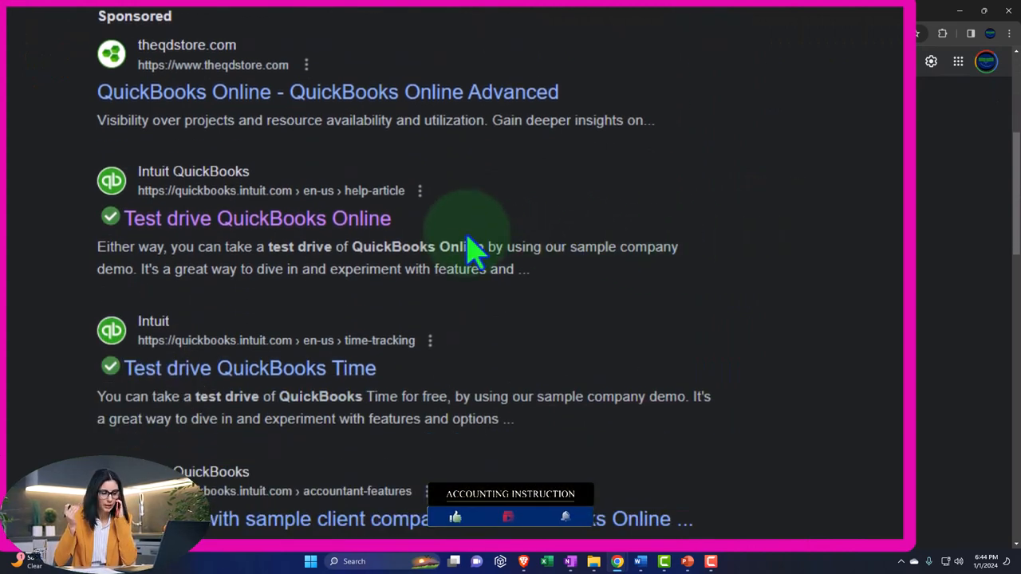
pyautogui.click(256, 217)
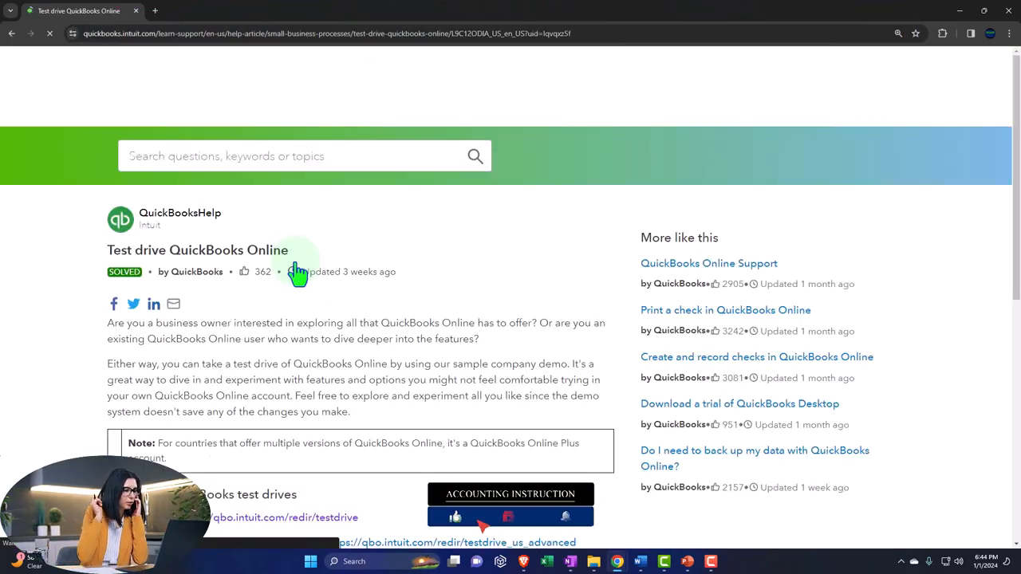
pyautogui.scroll(-3)
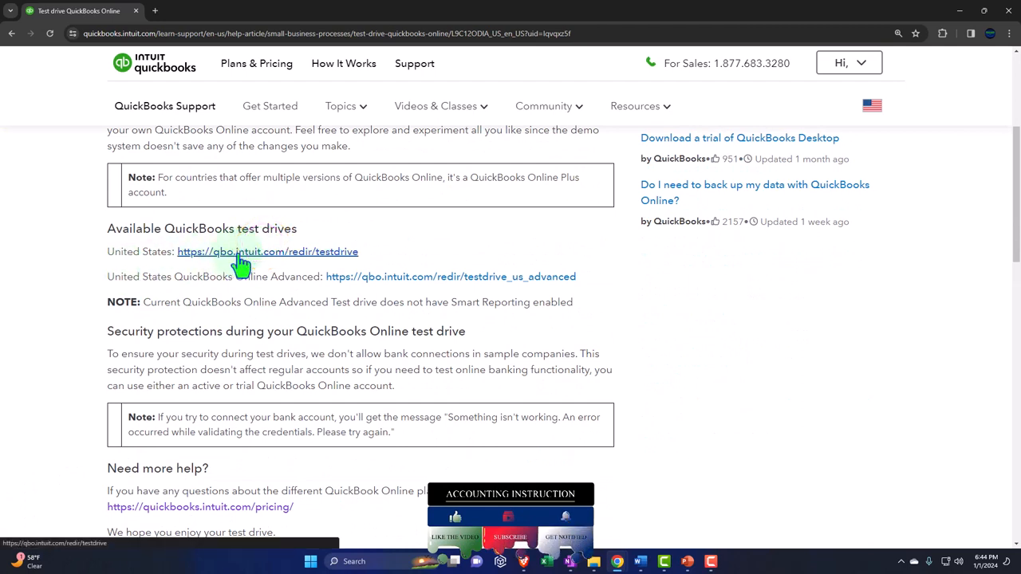
pyautogui.click(268, 252)
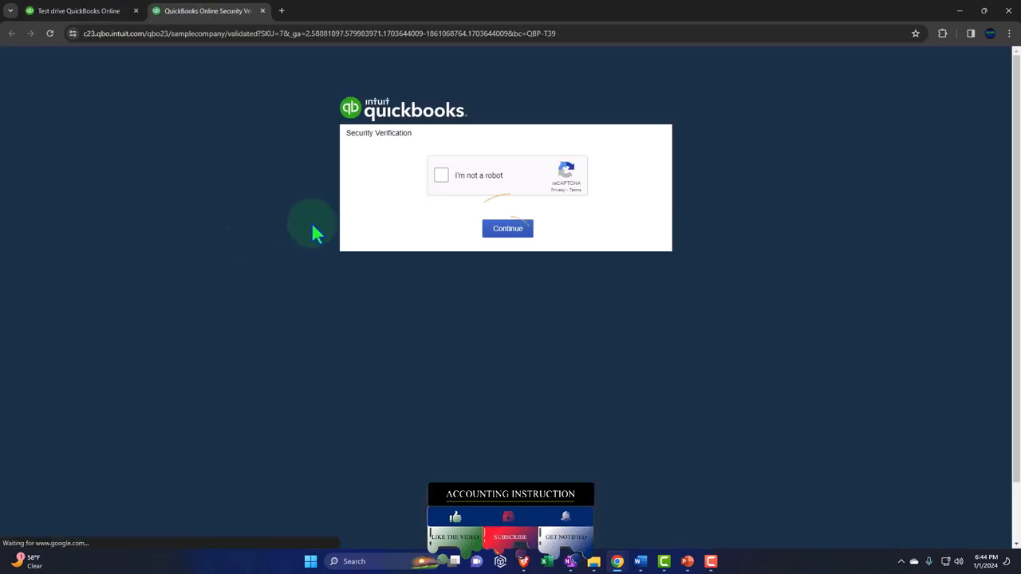
pyautogui.click(440, 174)
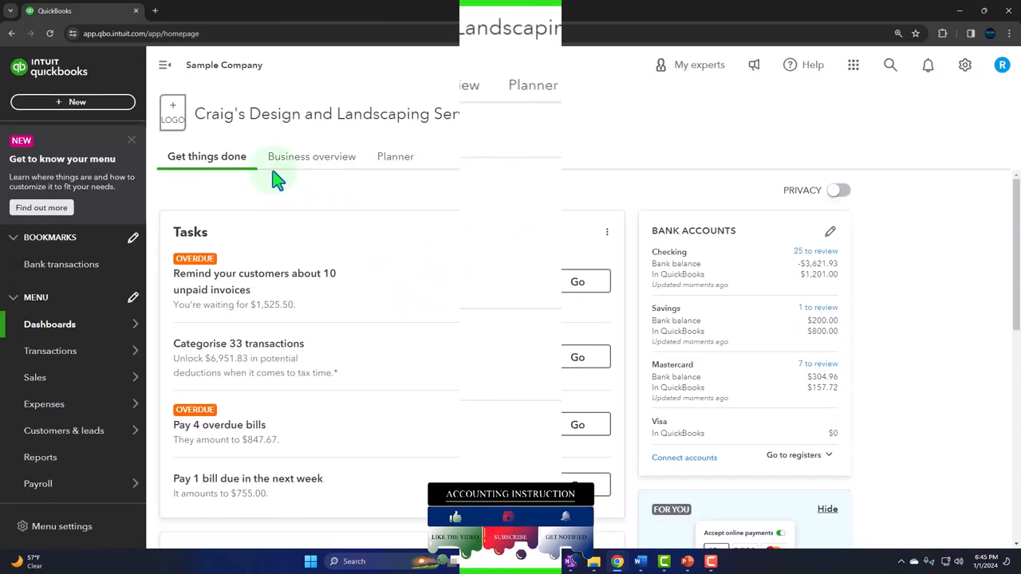
# From the Reports list, open Balance Sheet and Profit and Loss in their own browser tabs.
pyautogui.click(35, 376)
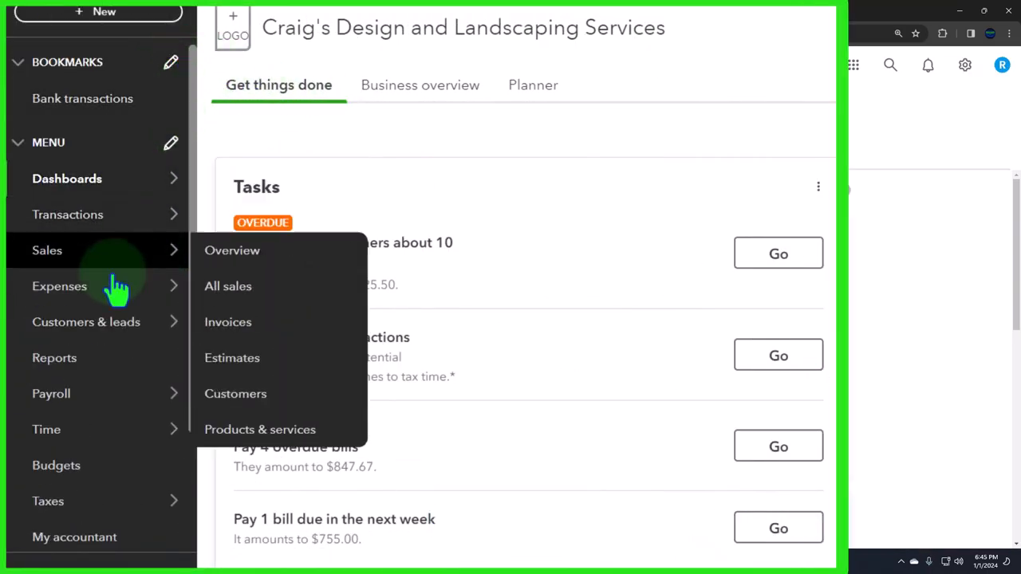
pyautogui.click(54, 357)
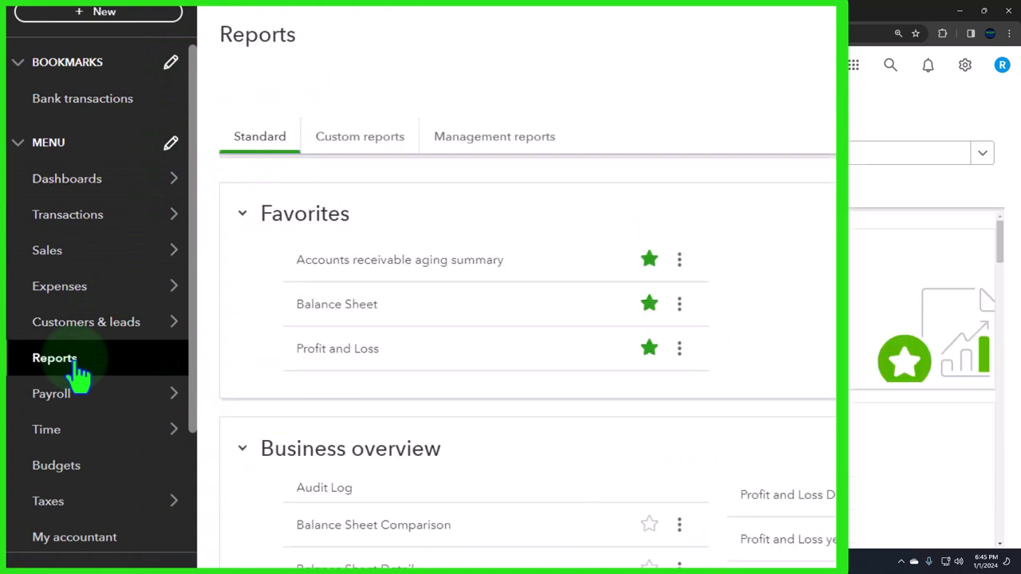
pyautogui.moveTo(444, 315)
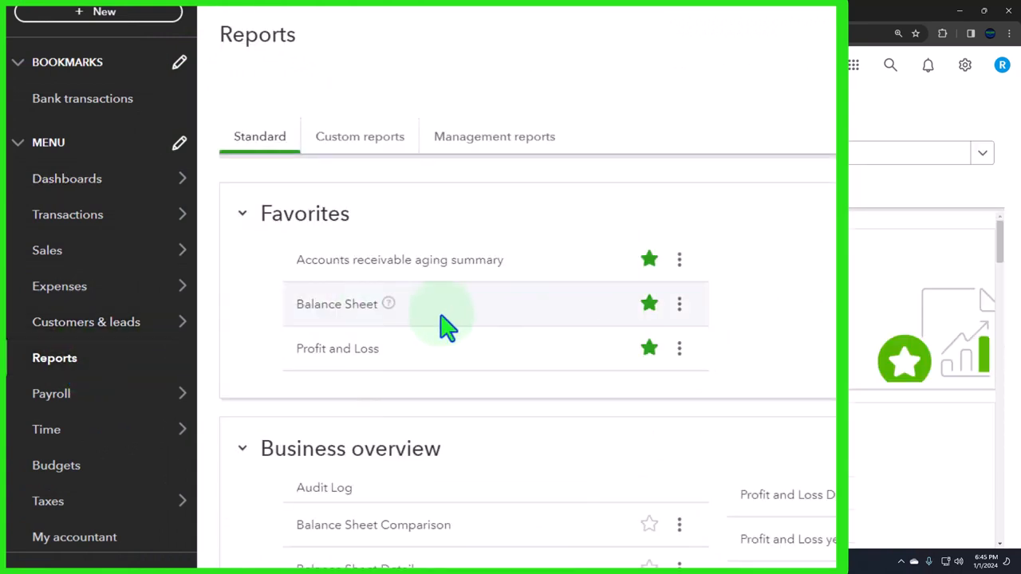
pyautogui.rightClick(337, 304)
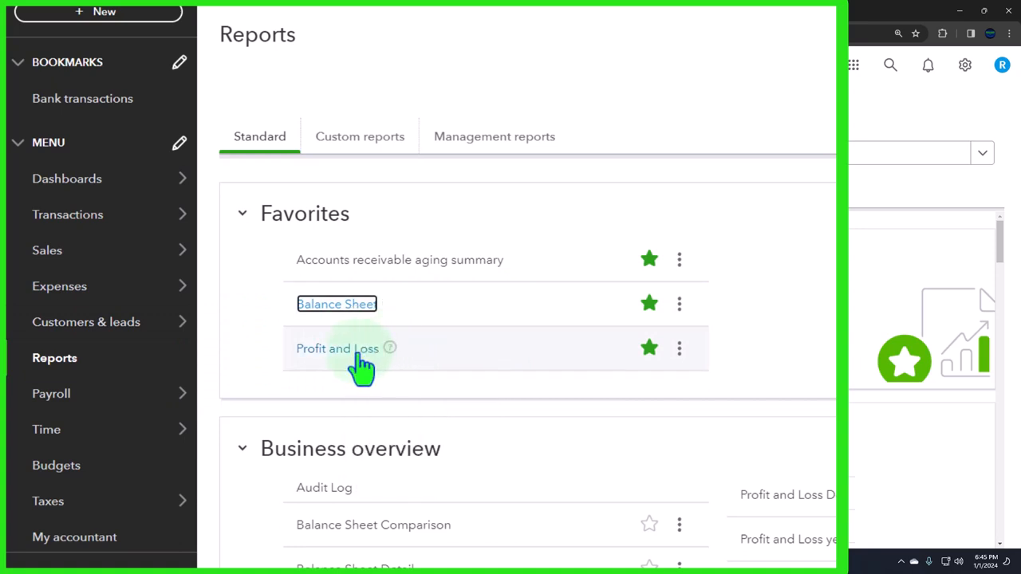
pyautogui.rightClick(336, 348)
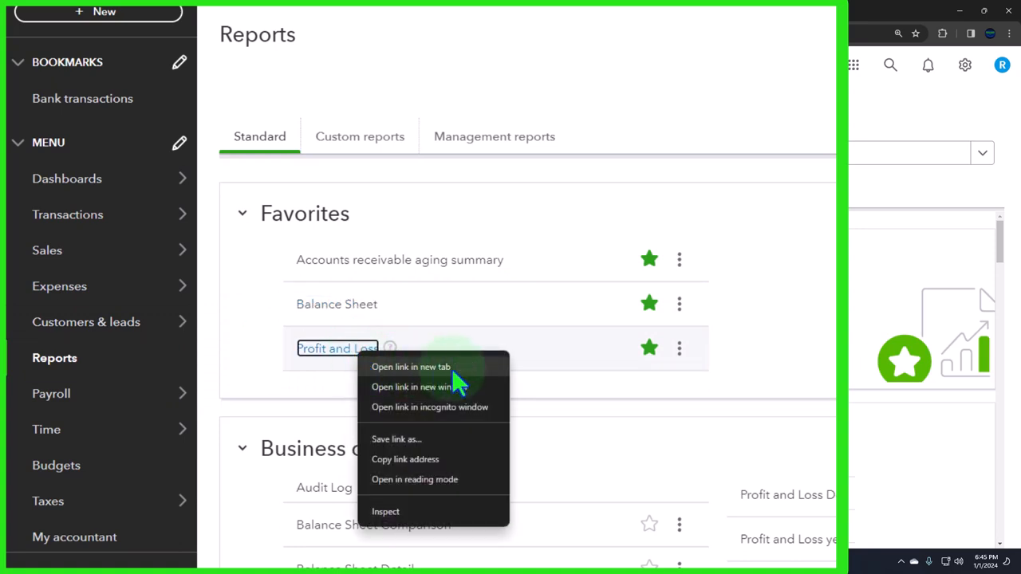
pyautogui.click(411, 367)
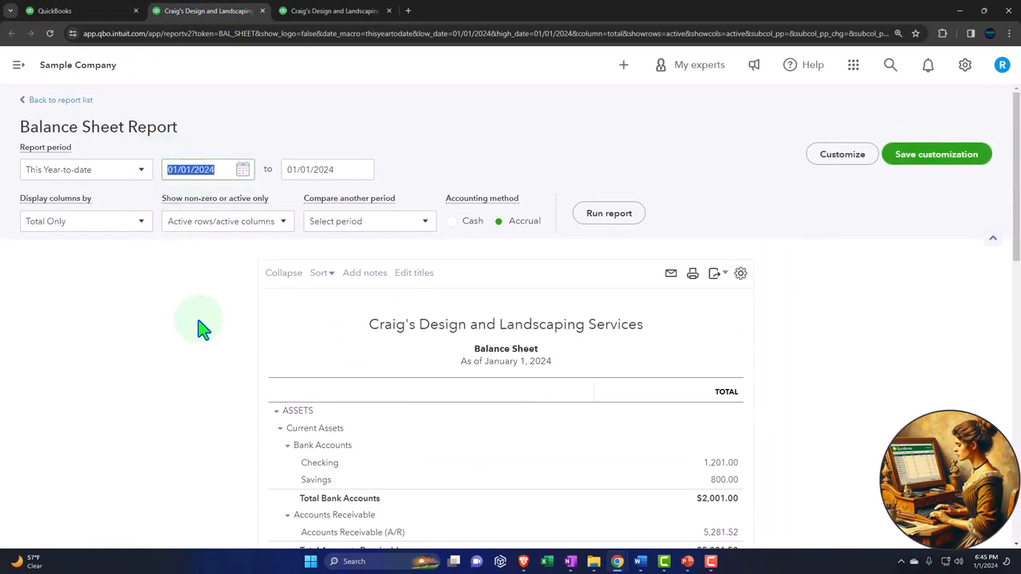
# Set the Balance Sheet period to 01/01/2023–12/31/2023 and rerun the report.
pyautogui.write('01')
pyautogui.click(327, 169)
pyautogui.write('12312')
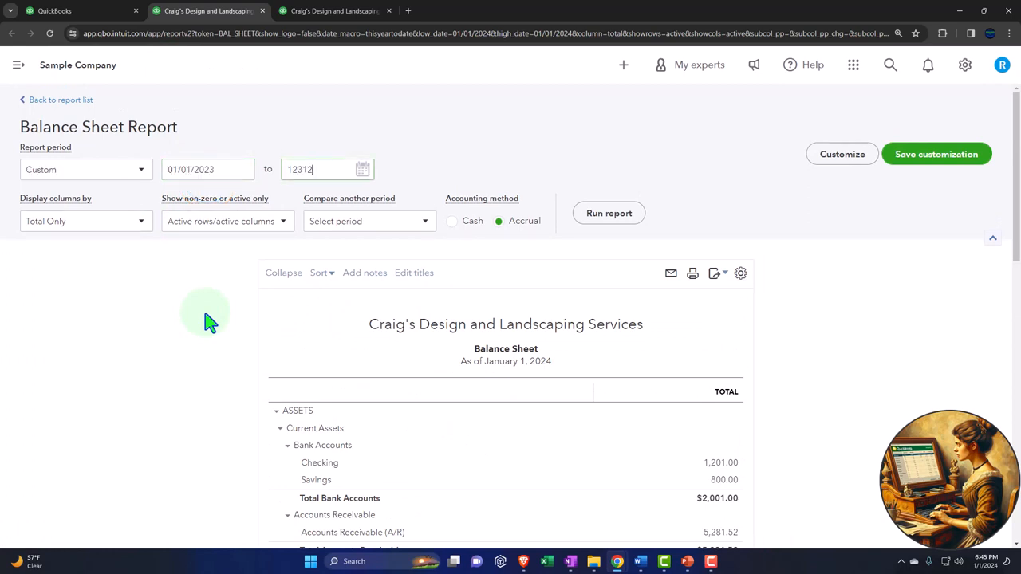
pyautogui.click(609, 214)
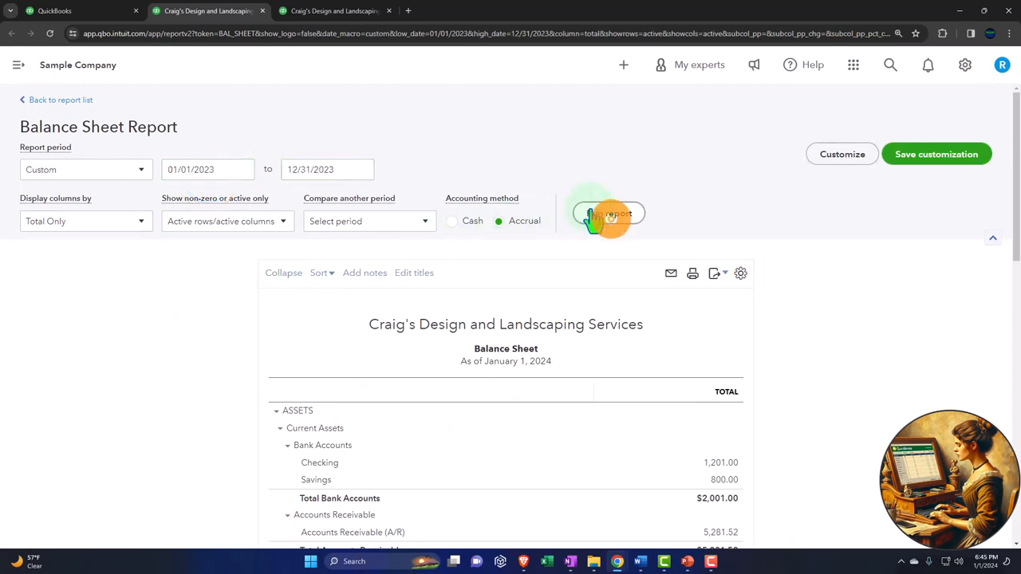
pyautogui.click(335, 10)
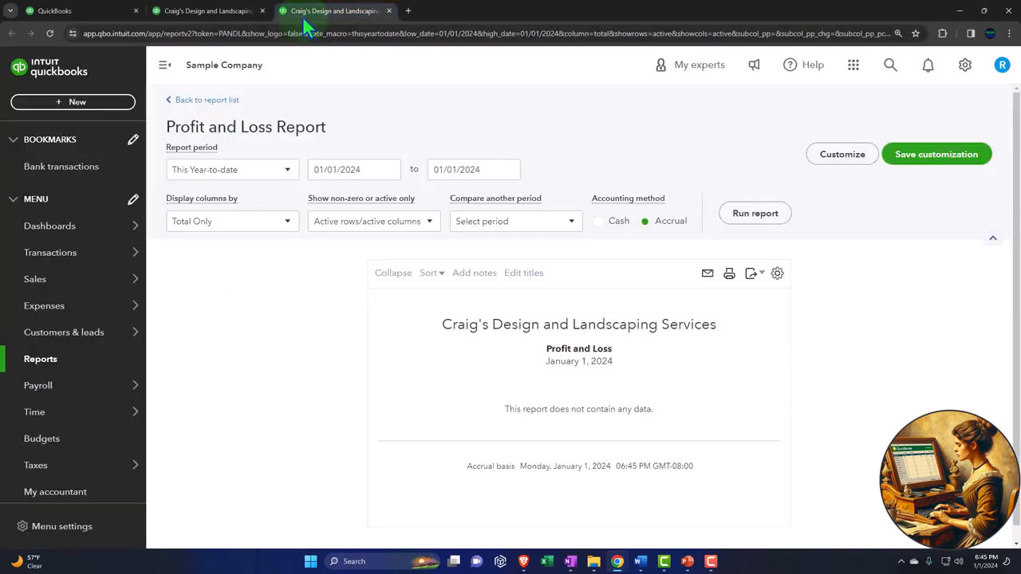
# Switch to the Profit and Loss report and set its period start to 01/01/2023.
pyautogui.click(166, 64)
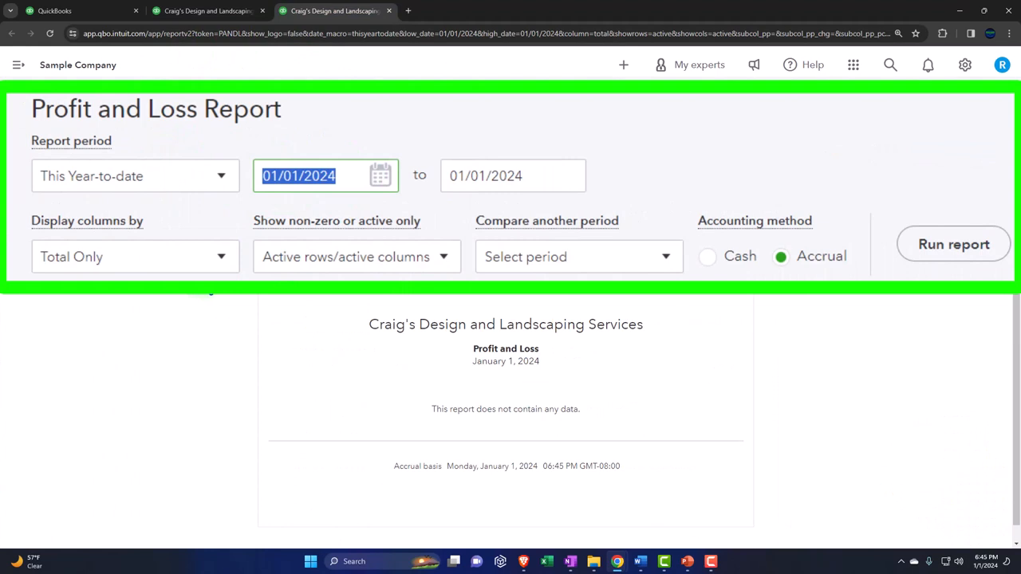
pyautogui.write('010123')
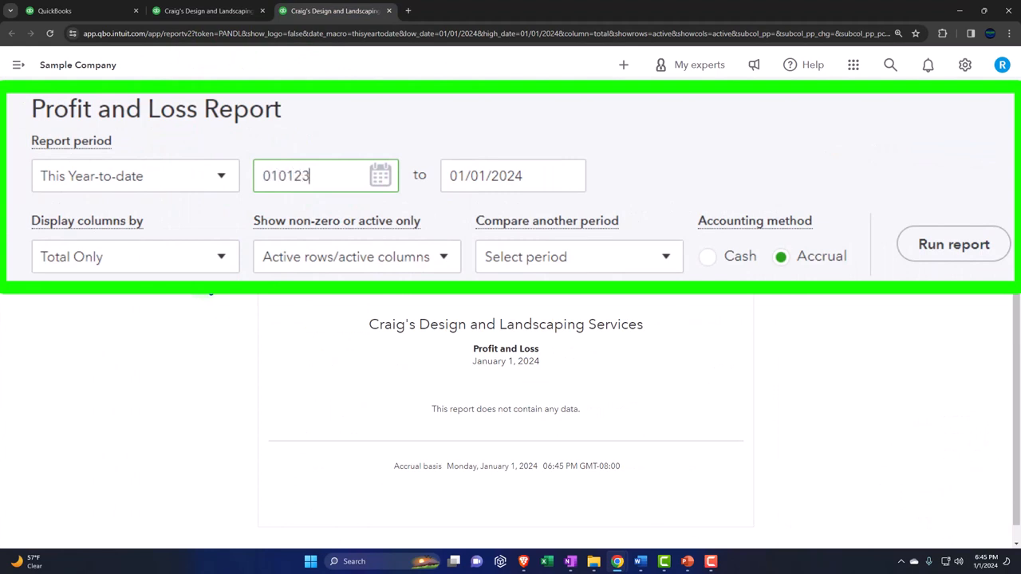
pyautogui.write('01/01/2023')
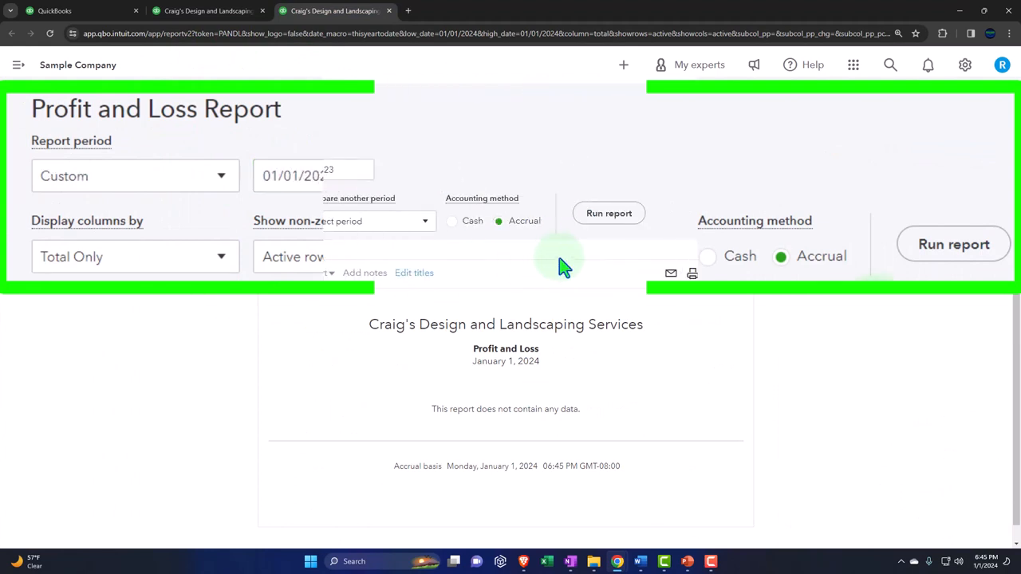
pyautogui.click(609, 214)
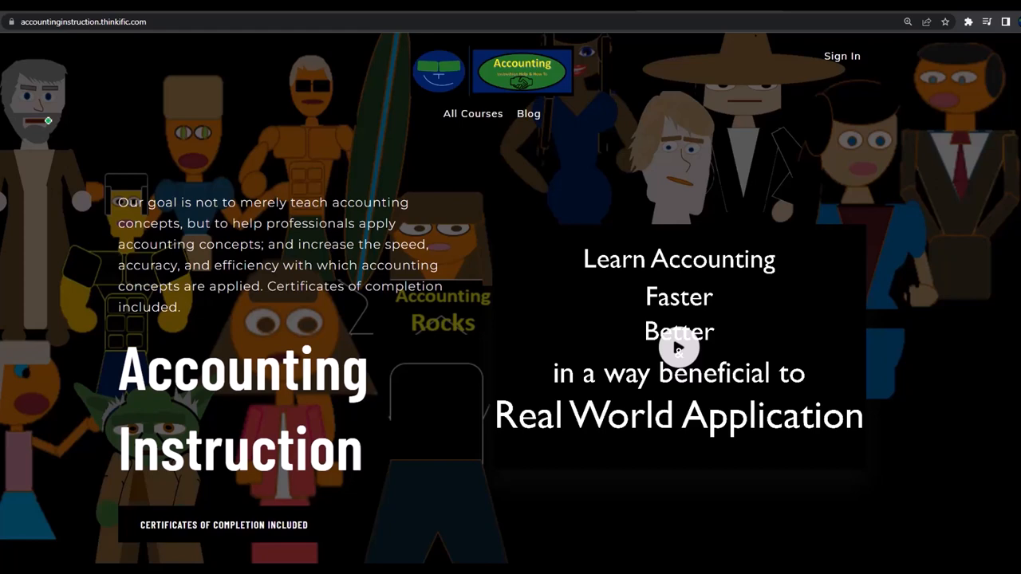
pyautogui.moveTo(45, 67)
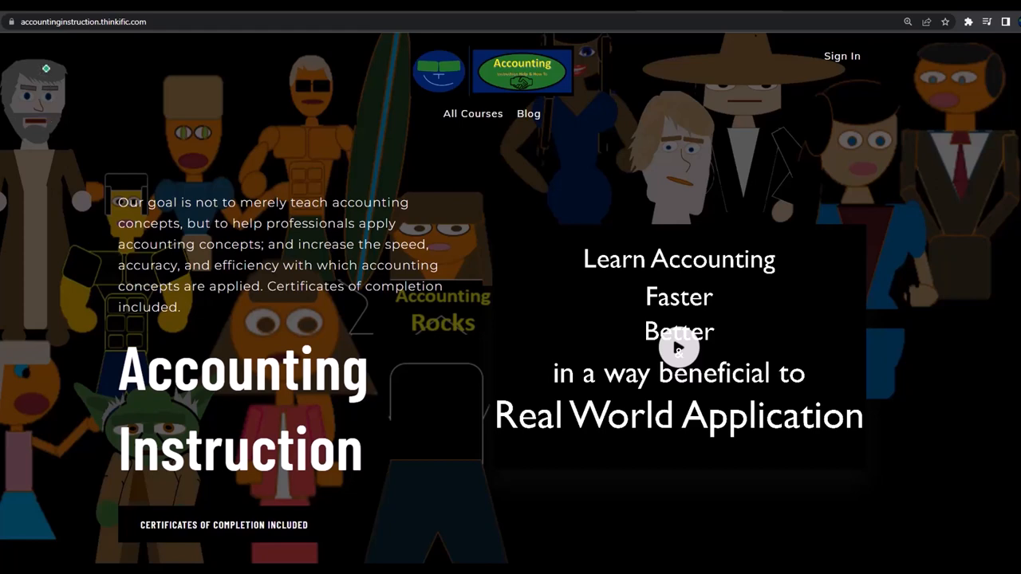
pyautogui.click(56, 9)
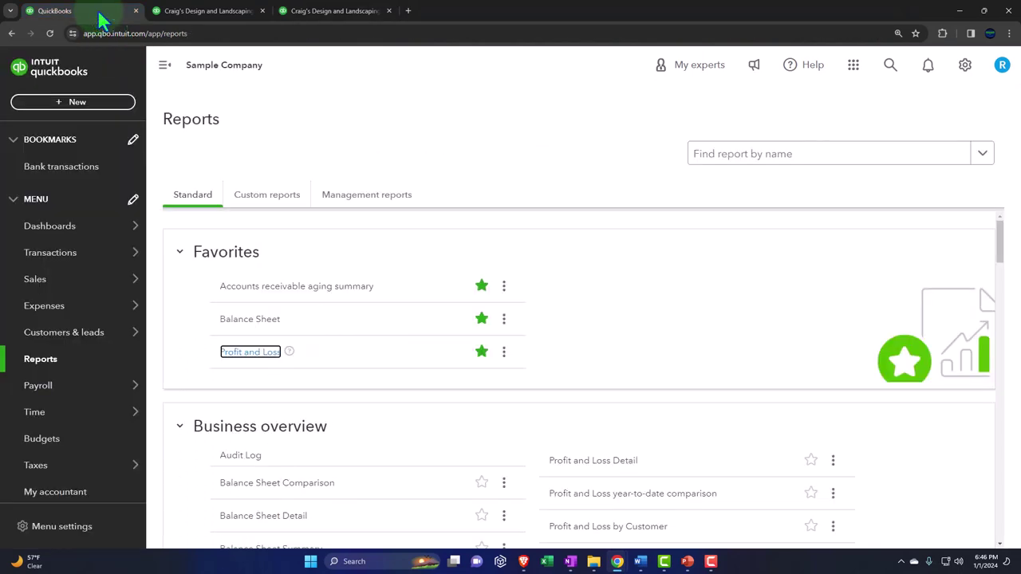
pyautogui.moveTo(96, 108)
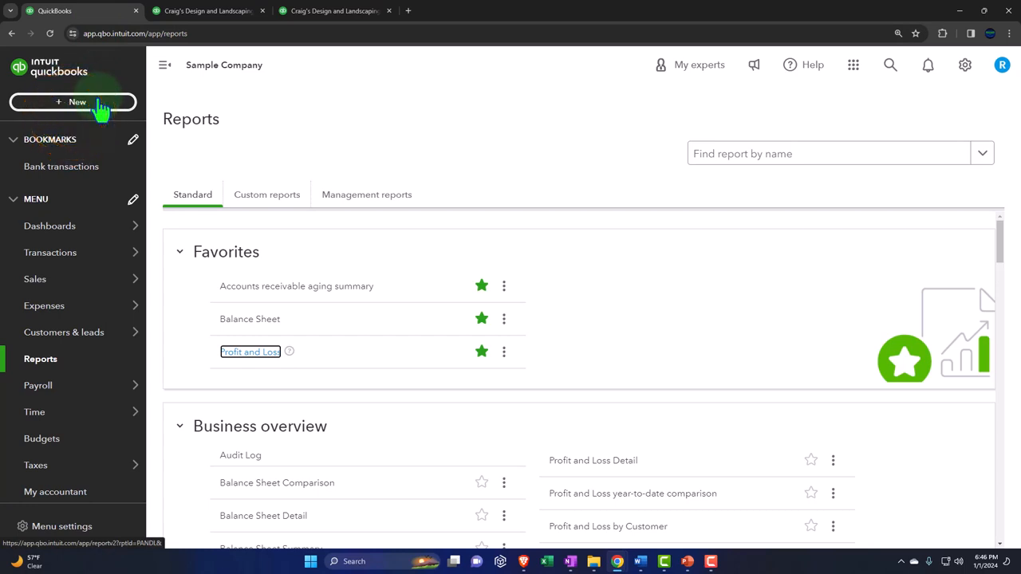
# Bring up the + New menu listing customer, vendor, employee and other transaction types.
pyautogui.click(76, 102)
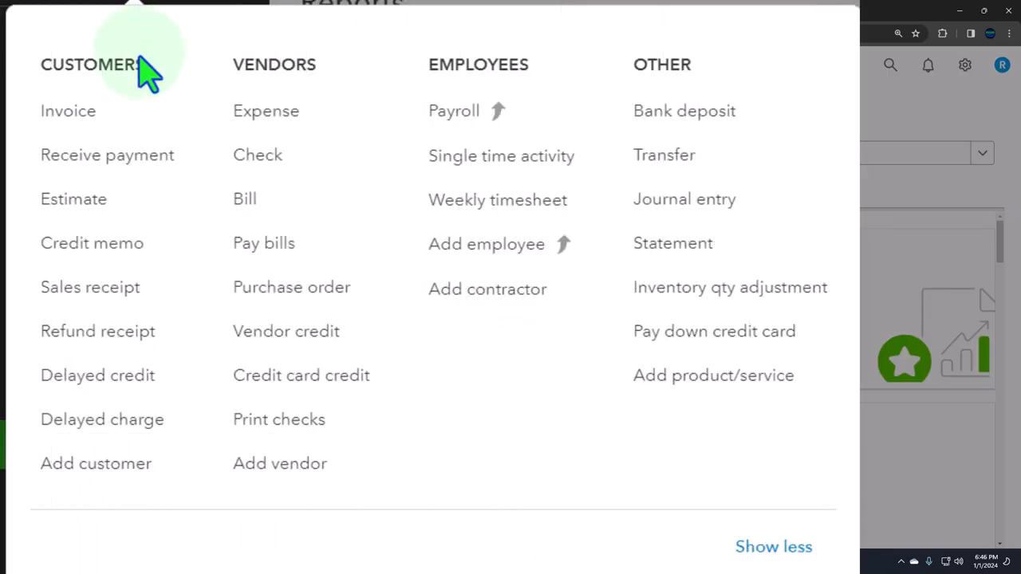
pyautogui.moveTo(223, 83)
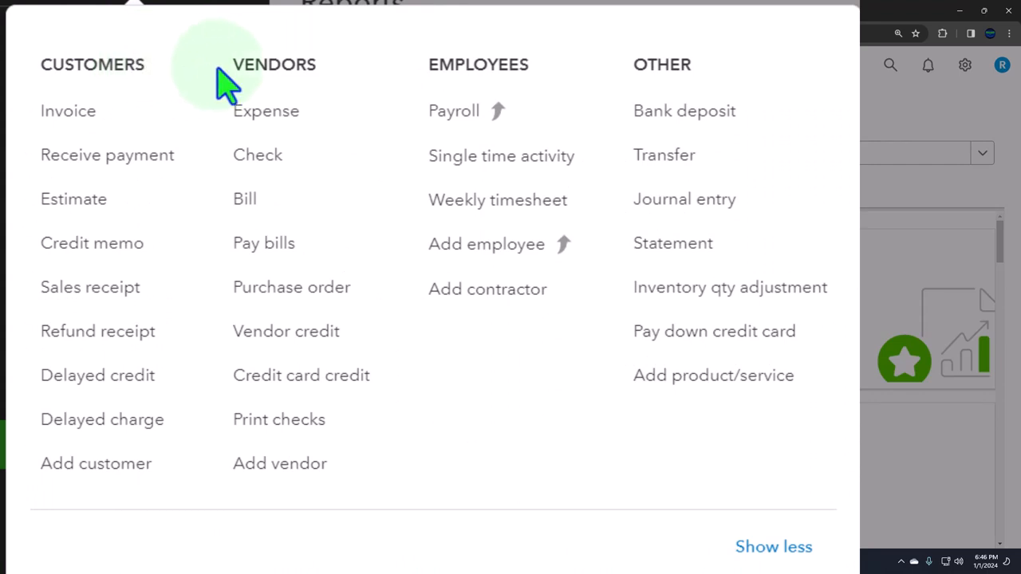
pyautogui.moveTo(414, 88)
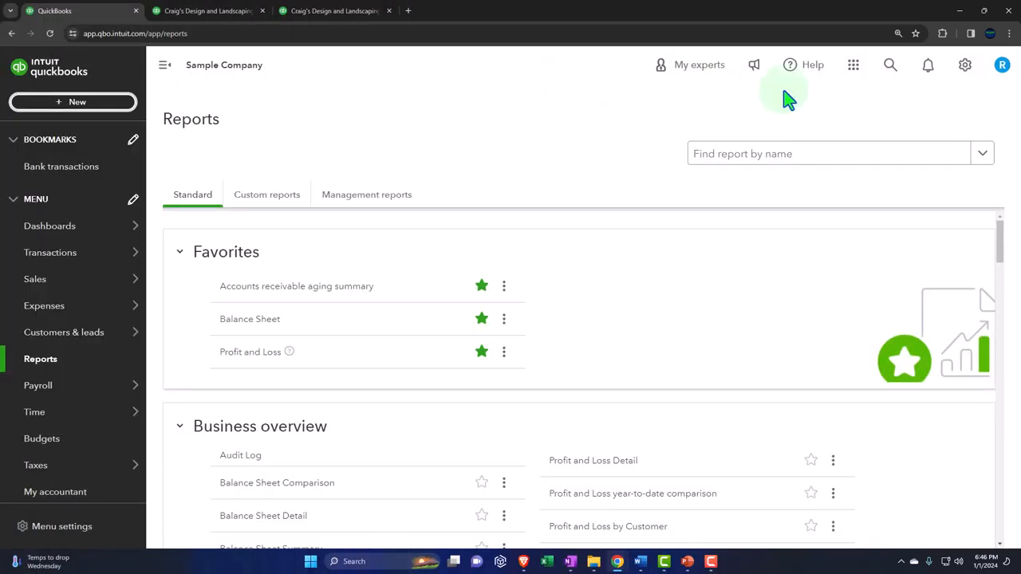
# Go through company settings to the Lists page and on toward Products and Services under Sales.
pyautogui.click(963, 64)
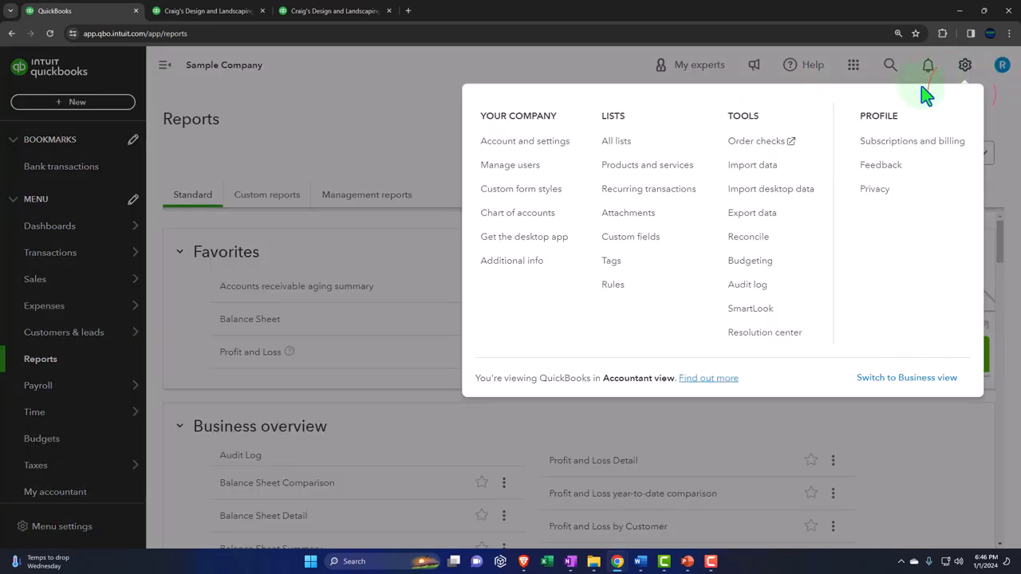
pyautogui.moveTo(619, 140)
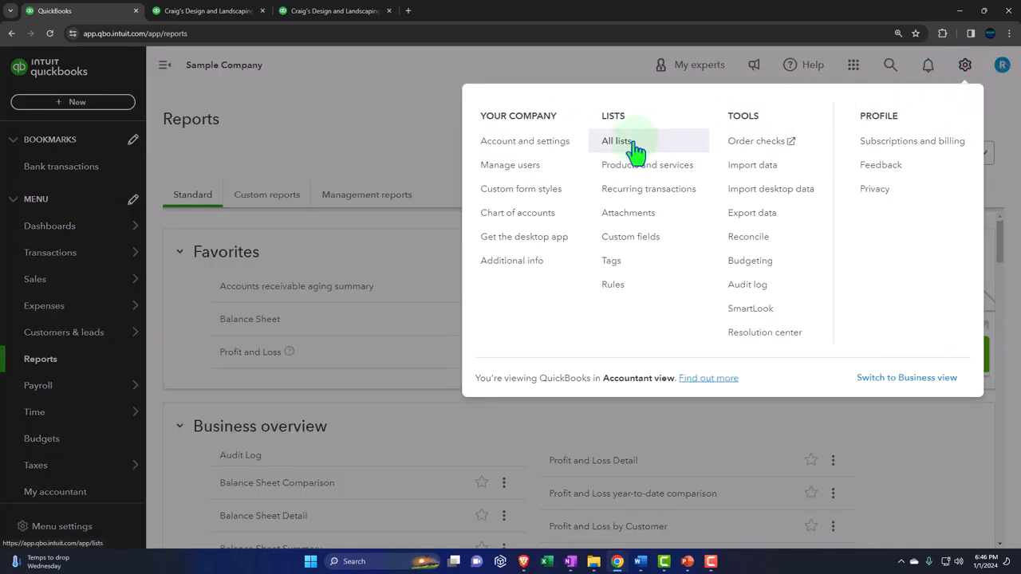
pyautogui.click(616, 140)
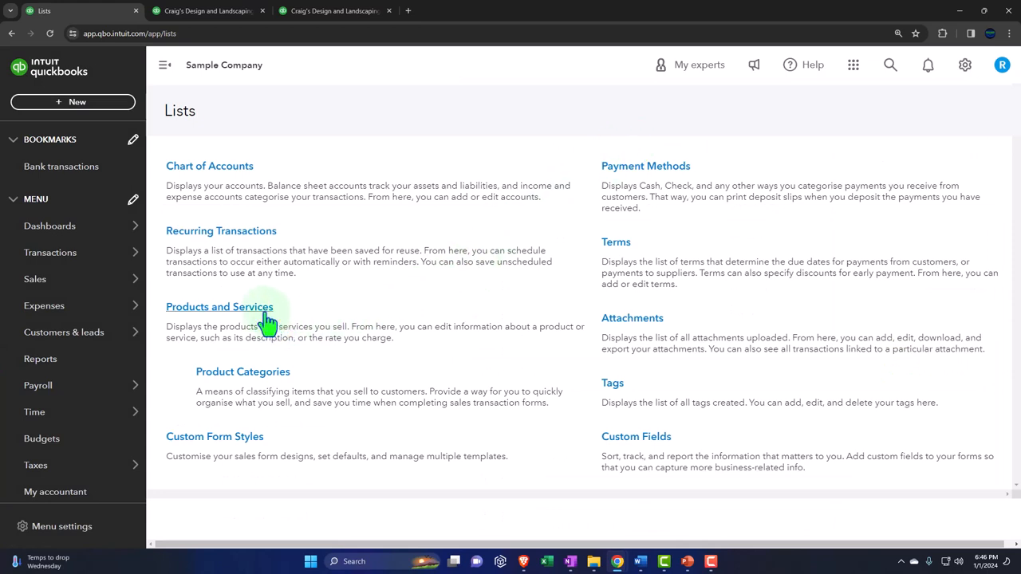
pyautogui.click(852, 64)
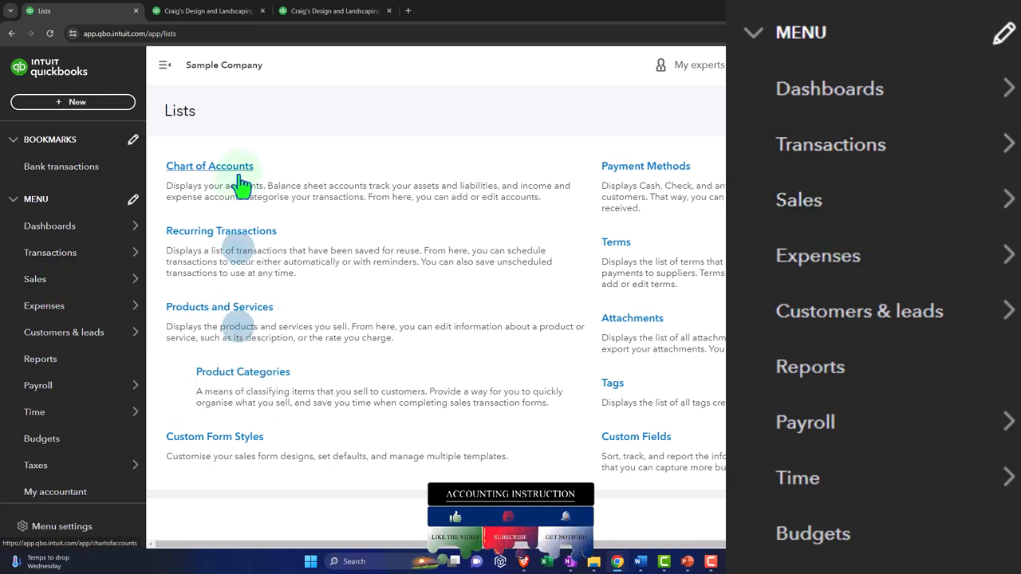
pyautogui.moveTo(274, 319)
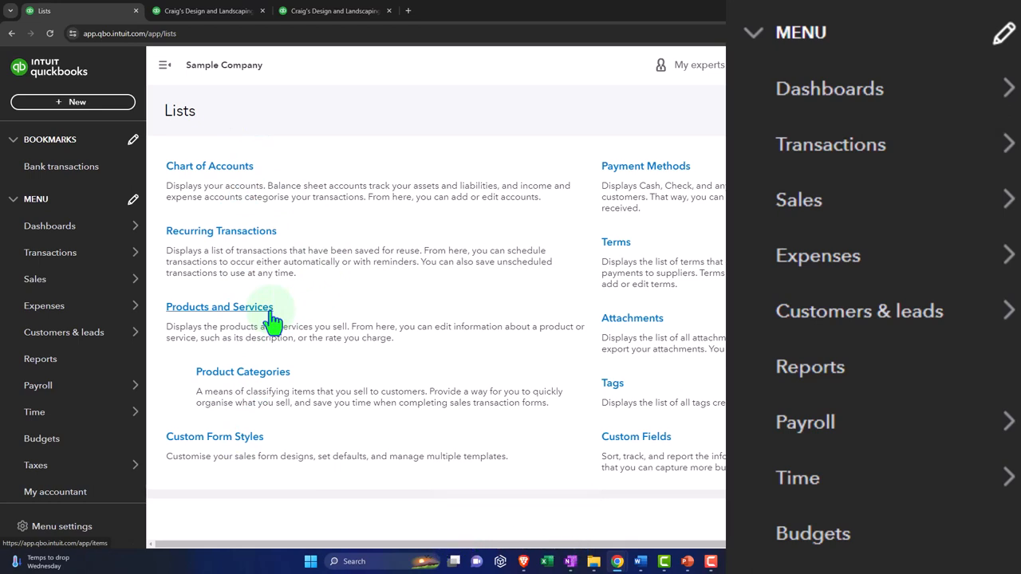
pyautogui.moveTo(163, 326)
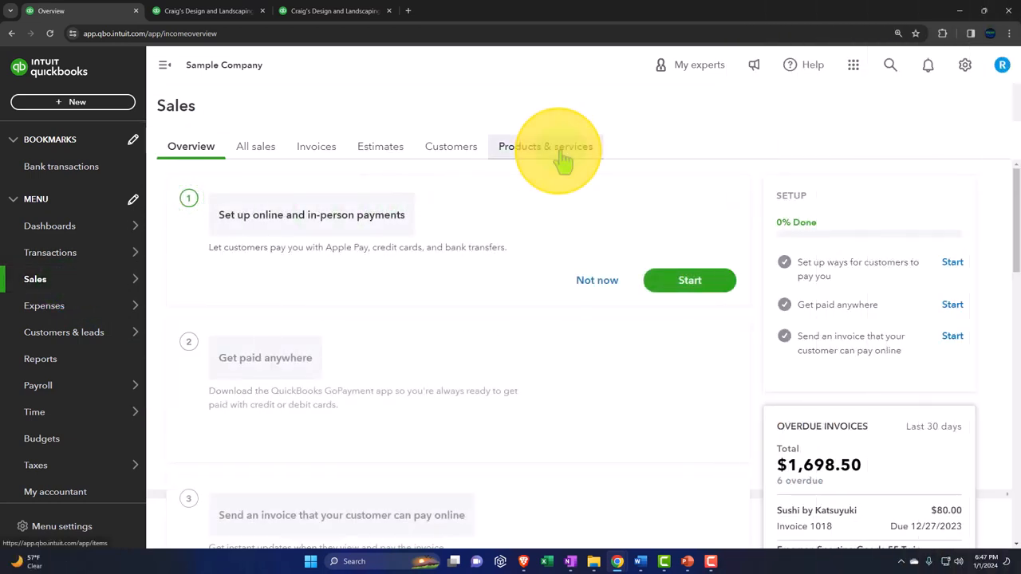
# Show the Sales Products & services list with items like Design, Concrete, Pump and Rock Fountain.
pyautogui.click(545, 147)
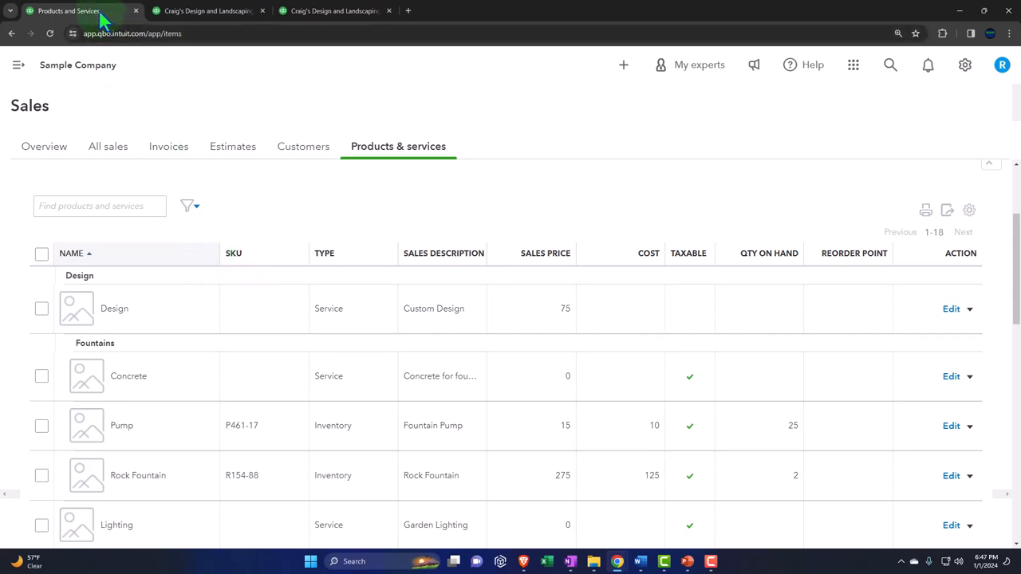
# Duplicate the Products and Services tab and bring up the + New create menu.
pyautogui.rightClick(67, 10)
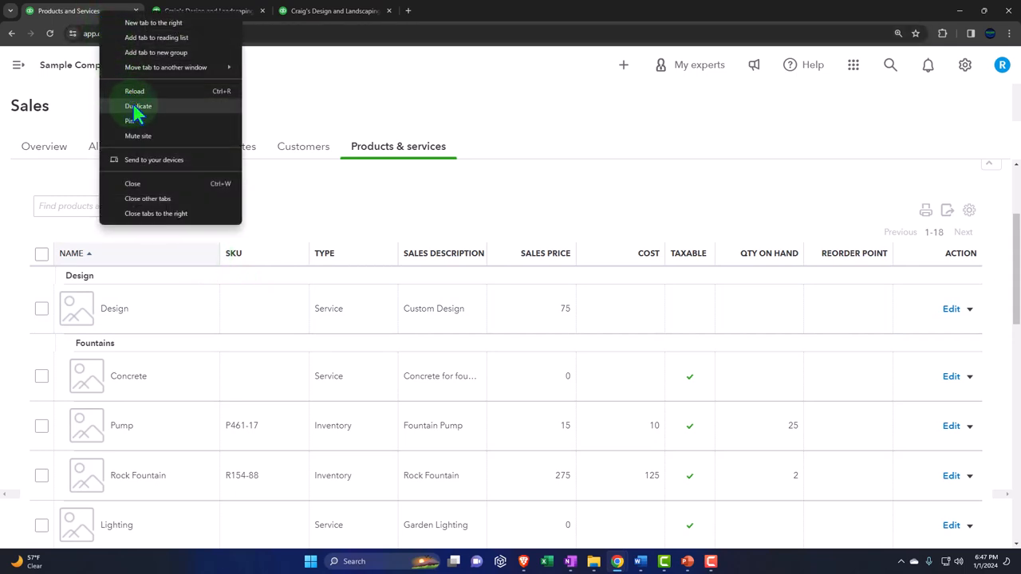
pyautogui.click(139, 106)
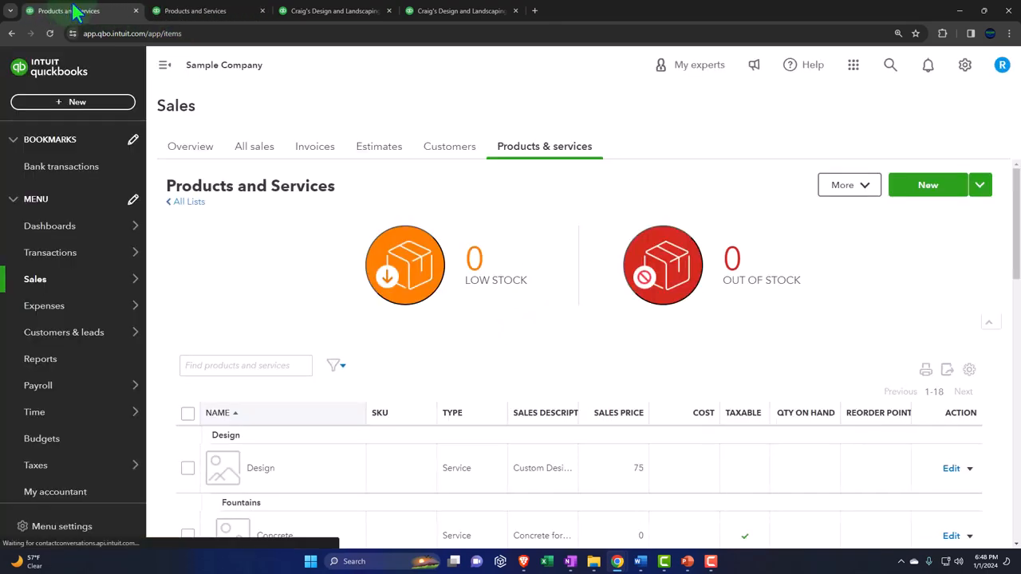
pyautogui.click(73, 102)
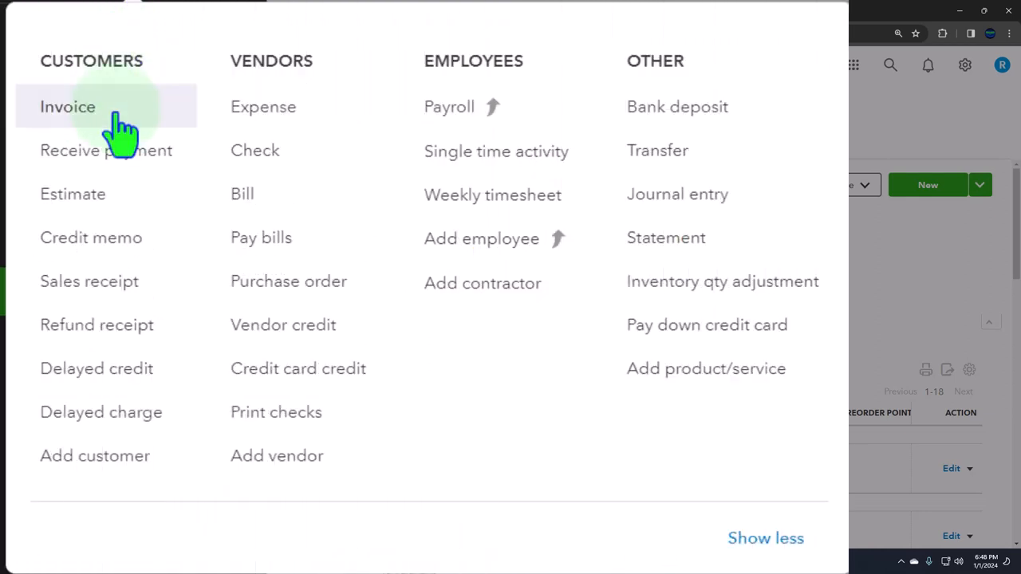
# Start a blank customer invoice, then close it and confirm leaving without saving.
pyautogui.click(67, 105)
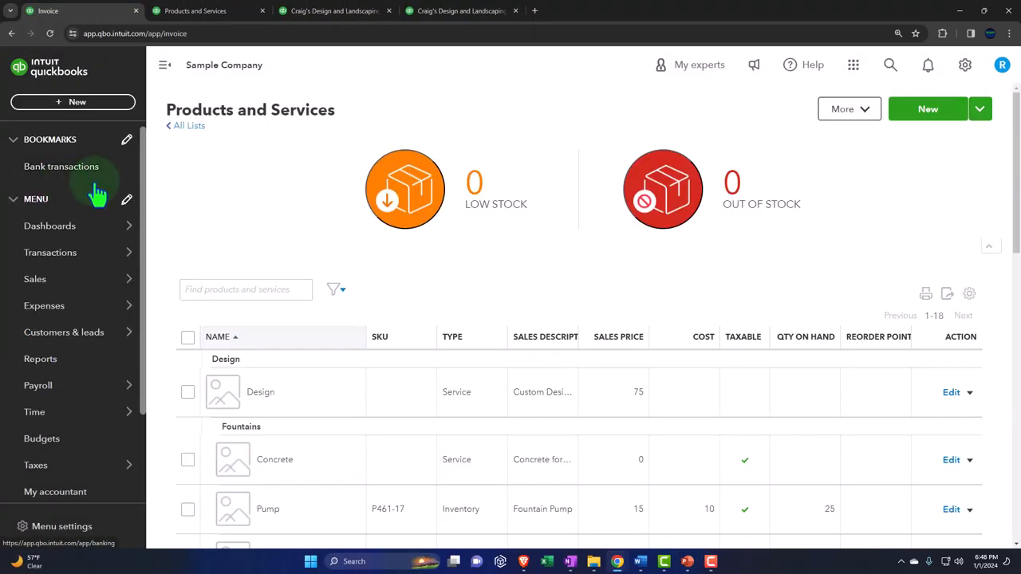
pyautogui.click(76, 9)
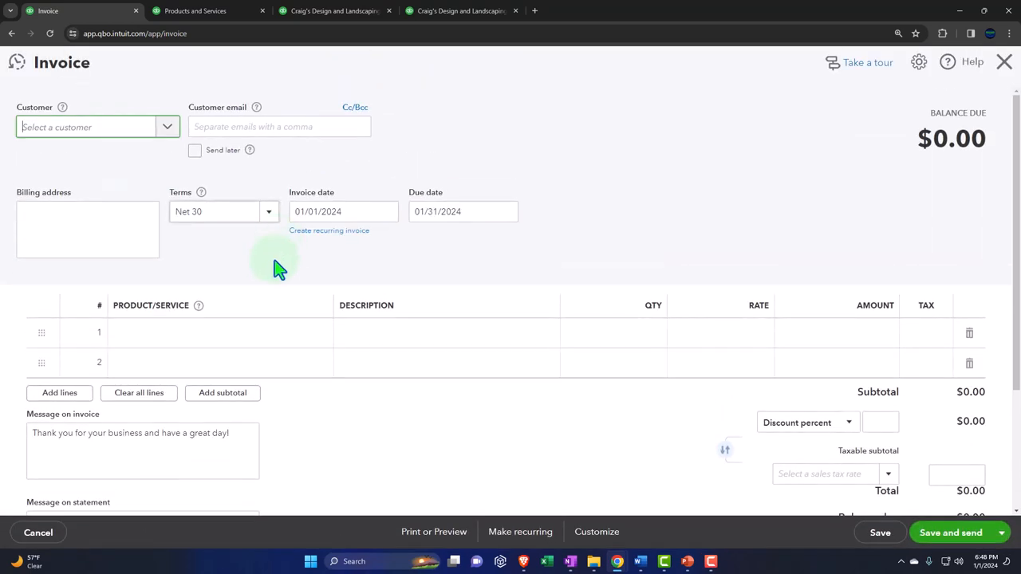
pyautogui.click(200, 334)
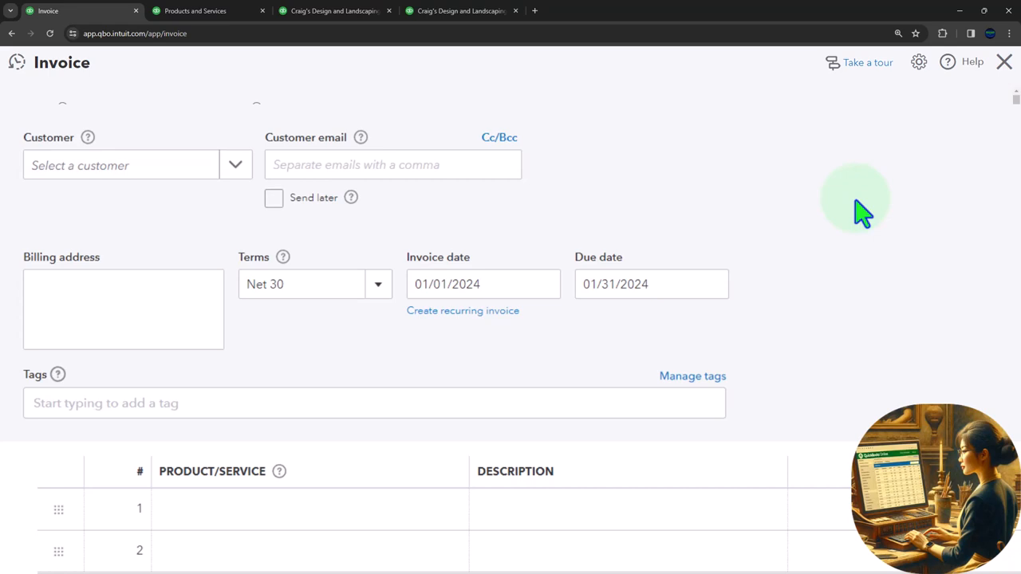
pyautogui.moveTo(412, 479)
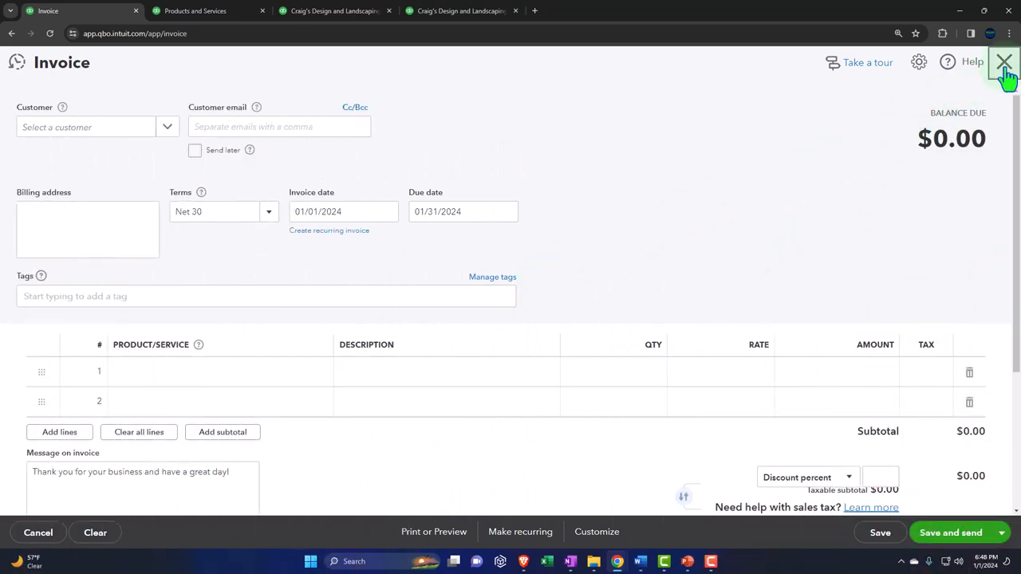
pyautogui.click(1003, 62)
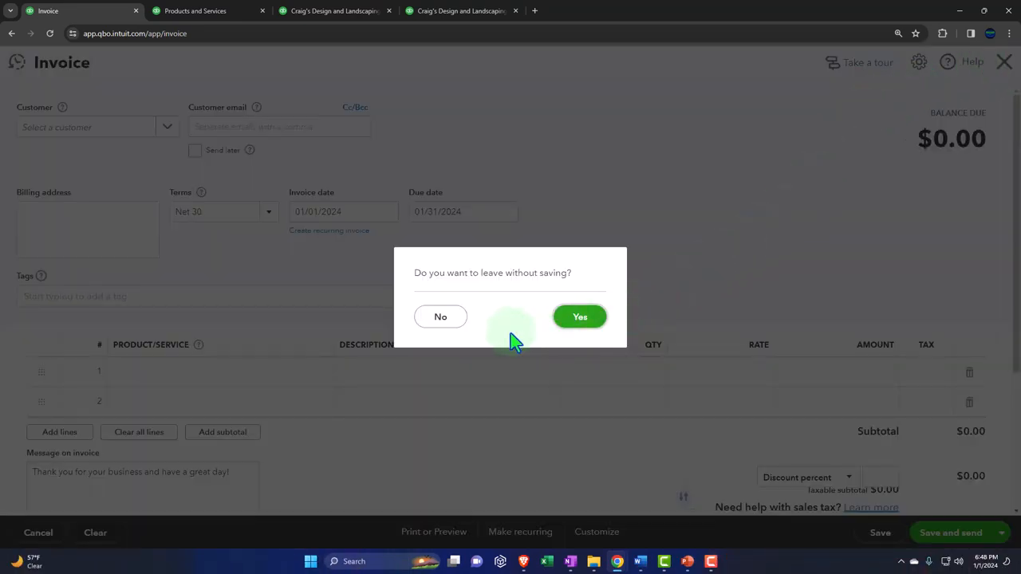
pyautogui.click(580, 316)
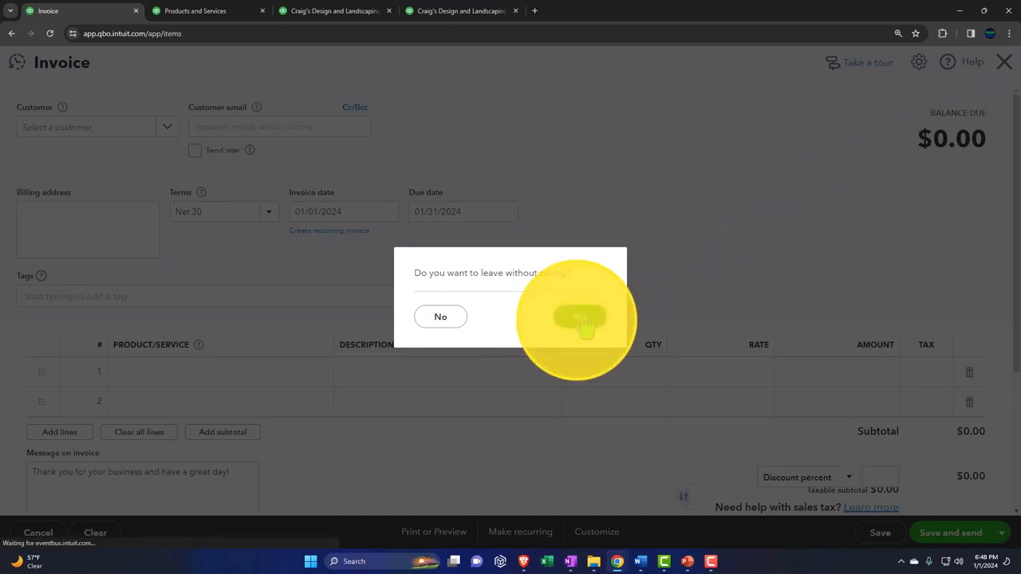
# Switch to the OneNote QuickBooks Flow Chart page with its workflow diagrams.
pyautogui.click(583, 318)
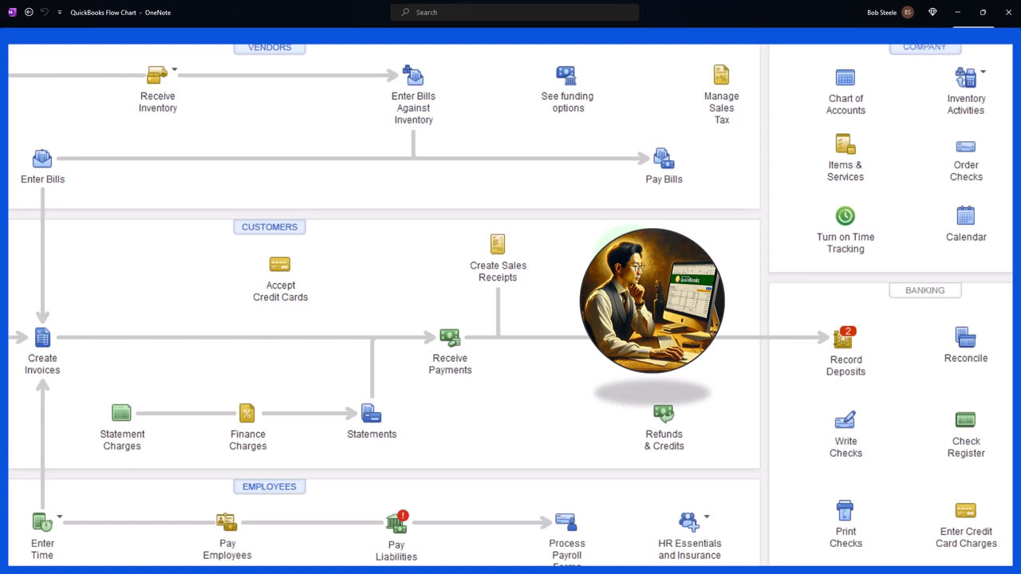
pyautogui.moveTo(574, 354)
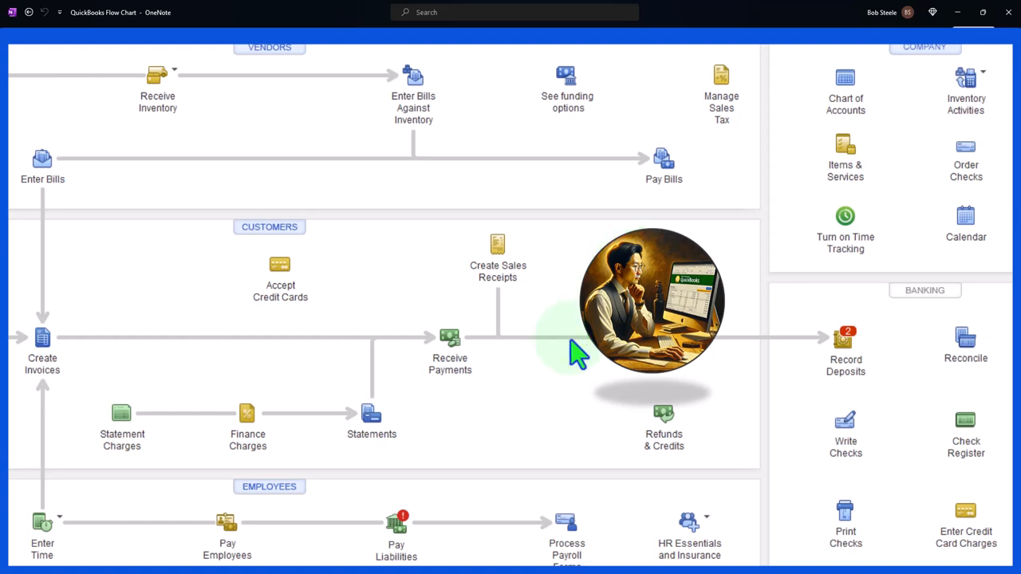
pyautogui.moveTo(550, 370)
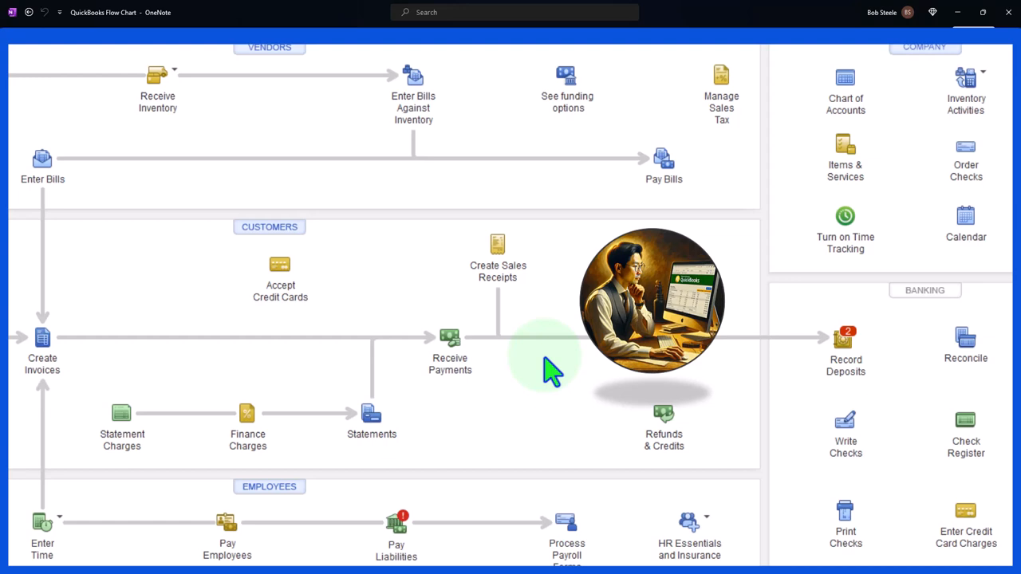
pyautogui.moveTo(295, 83)
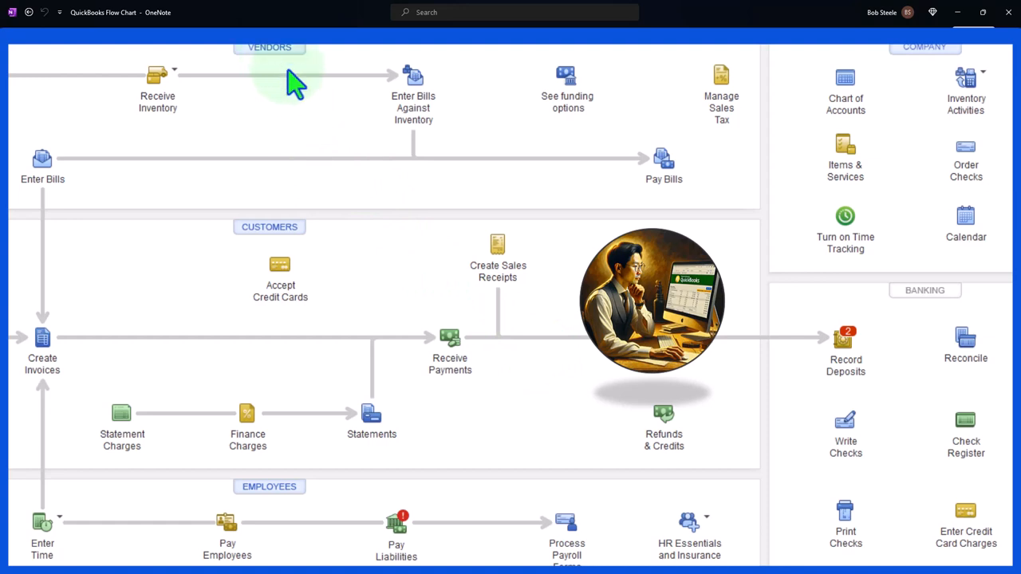
pyautogui.moveTo(332, 172)
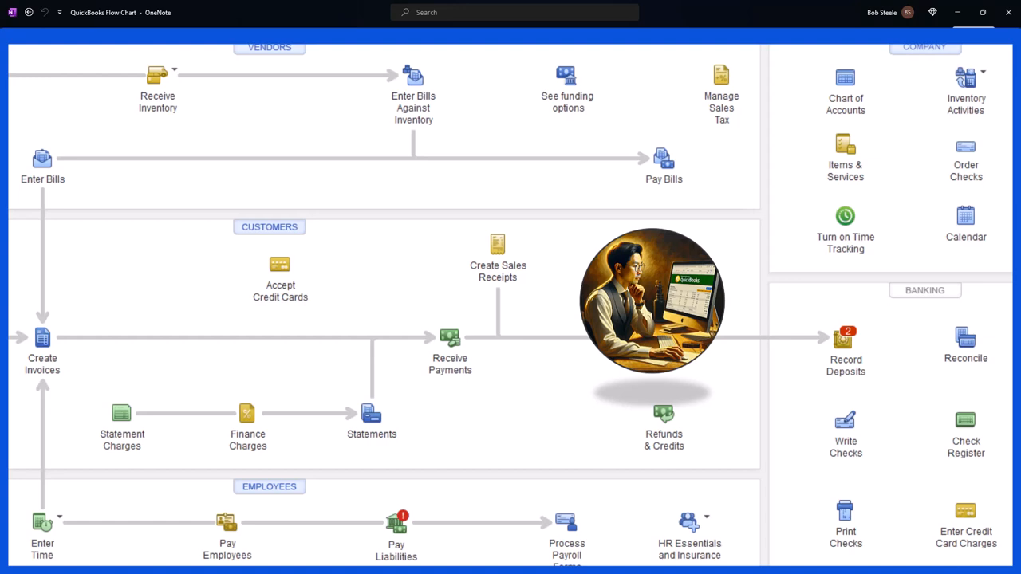
pyautogui.moveTo(812, 383)
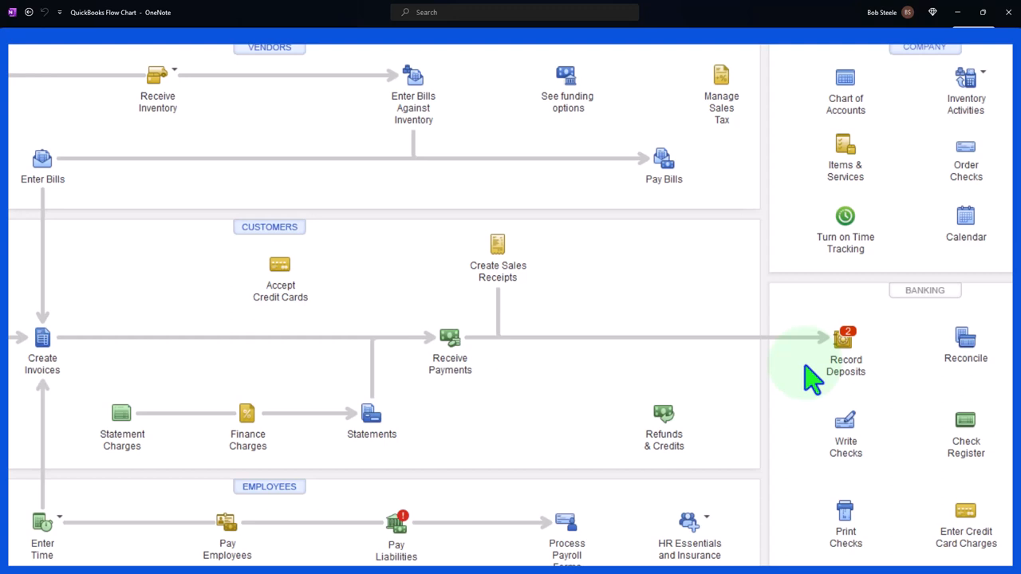
pyautogui.moveTo(445, 302)
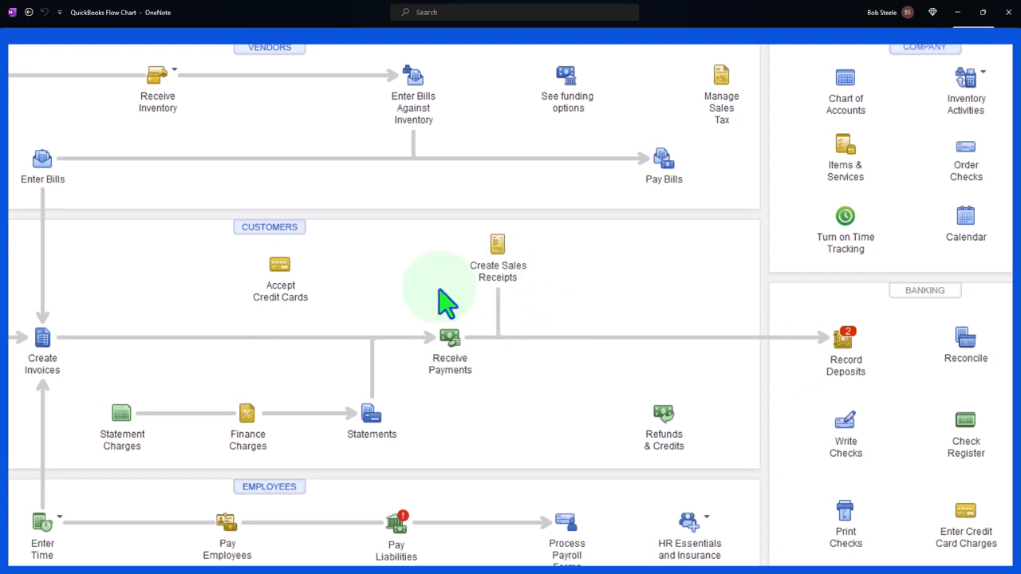
pyautogui.moveTo(64, 342)
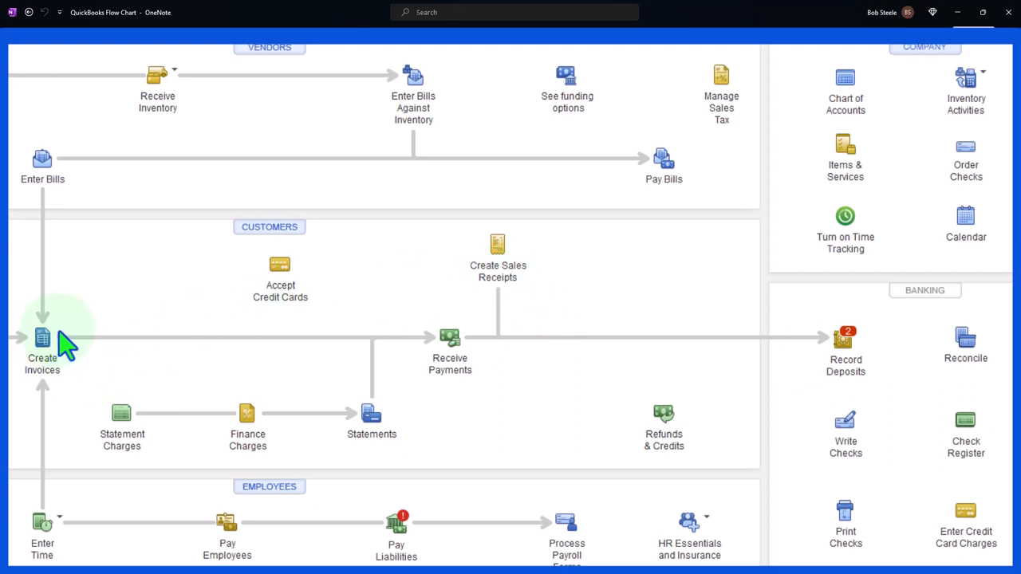
pyautogui.moveTo(588, 354)
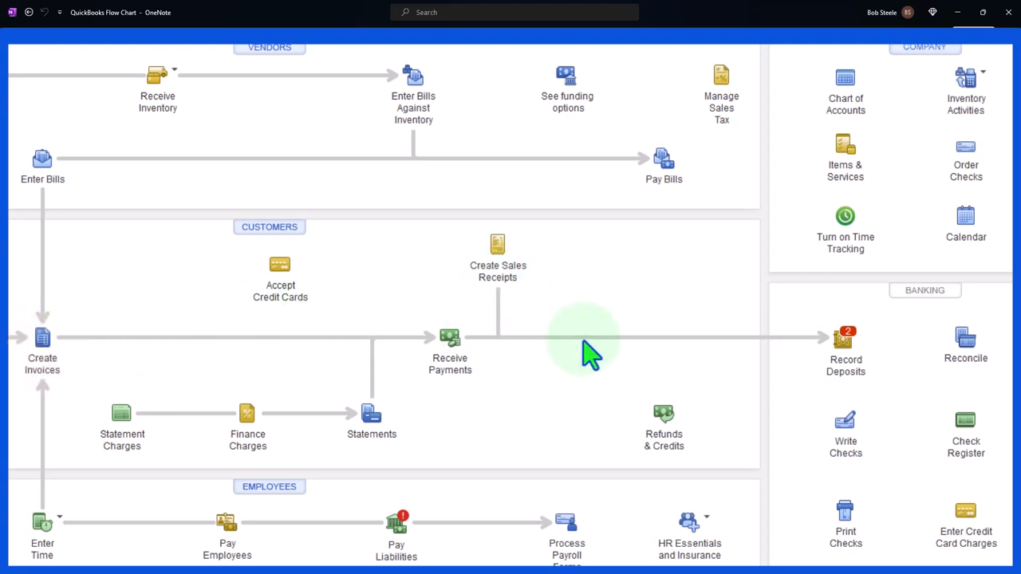
pyautogui.moveTo(820, 364)
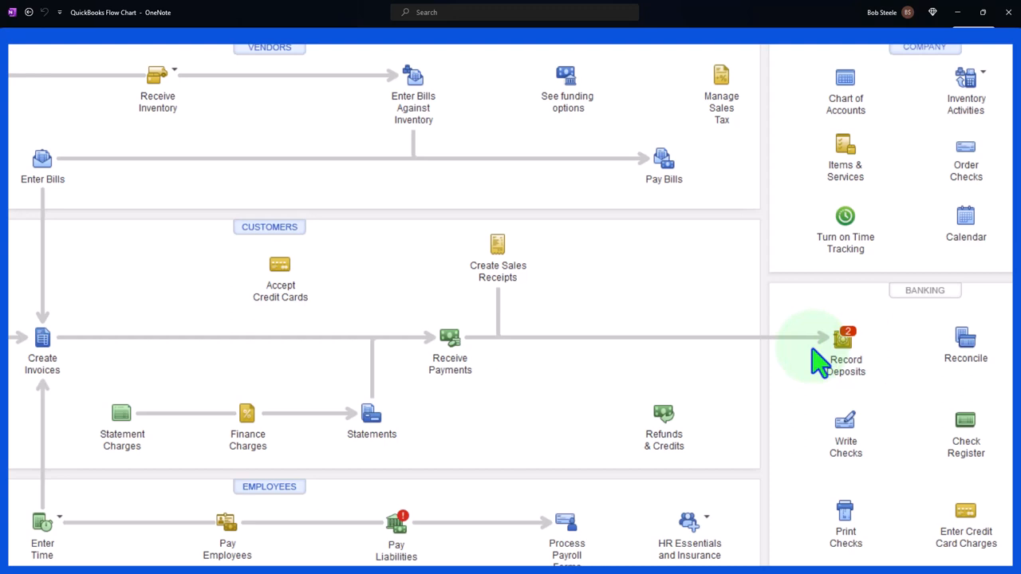
pyautogui.moveTo(778, 351)
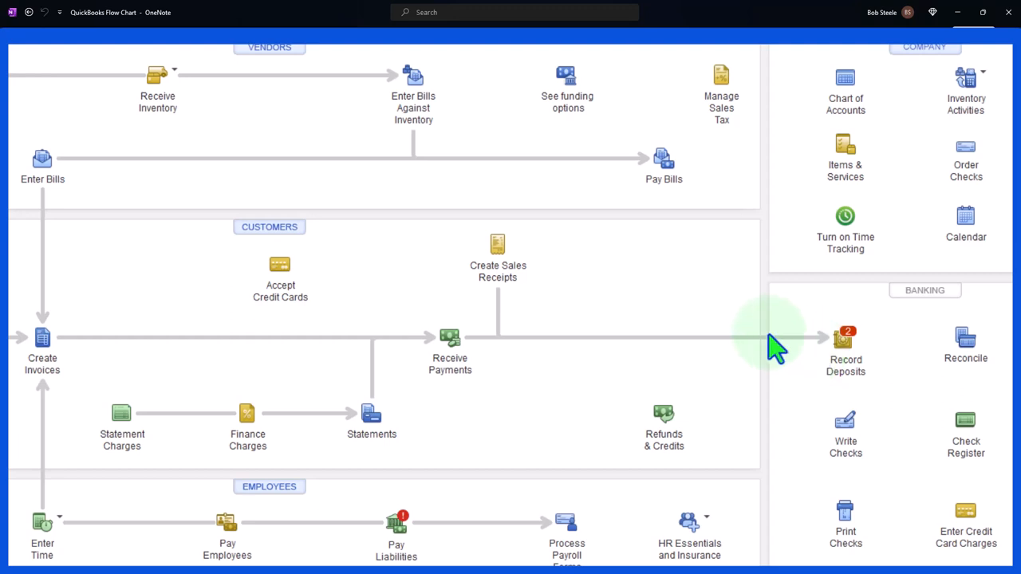
pyautogui.moveTo(546, 274)
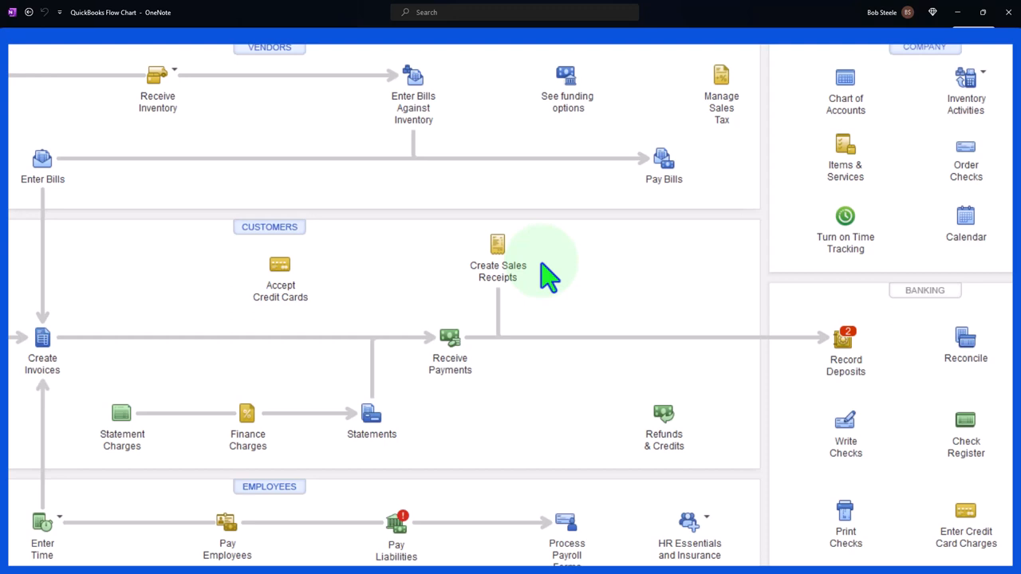
# Return the QuickBooks Flow Chart page to normal view with the ribbon and notes visible.
pyautogui.click(415, 287)
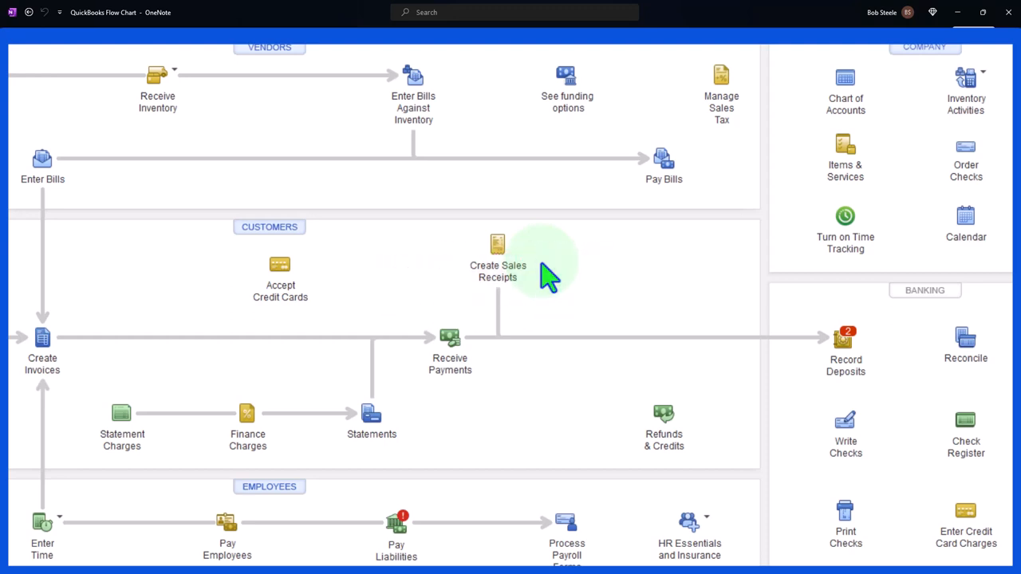
pyautogui.moveTo(41, 319)
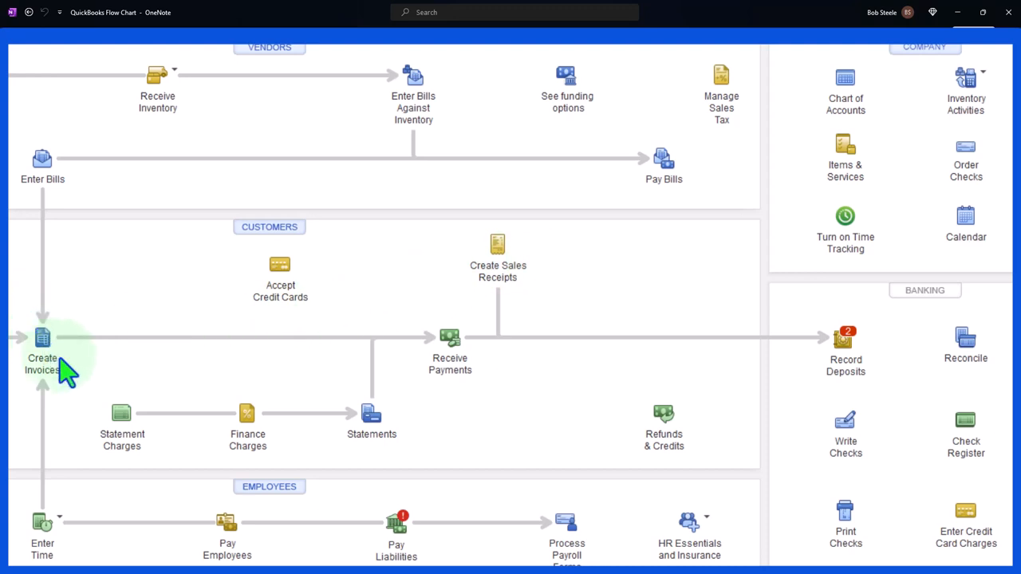
pyautogui.moveTo(80, 370)
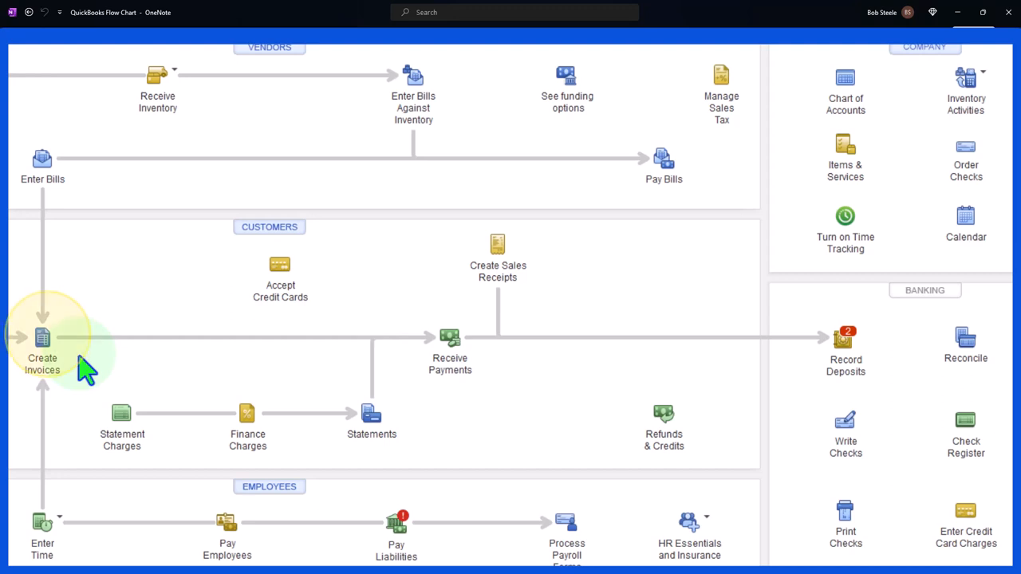
pyautogui.moveTo(86, 369)
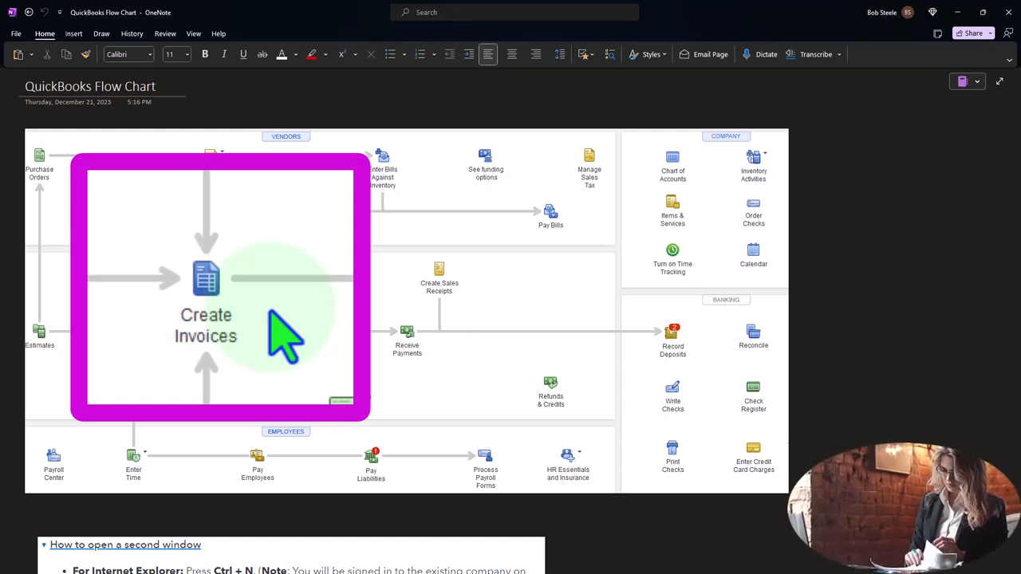
pyautogui.moveTo(275, 375)
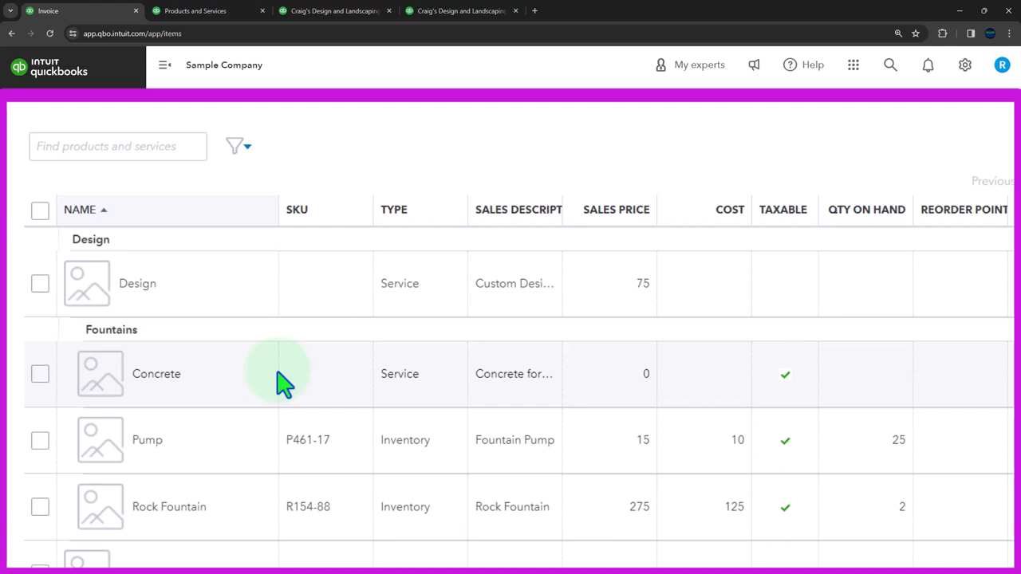
# Bring up the Taxes page showing the sales tax center setup introduction.
pyautogui.click(165, 64)
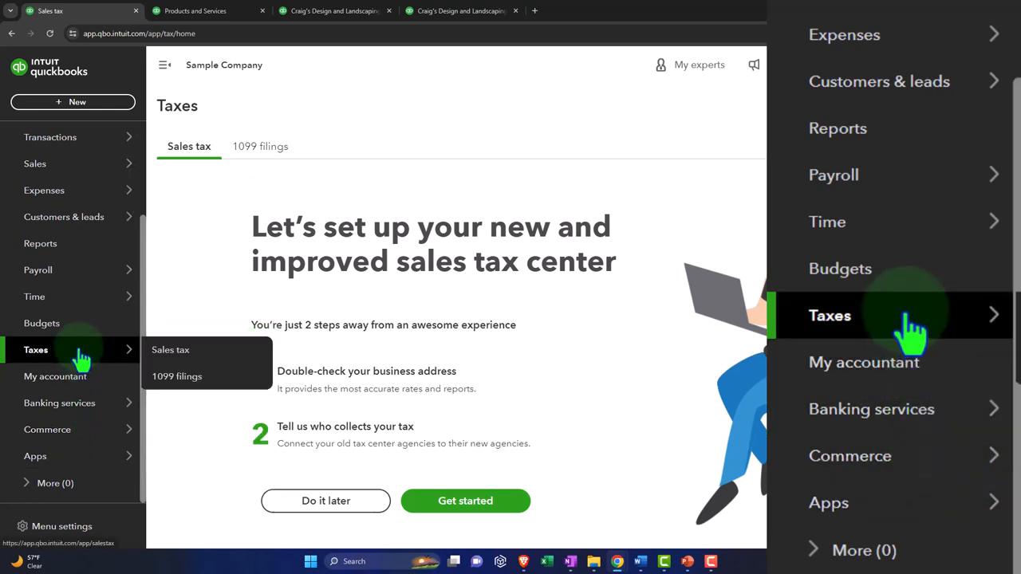
pyautogui.moveTo(35, 295)
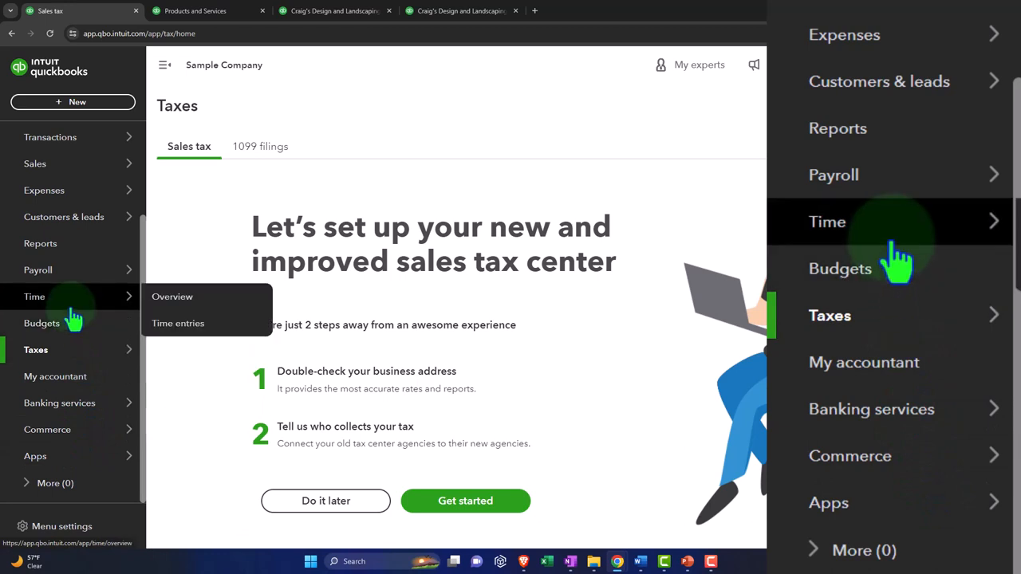
# Show the Products & services list under Sales with the side navigation collapsed.
pyautogui.click(35, 163)
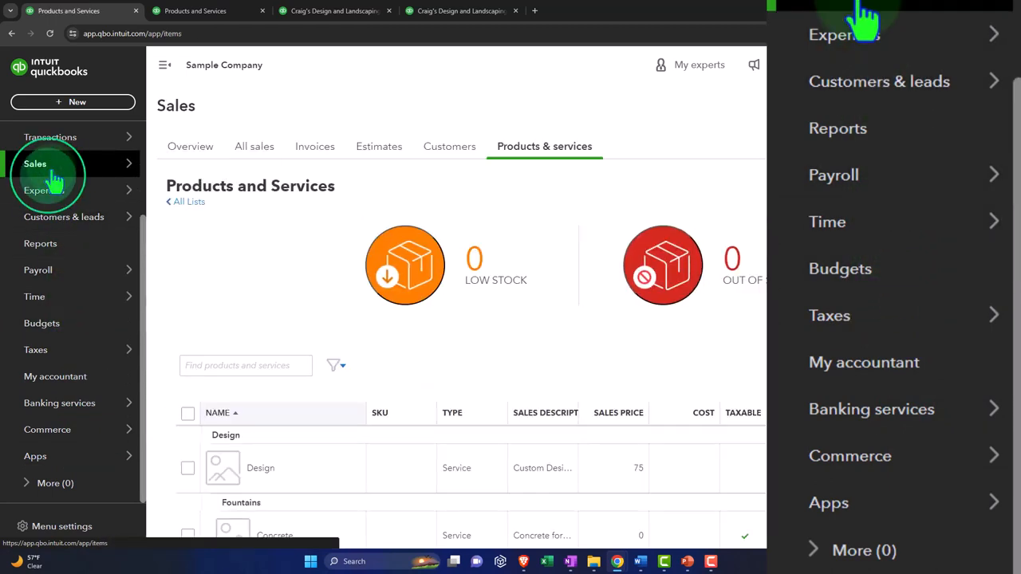
pyautogui.click(166, 64)
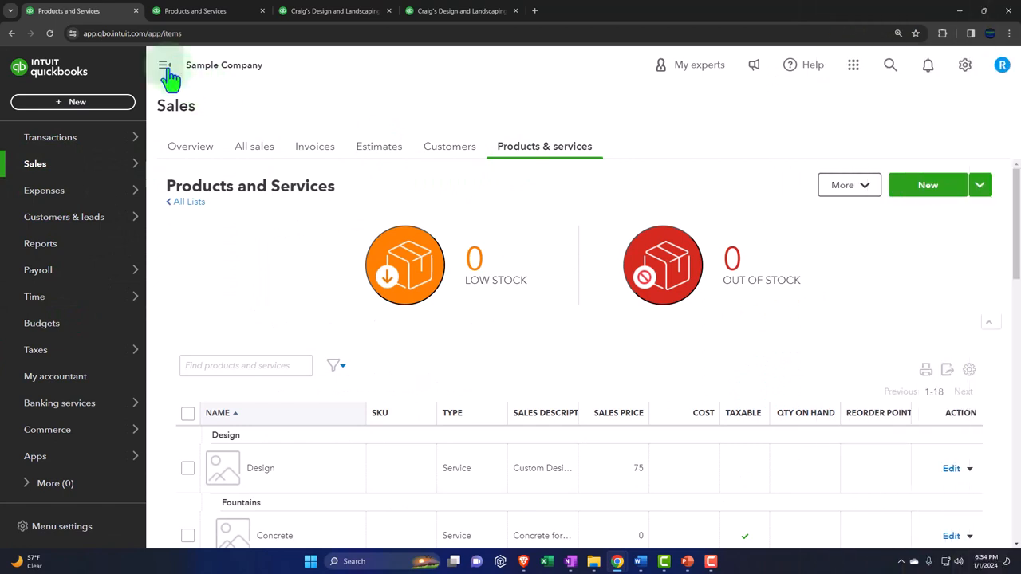
pyautogui.scroll(-3)
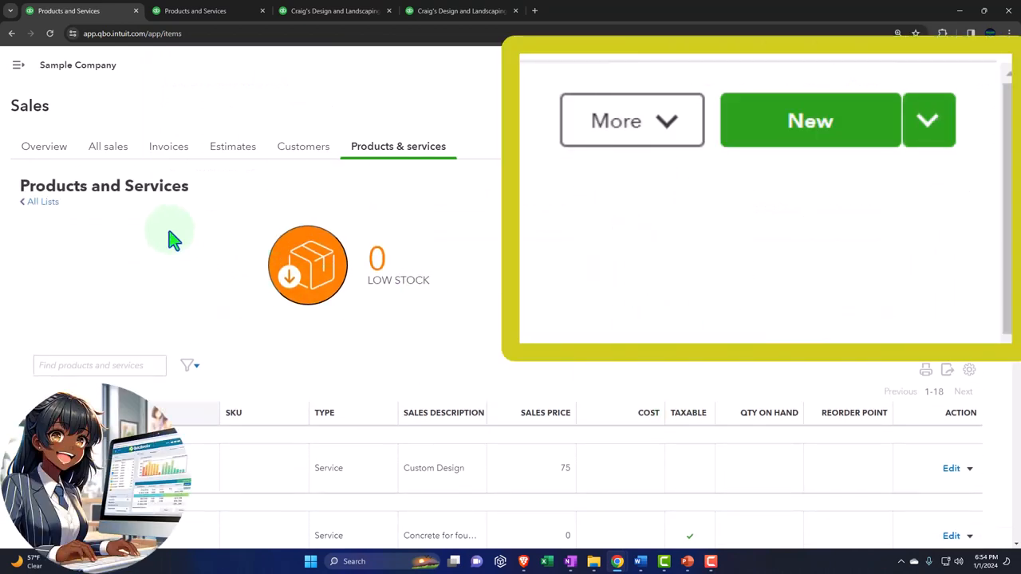
pyautogui.moveTo(631, 121)
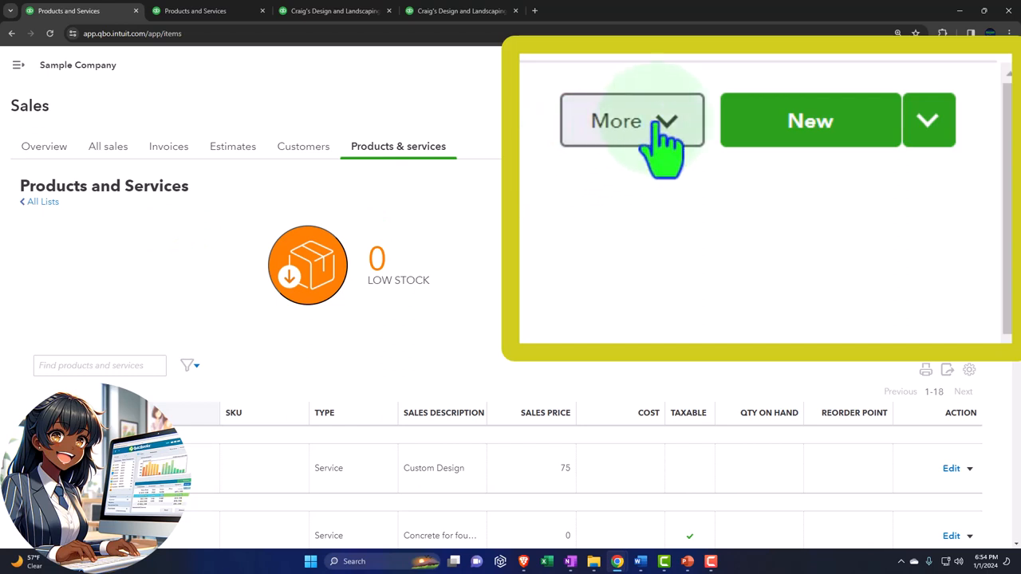
pyautogui.click(631, 121)
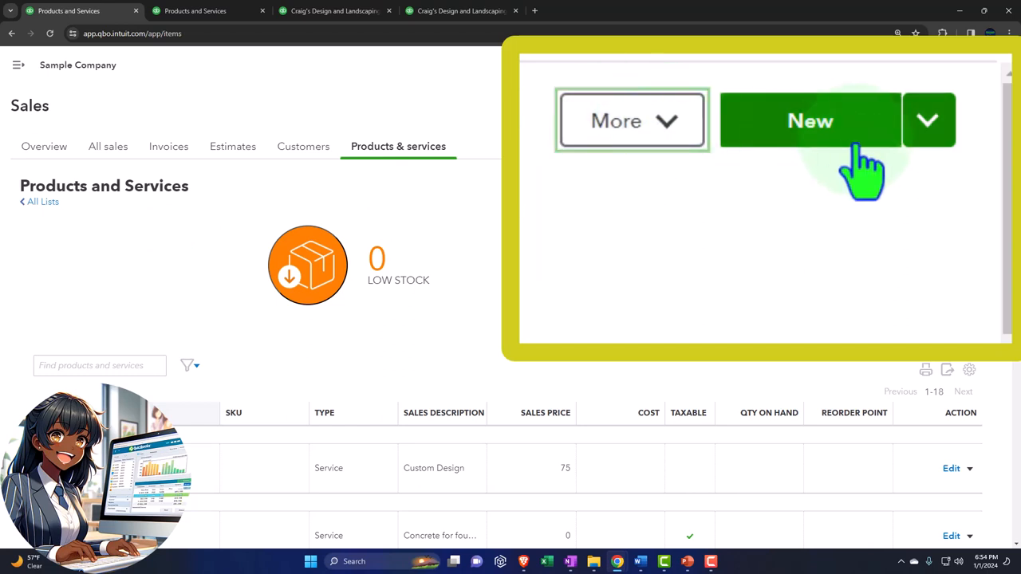
pyautogui.click(928, 121)
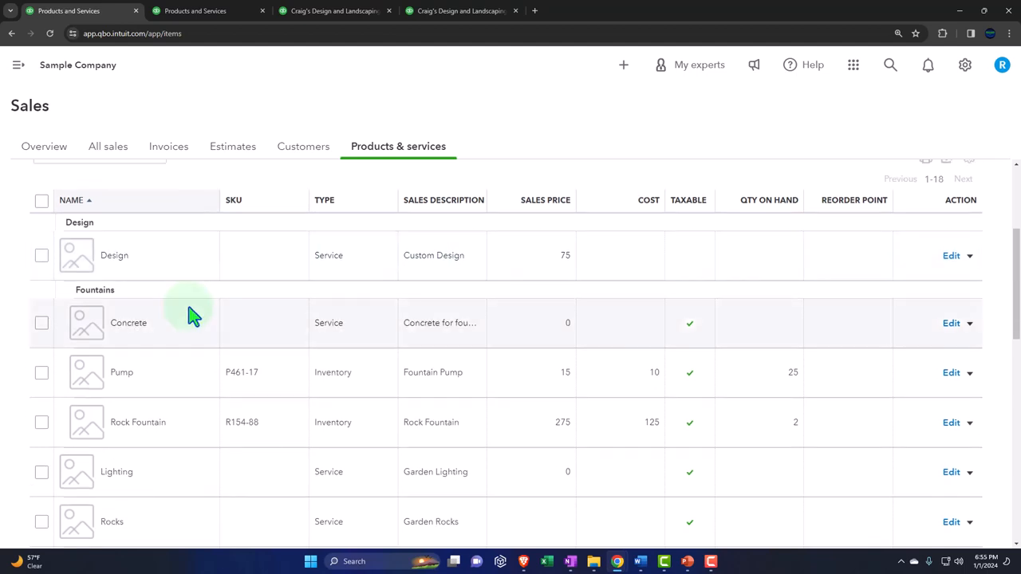
pyautogui.scroll(3)
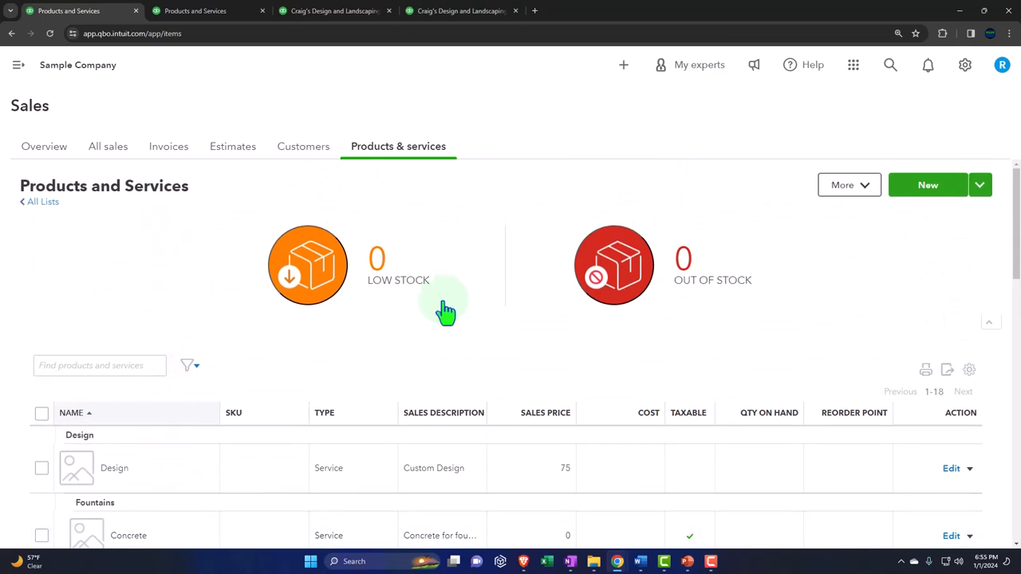
pyautogui.click(929, 185)
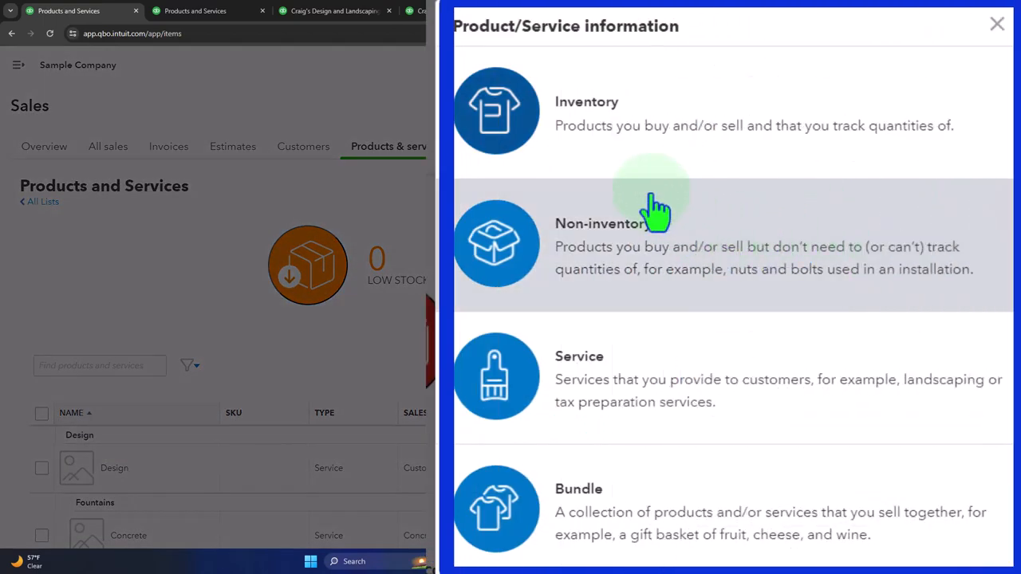
pyautogui.moveTo(600, 172)
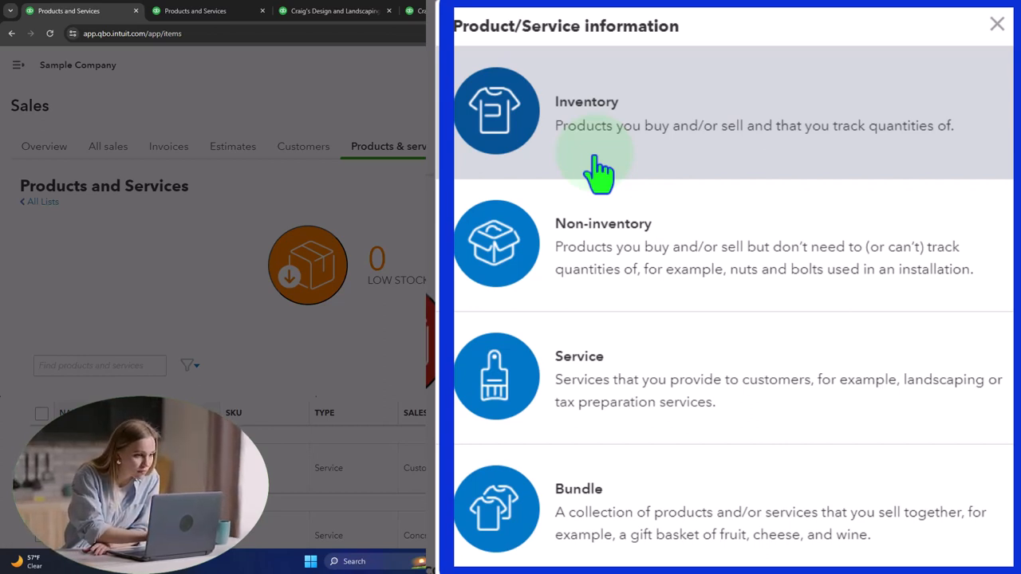
pyautogui.moveTo(623, 307)
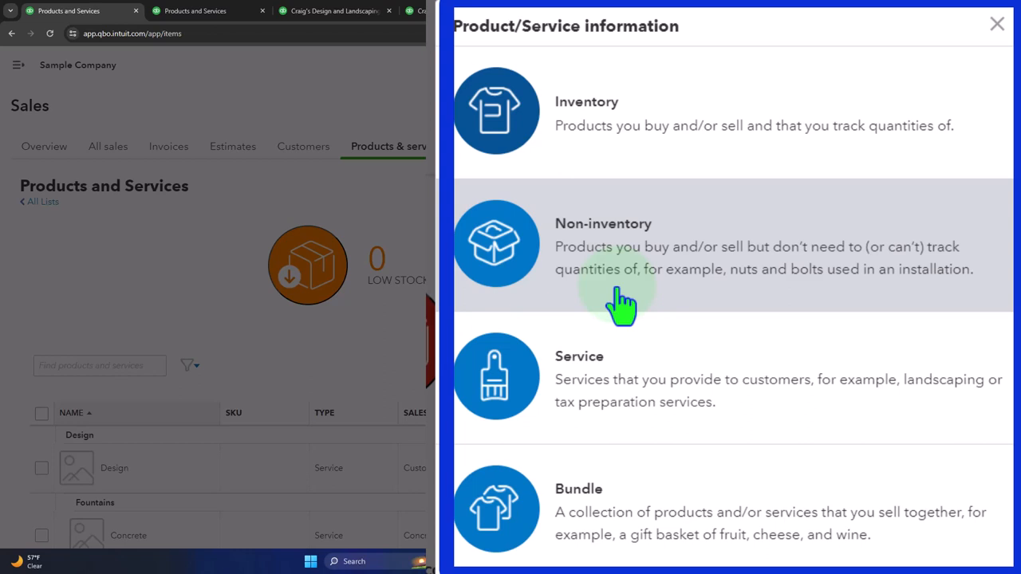
pyautogui.moveTo(759, 434)
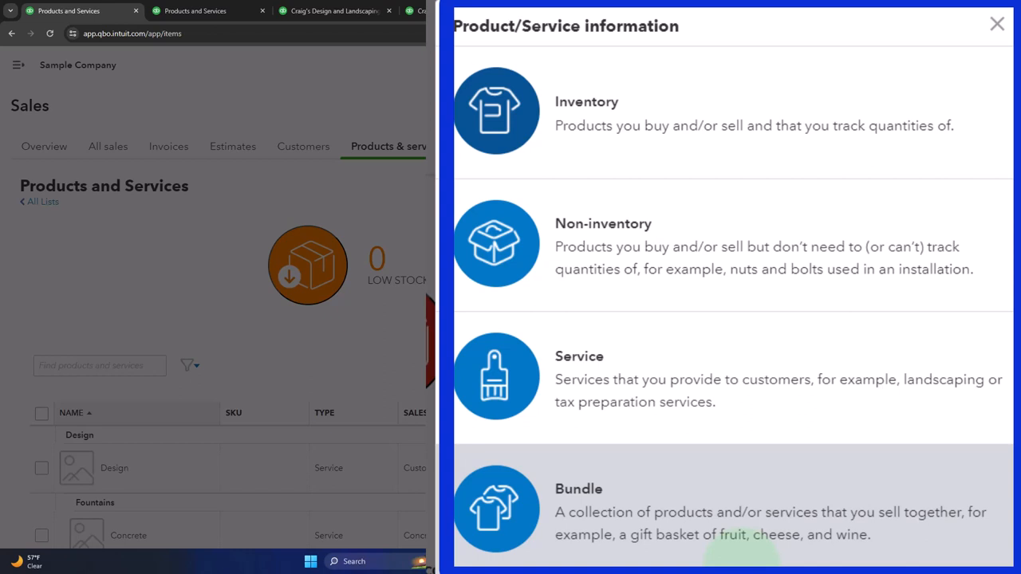
pyautogui.moveTo(715, 157)
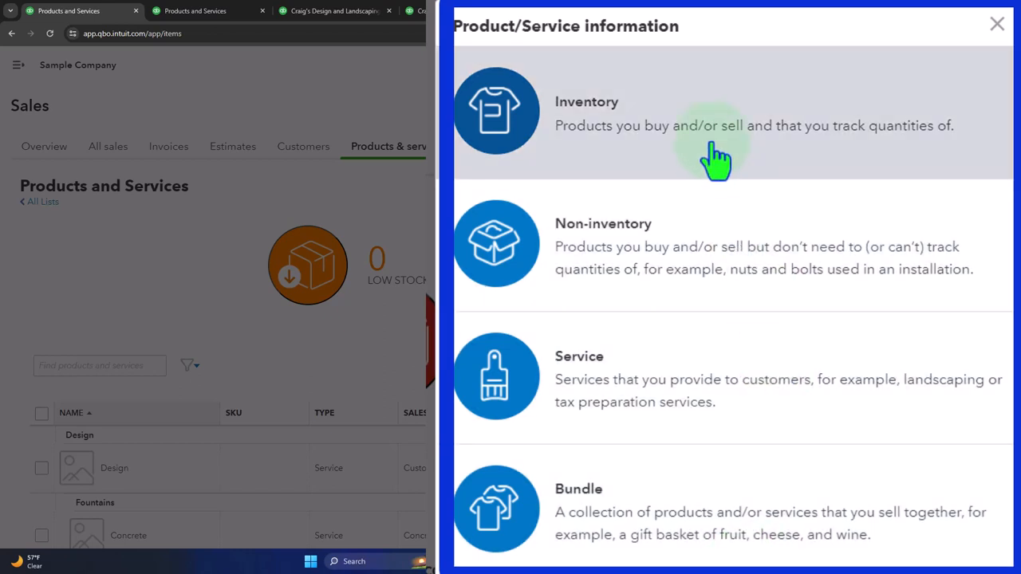
pyautogui.moveTo(686, 367)
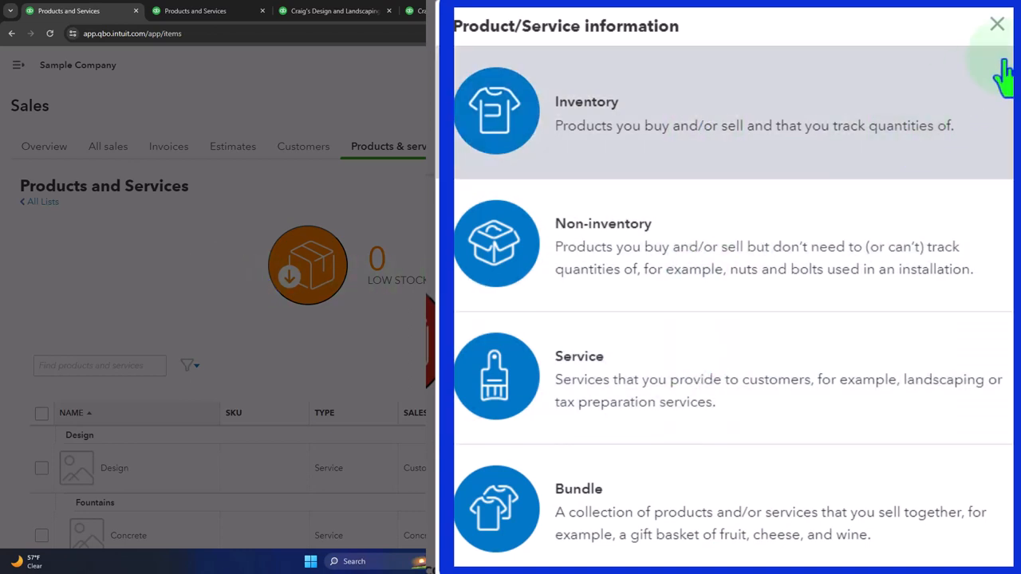
# Close the Product/Service information panel without choosing an item type.
pyautogui.click(995, 24)
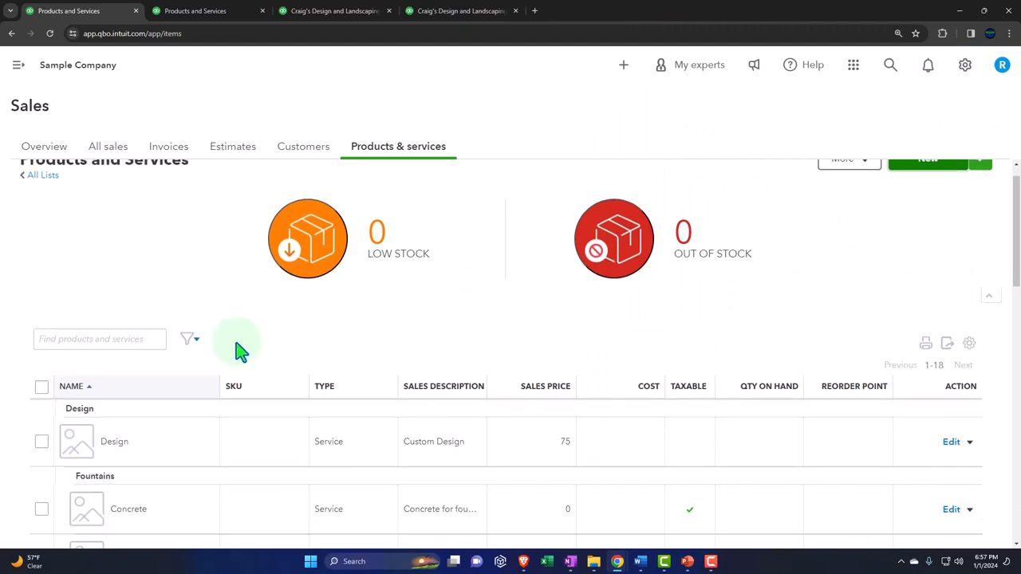
# Show the Design item's extra actions: make inactive, run report, duplicate.
pyautogui.scroll(-3)
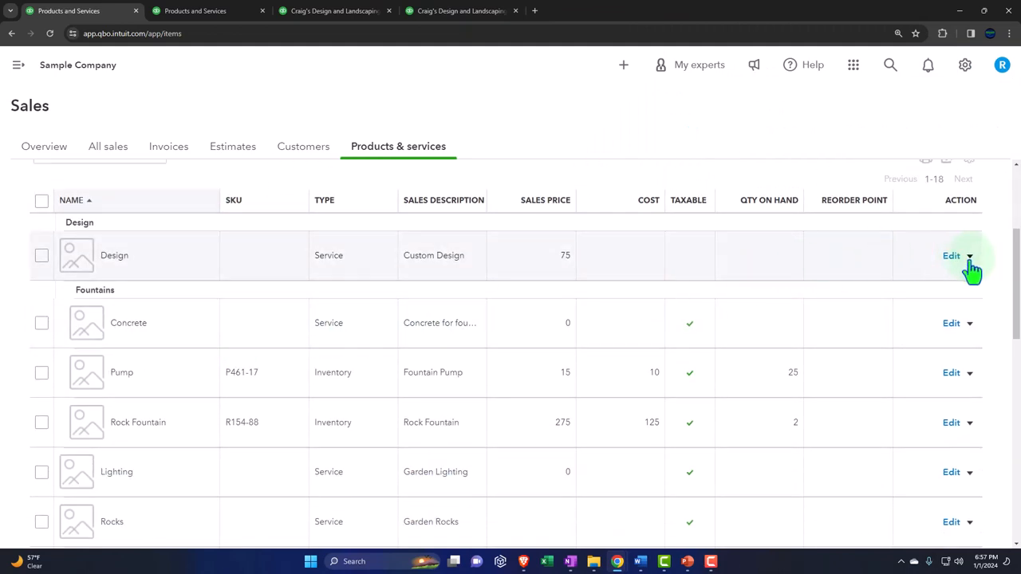
pyautogui.click(970, 255)
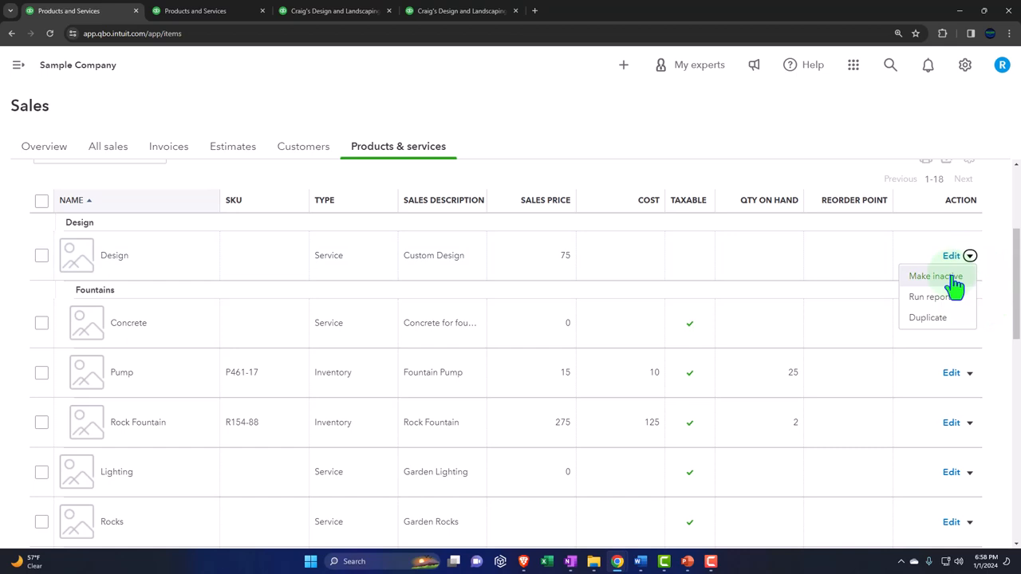
pyautogui.moveTo(944, 290)
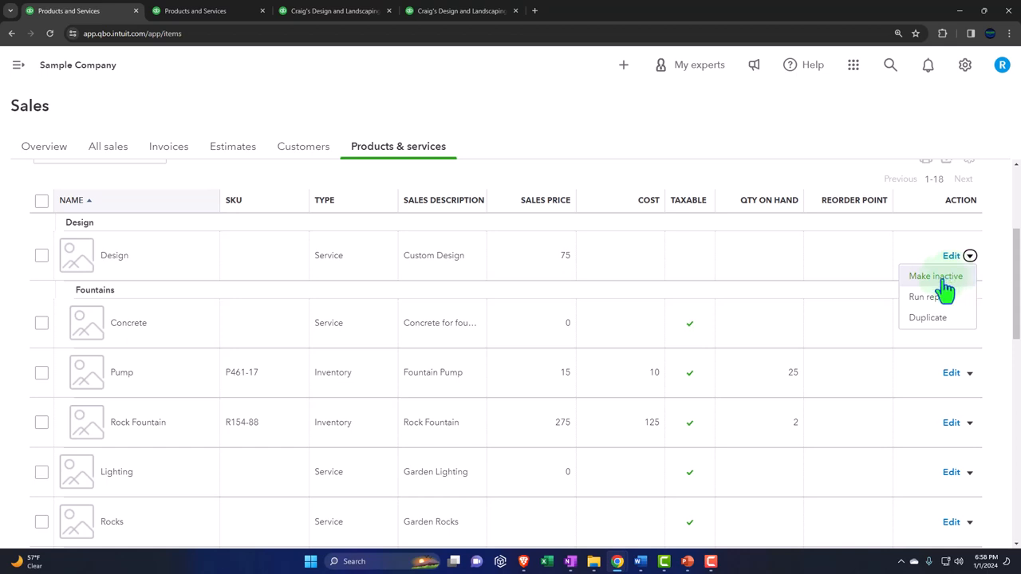
pyautogui.moveTo(1004, 318)
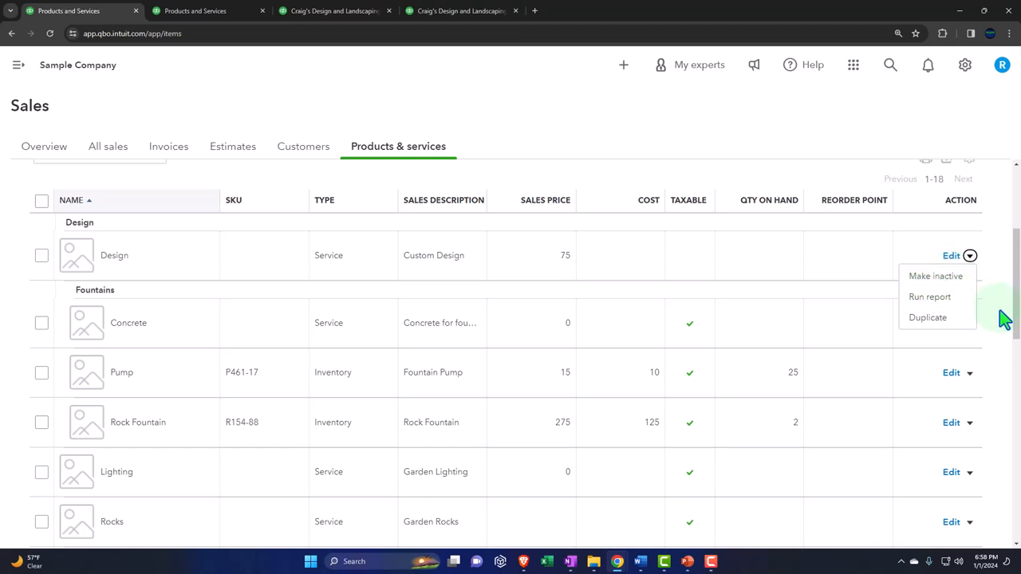
pyautogui.scroll(3)
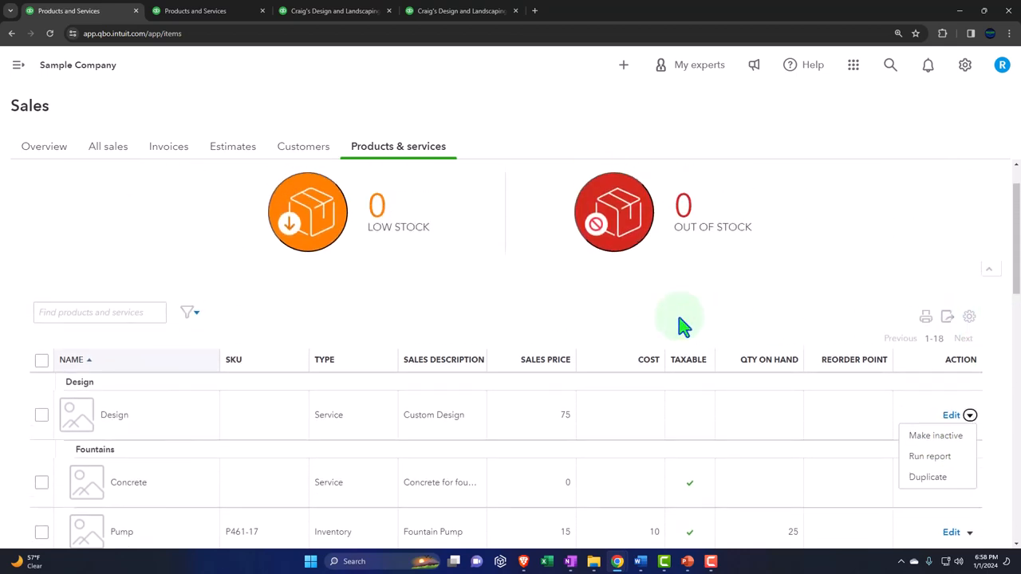
# Dismiss the Design item's action options without choosing any.
pyautogui.click(99, 311)
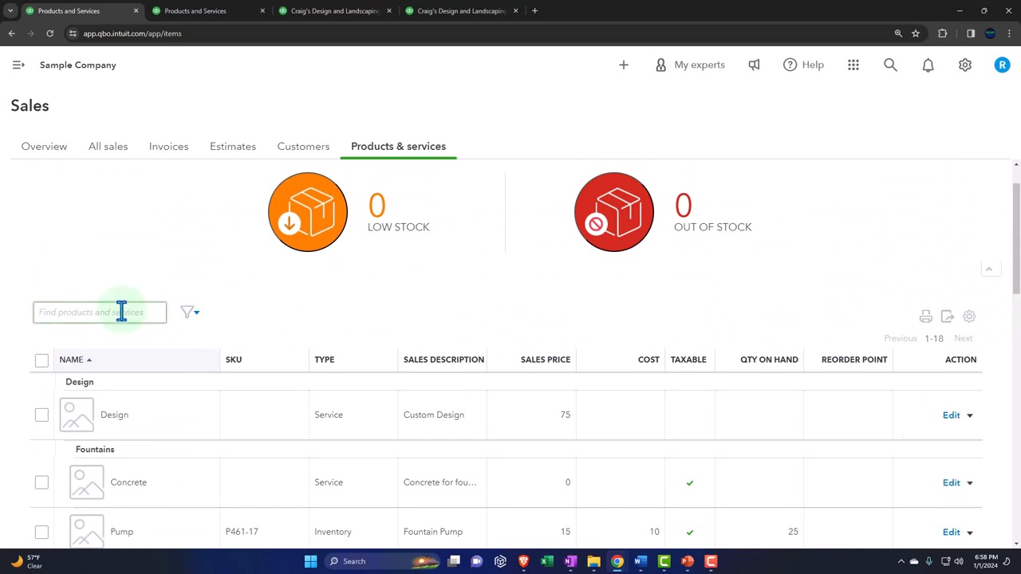
pyautogui.moveTo(878, 334)
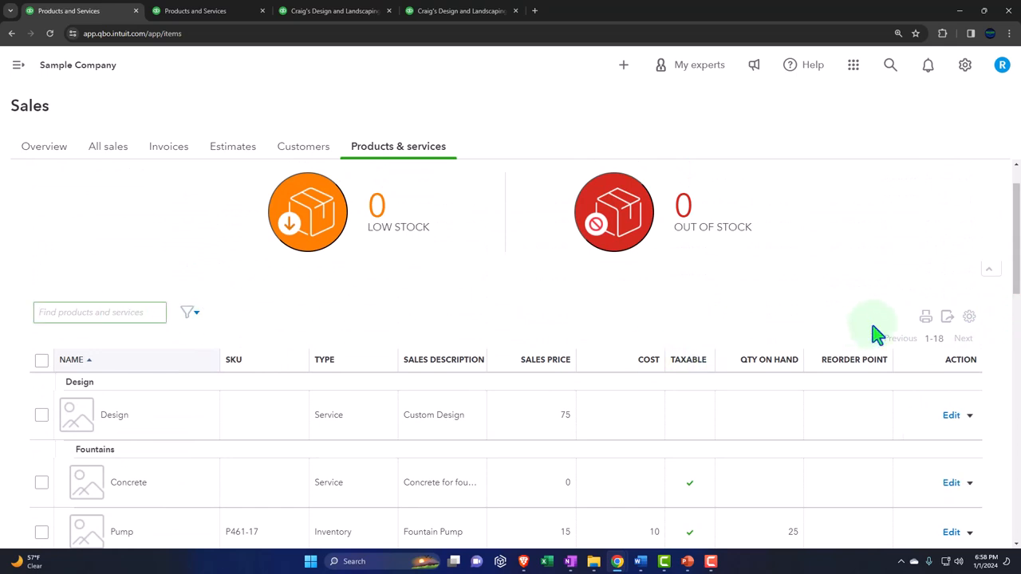
pyautogui.moveTo(948, 319)
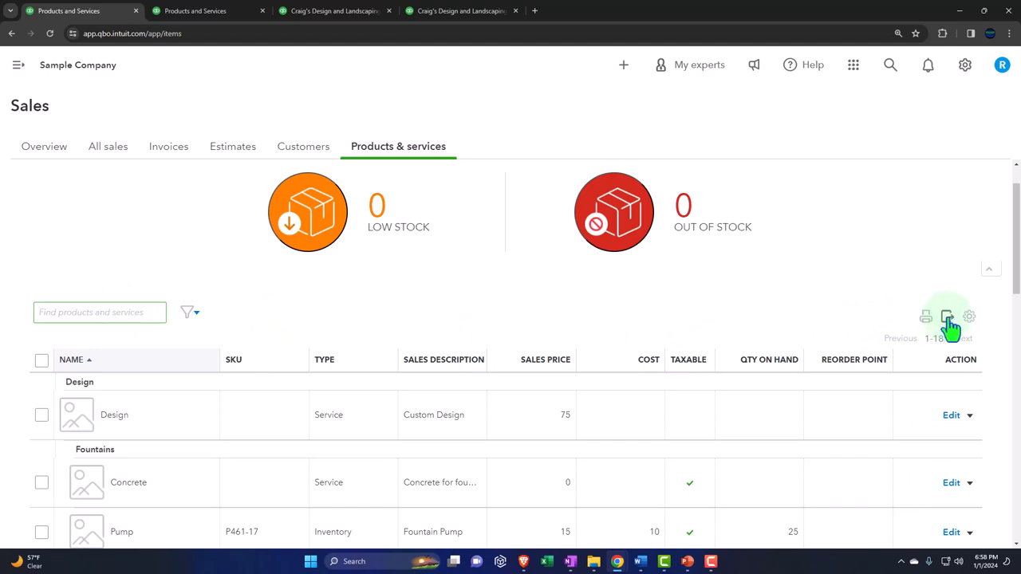
pyautogui.moveTo(948, 316)
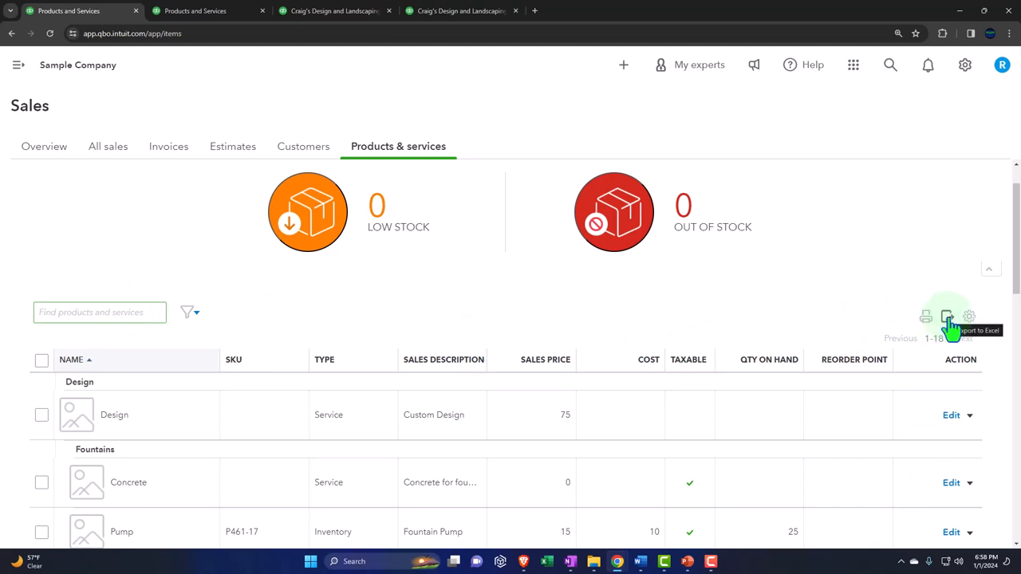
pyautogui.moveTo(970, 319)
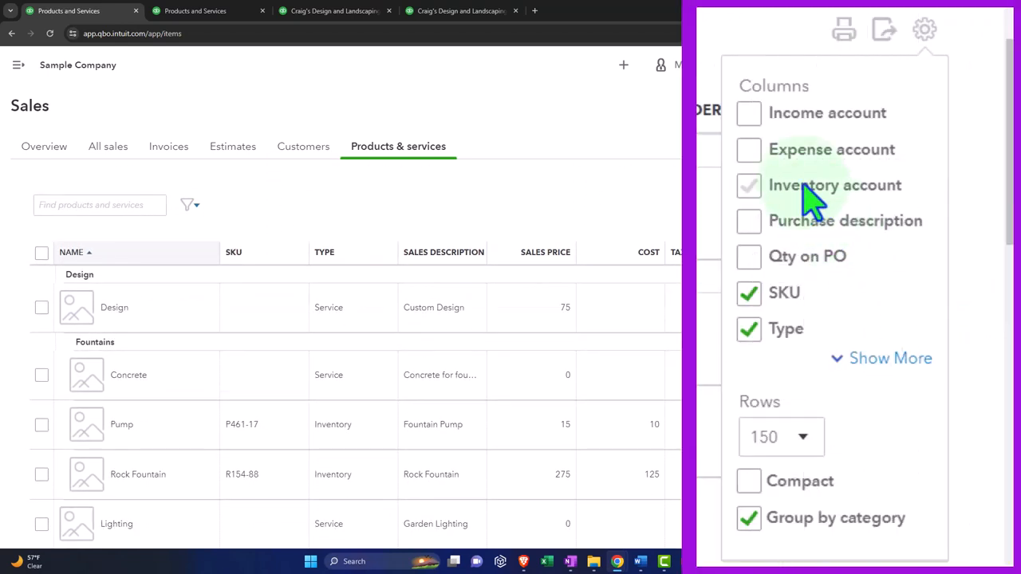
pyautogui.click(748, 112)
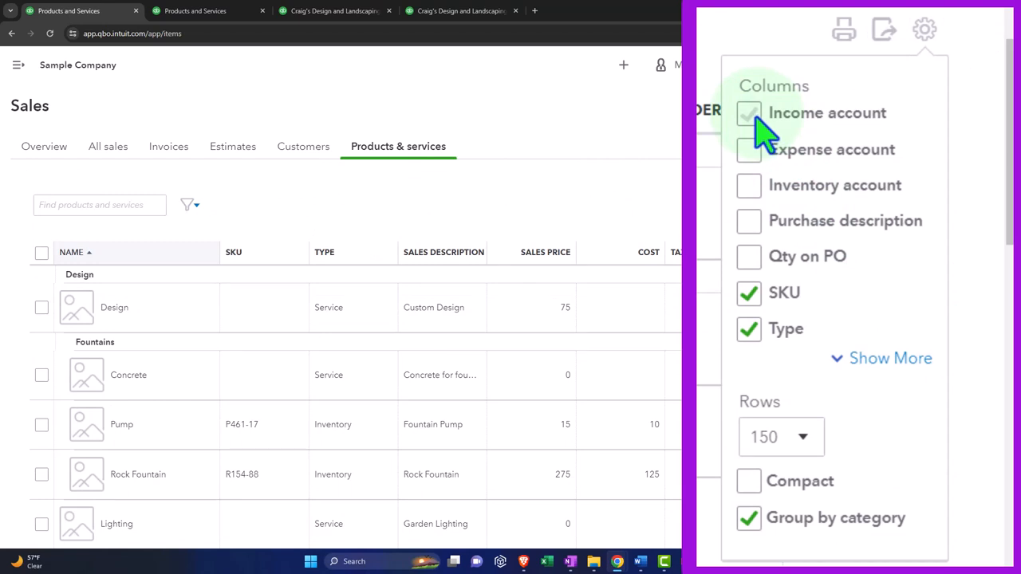
pyautogui.click(748, 112)
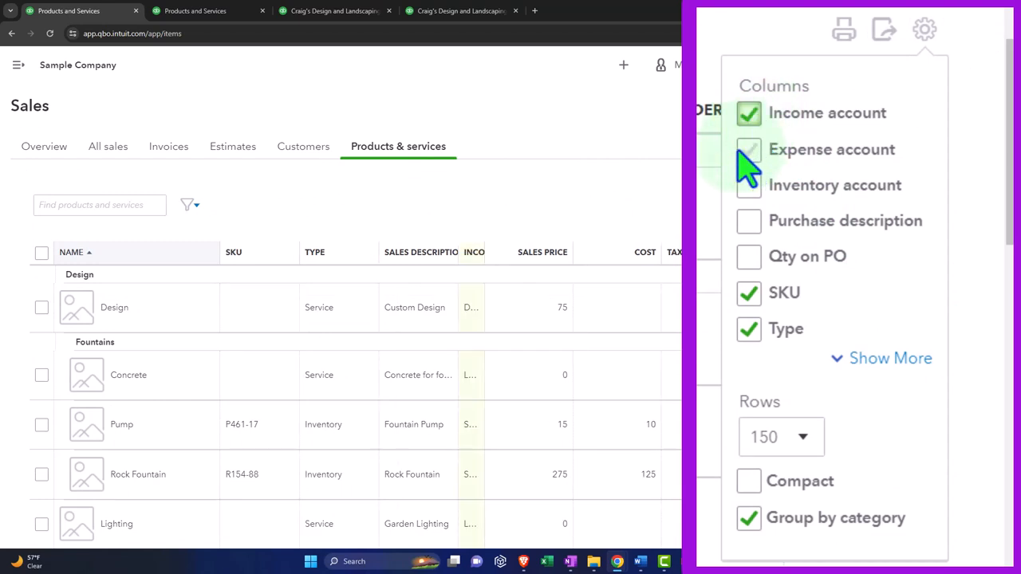
pyautogui.click(748, 150)
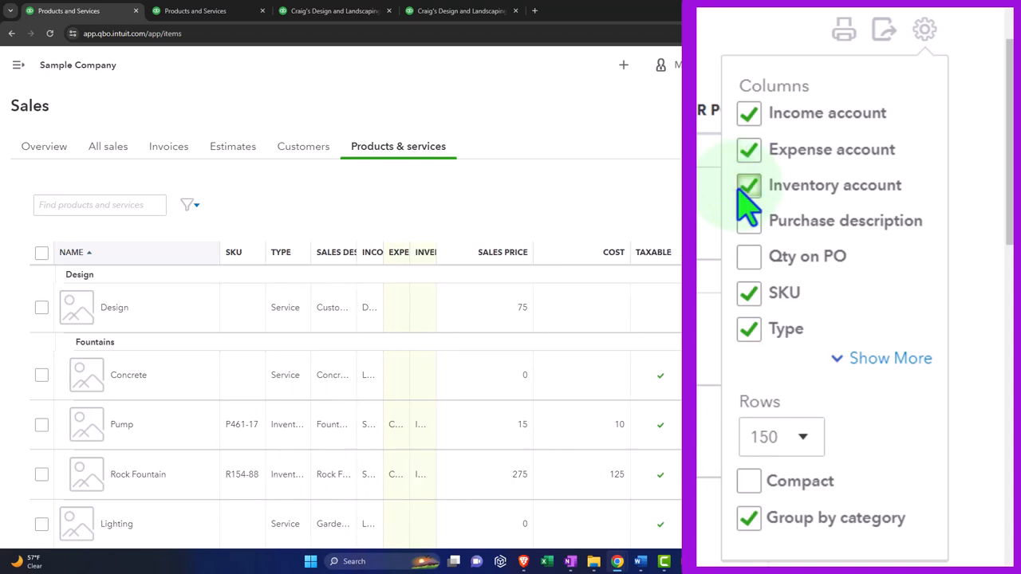
pyautogui.click(748, 220)
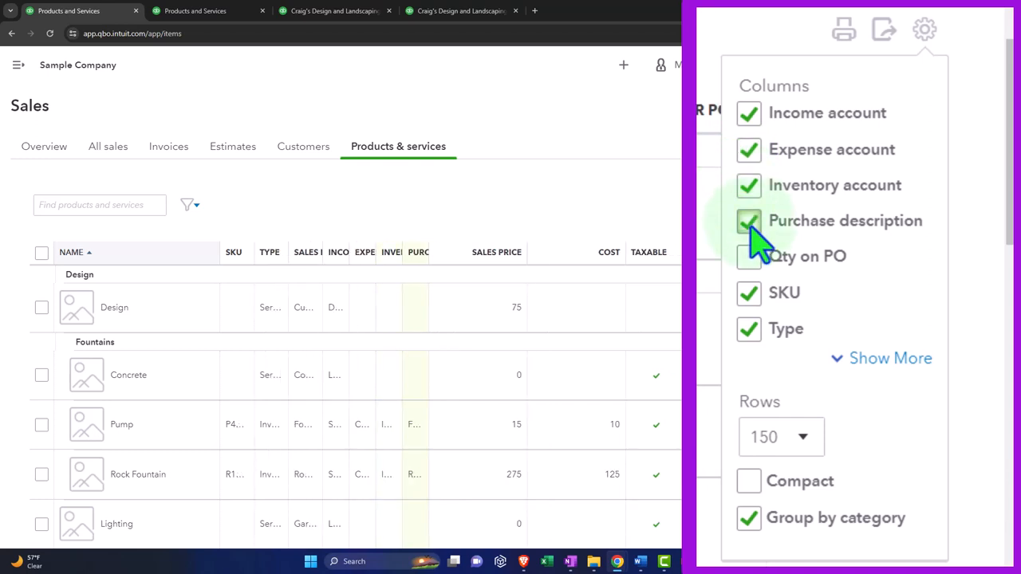
pyautogui.click(748, 255)
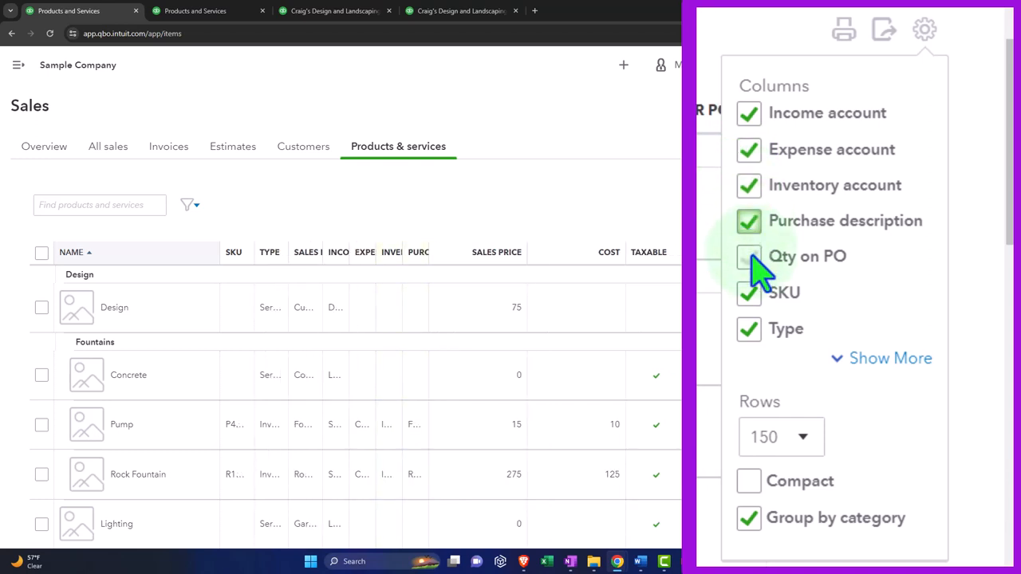
pyautogui.click(749, 255)
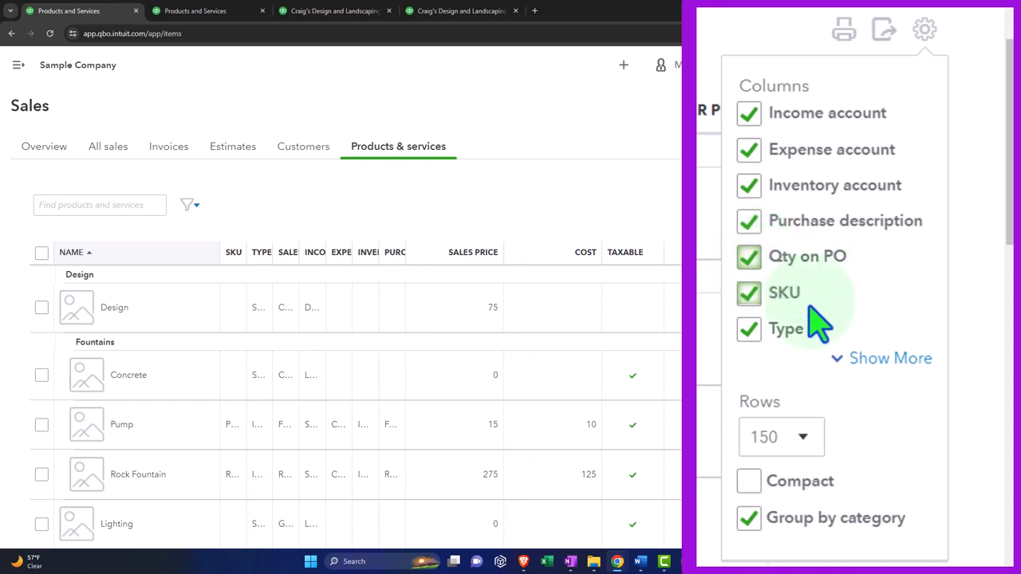
pyautogui.moveTo(805, 363)
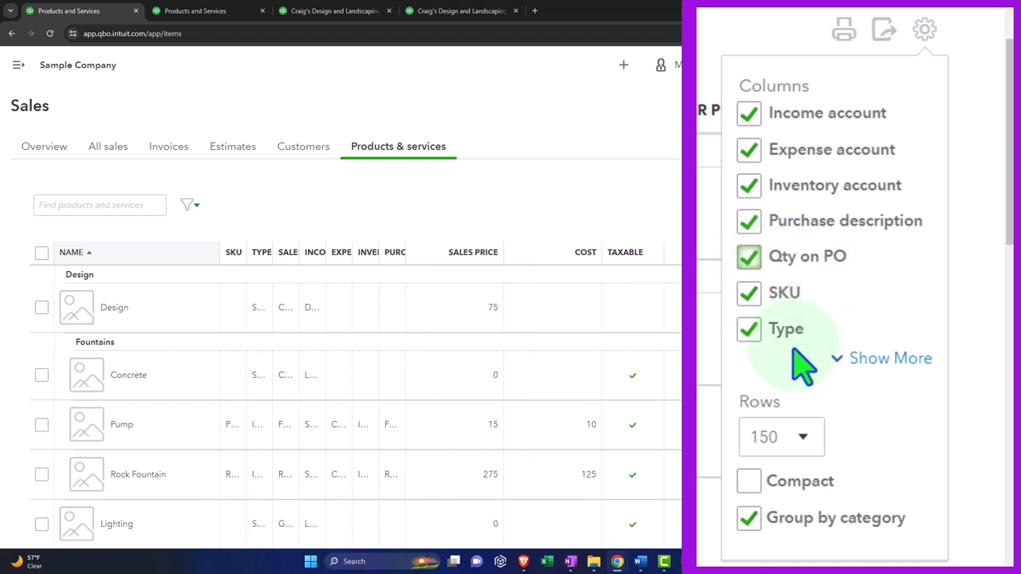
pyautogui.moveTo(817, 513)
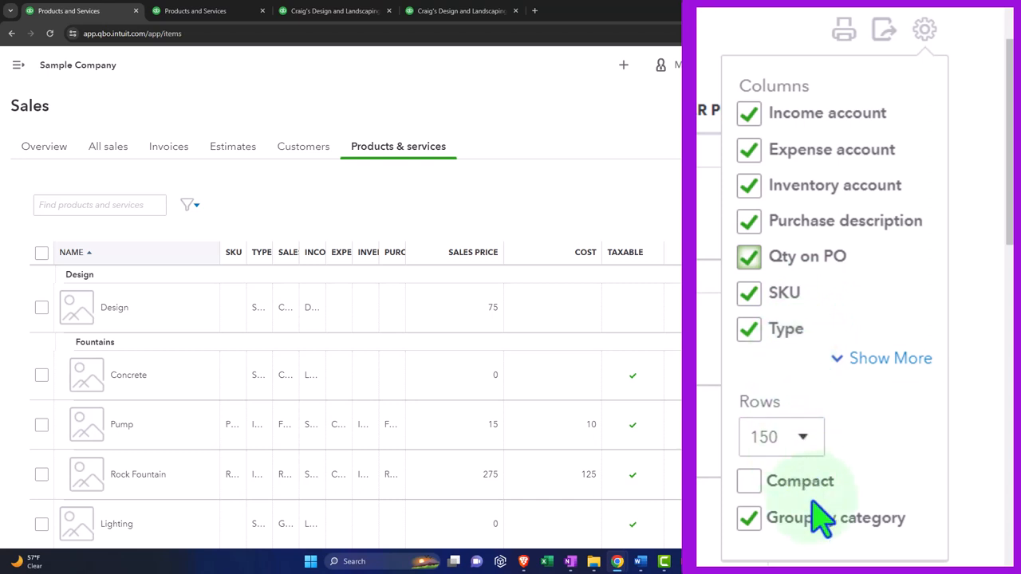
pyautogui.click(748, 482)
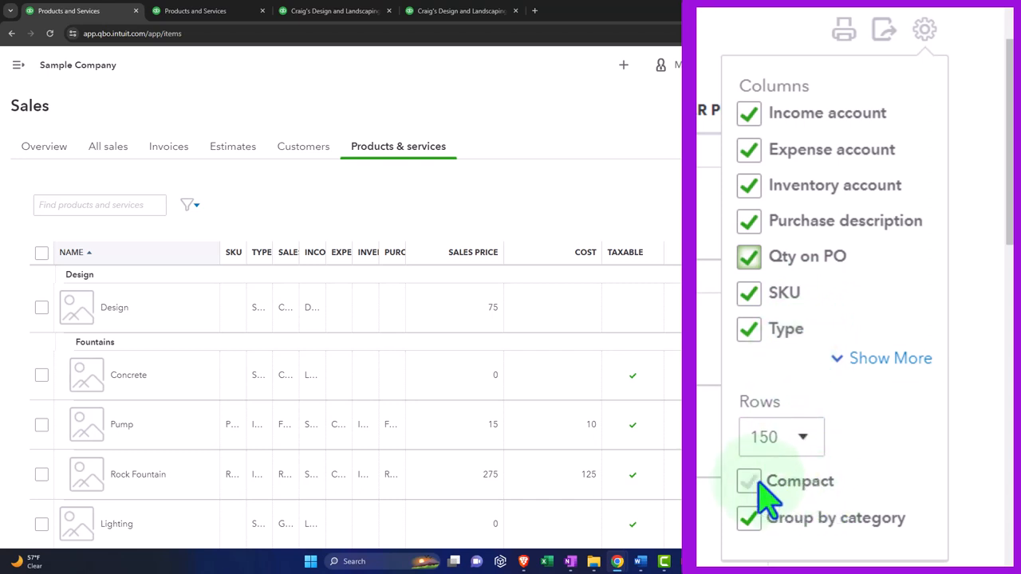
pyautogui.click(748, 481)
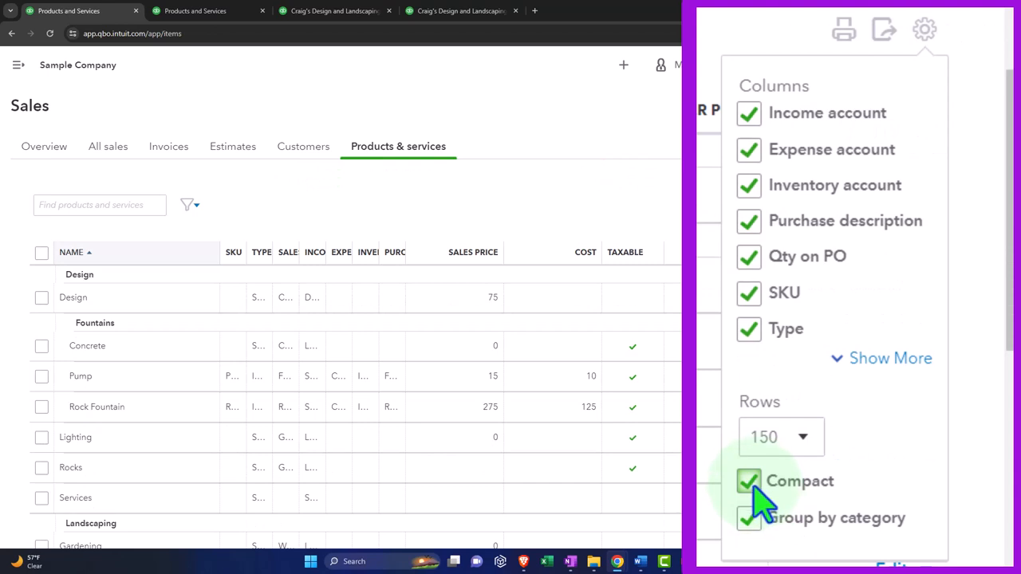
pyautogui.click(748, 482)
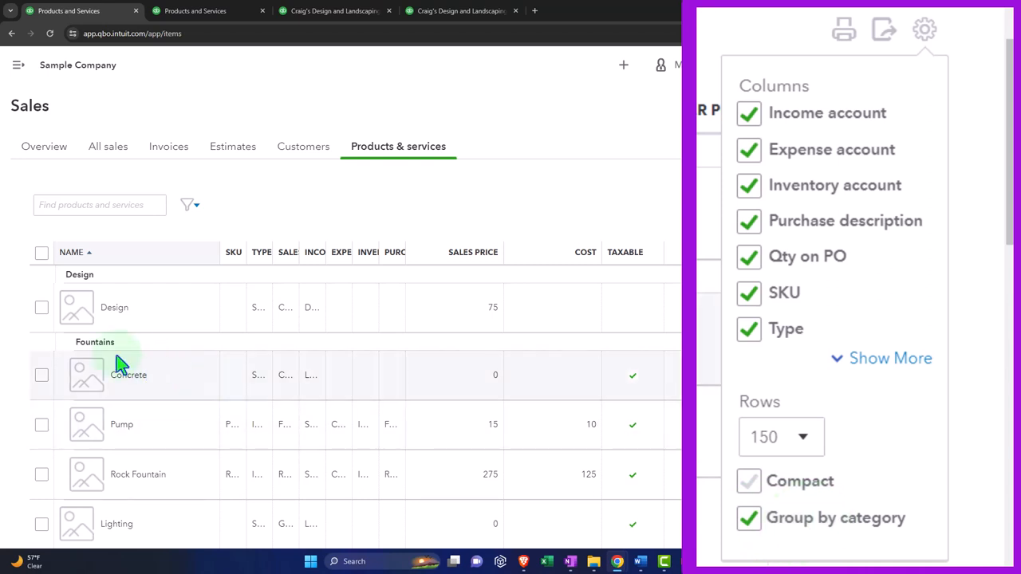
pyautogui.moveTo(111, 355)
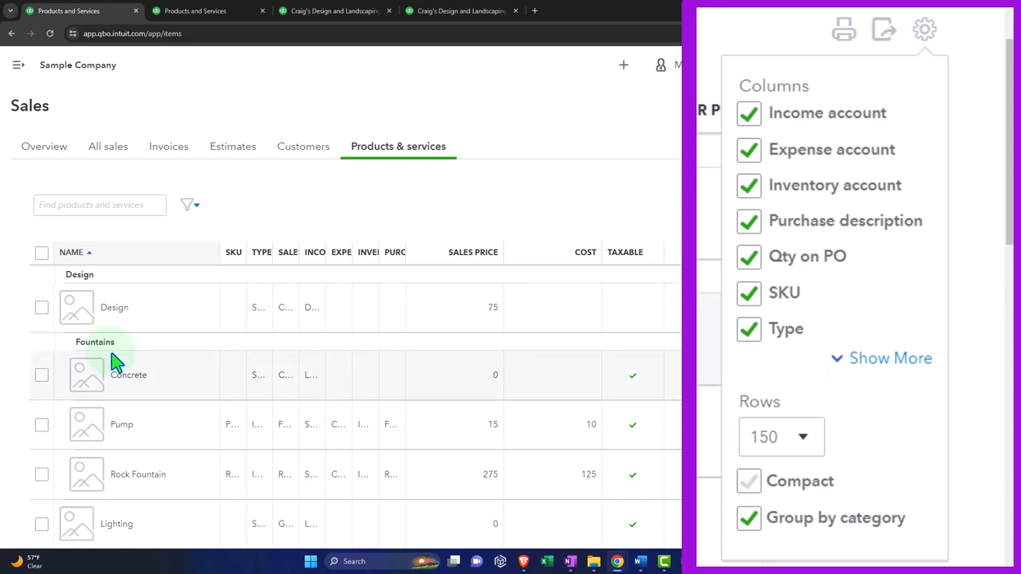
pyautogui.moveTo(621, 390)
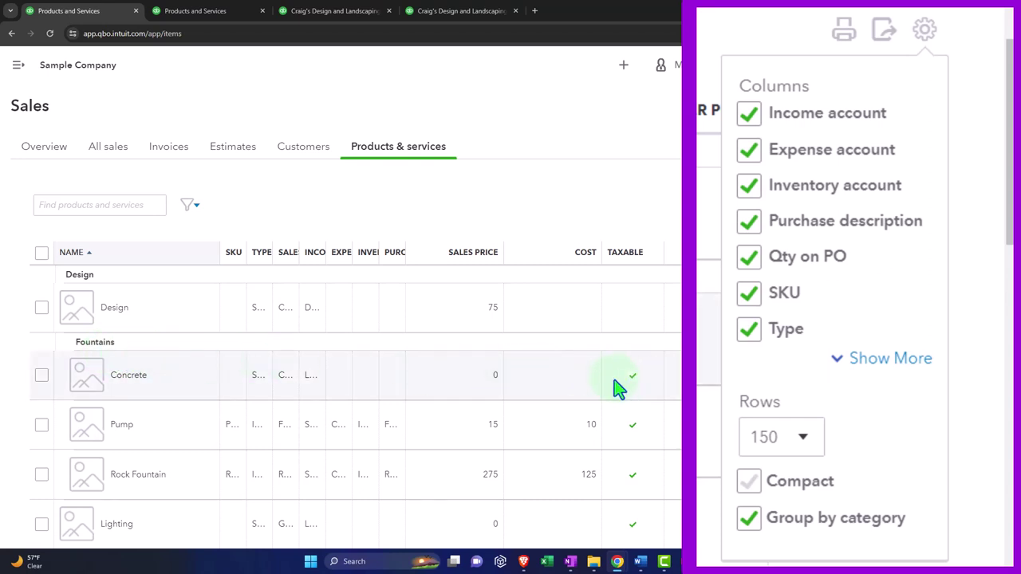
pyautogui.moveTo(279, 311)
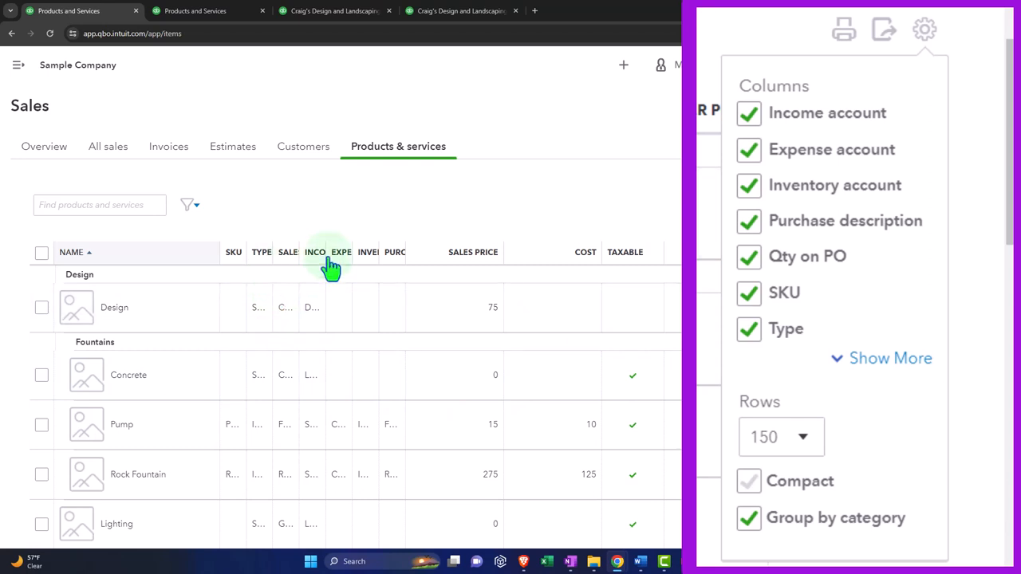
pyautogui.moveTo(668, 290)
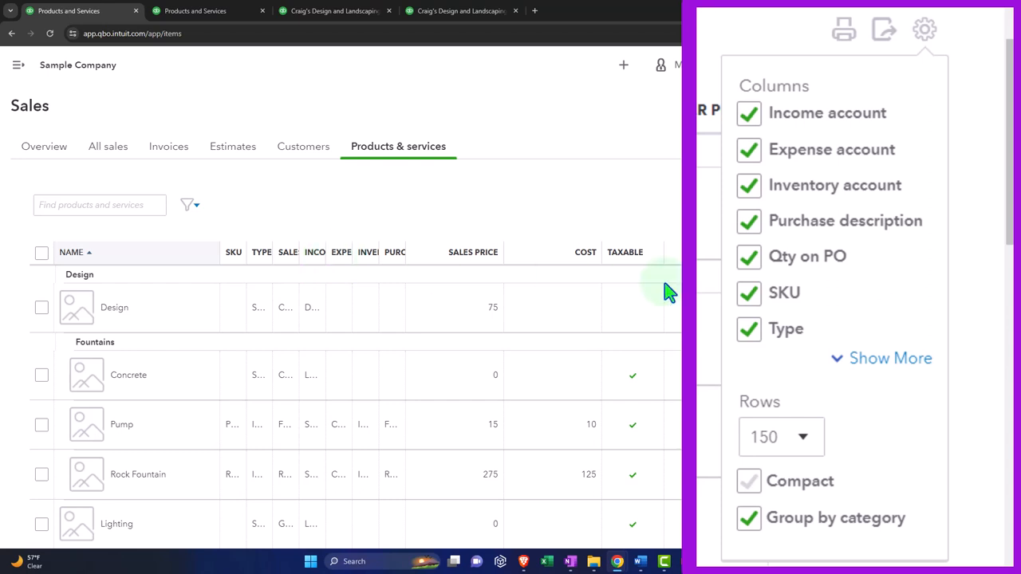
pyautogui.moveTo(748, 150)
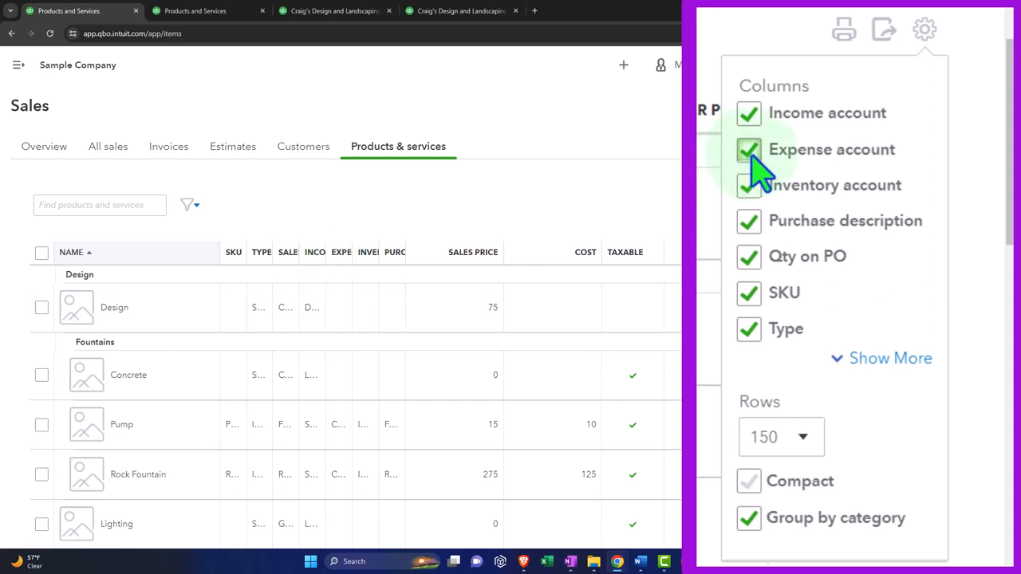
# Hide the Expense account and Inventory account columns from the list.
pyautogui.click(748, 482)
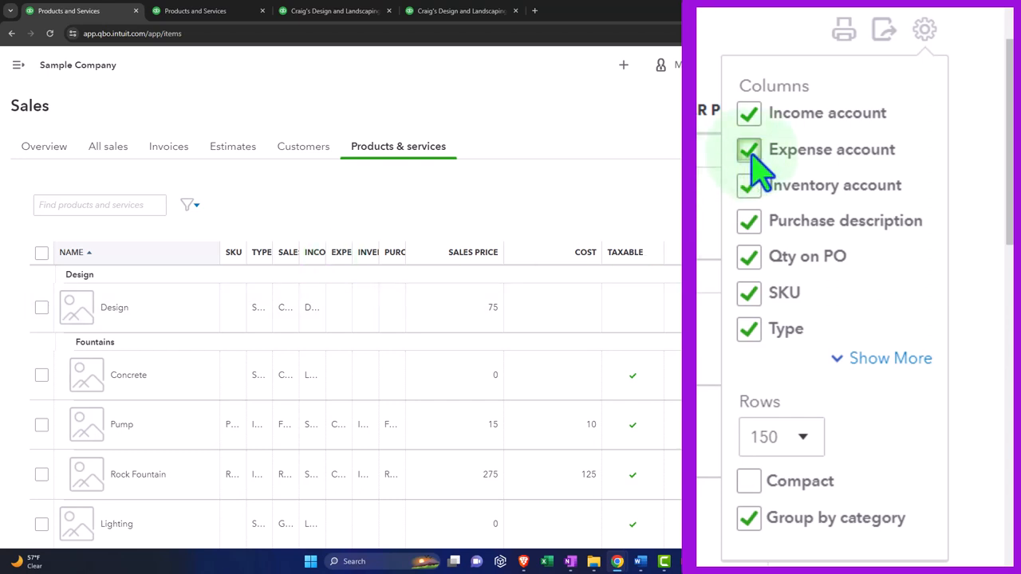
pyautogui.click(748, 150)
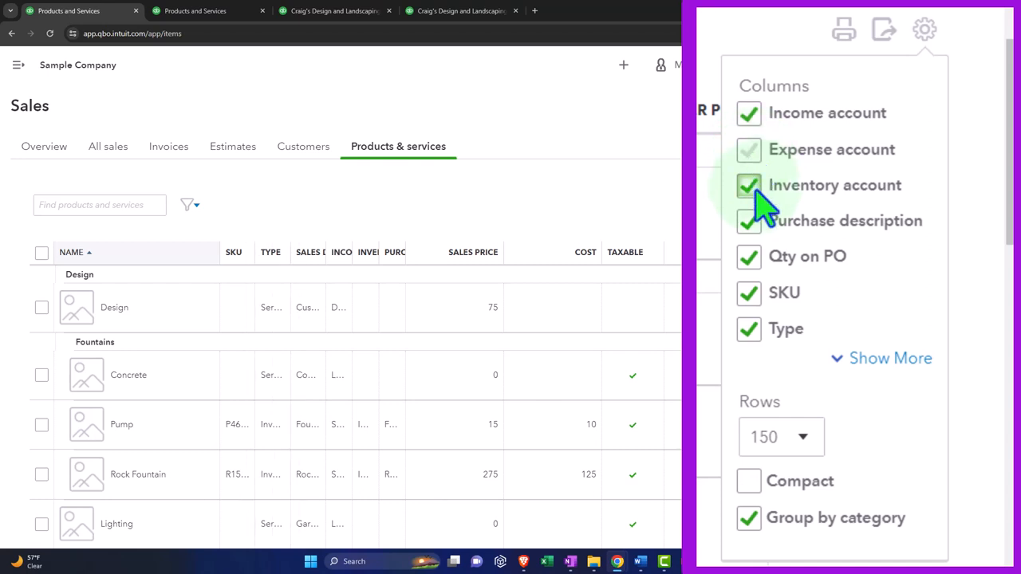
pyautogui.click(748, 150)
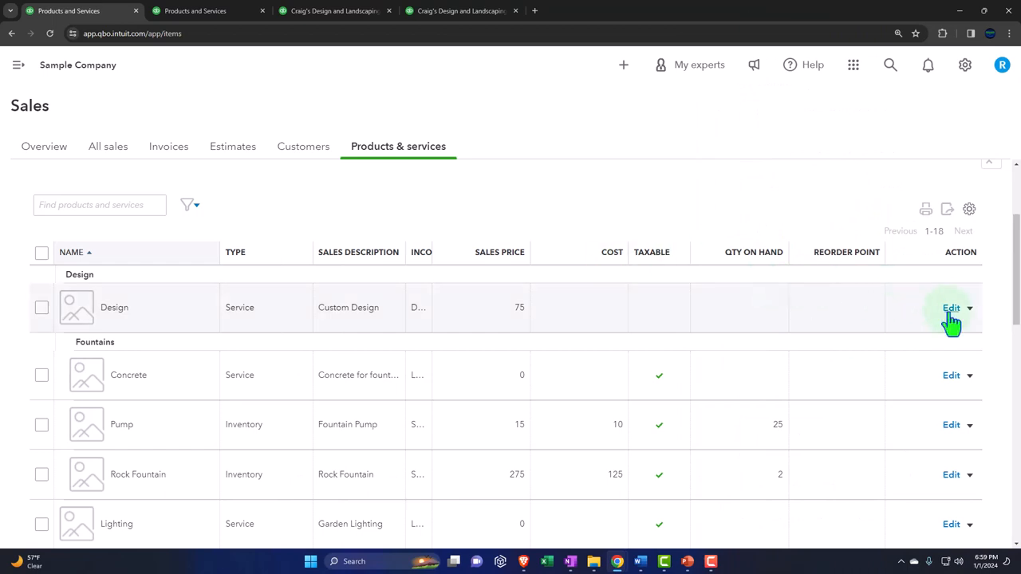
# Review the Design item's category choices, close it unsaved, and go to the Lists overview.
pyautogui.click(950, 308)
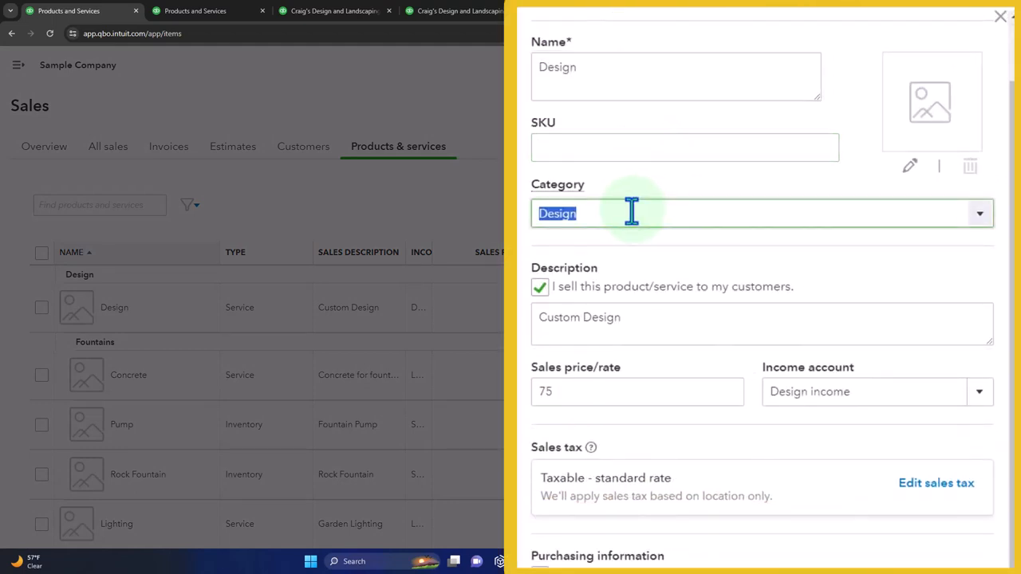
pyautogui.click(979, 213)
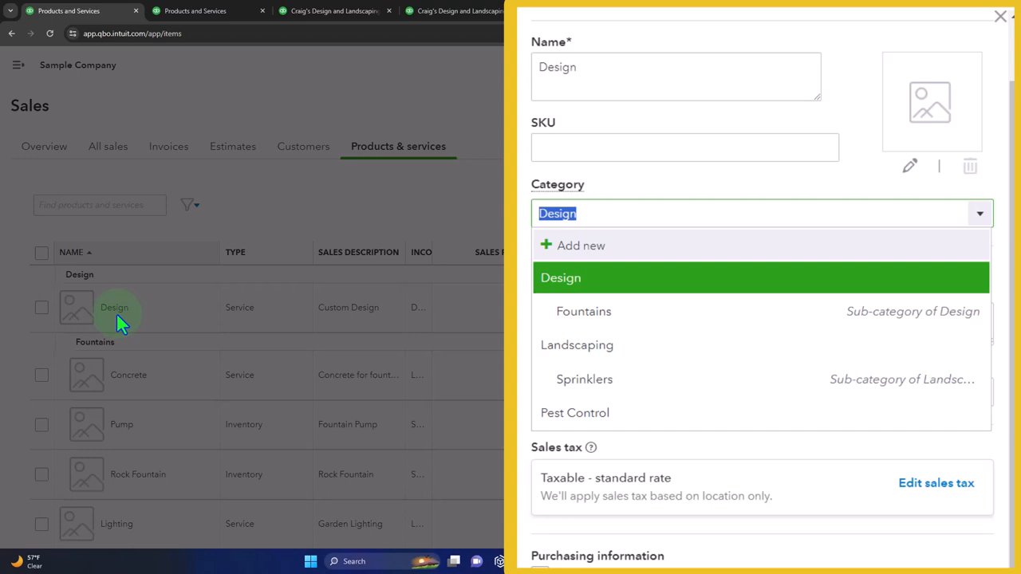
pyautogui.moveTo(581, 255)
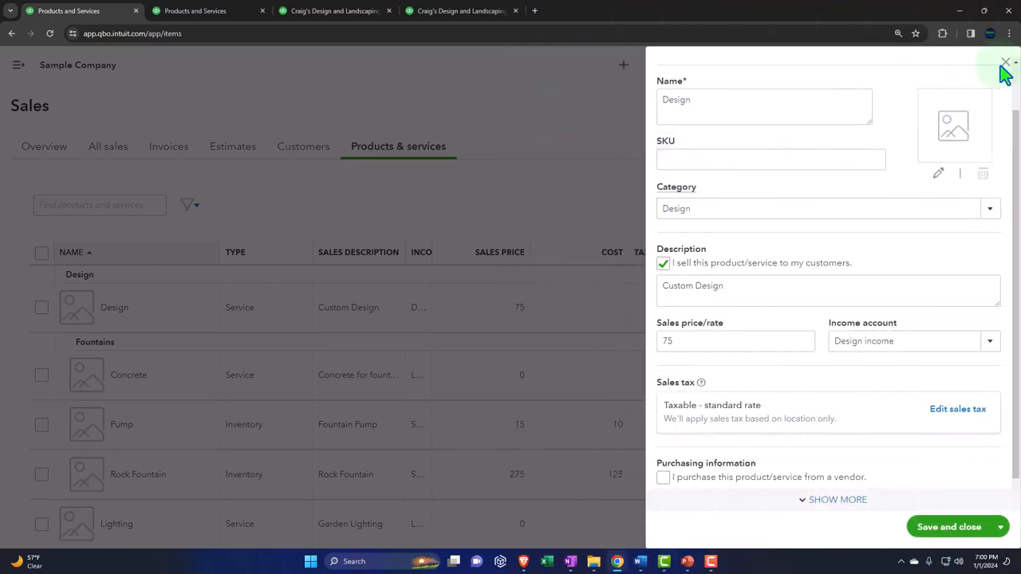
pyautogui.click(963, 64)
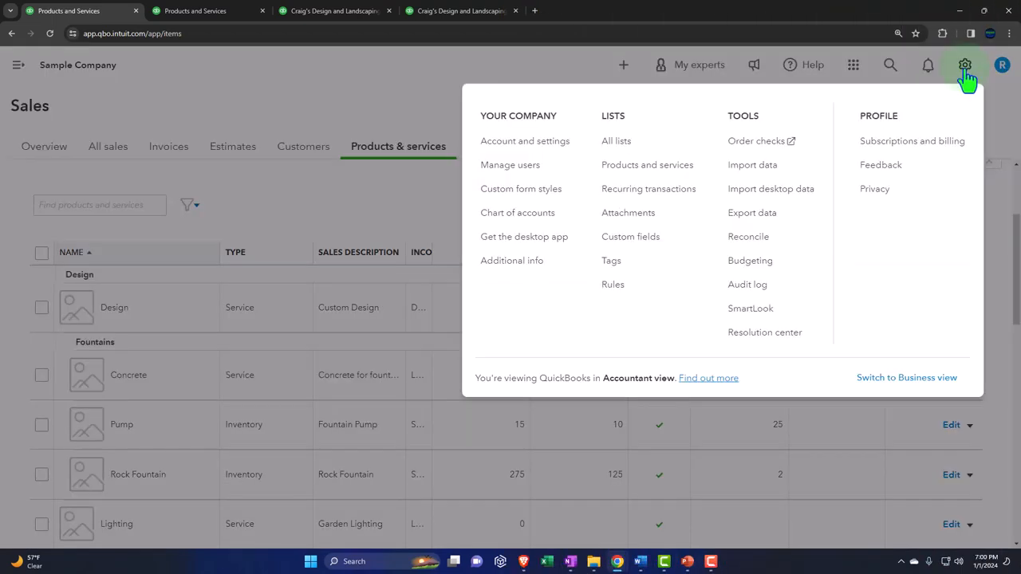
pyautogui.click(615, 141)
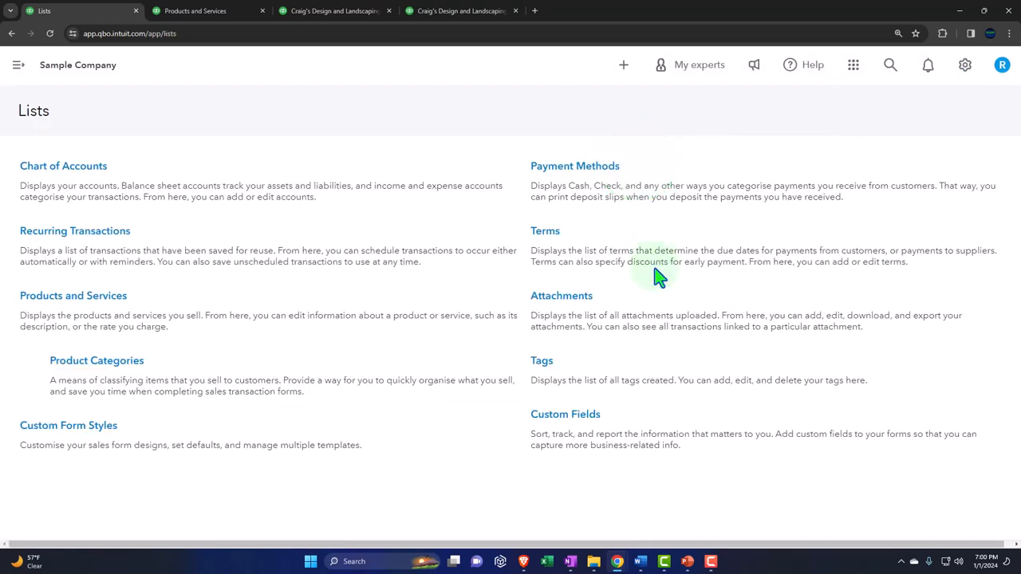
# View the Product Categories list, then return to the Products and Services tab.
pyautogui.click(95, 361)
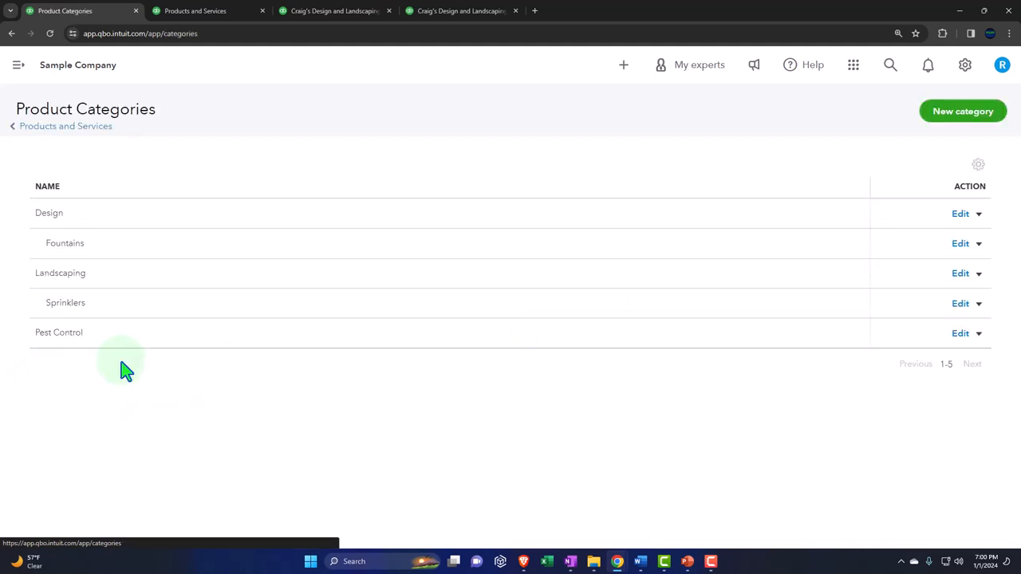
pyautogui.moveTo(431, 396)
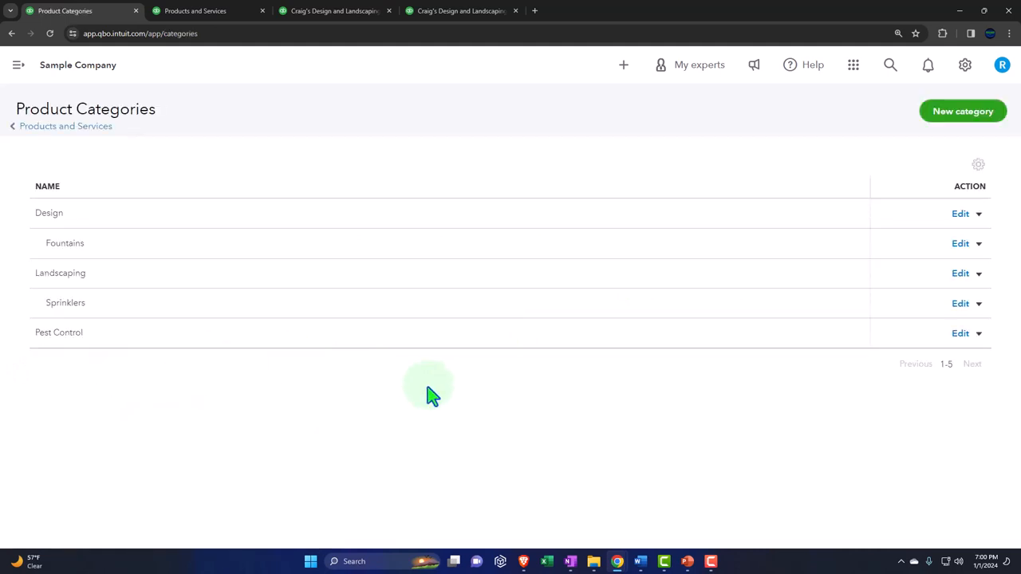
pyautogui.moveTo(184, 33)
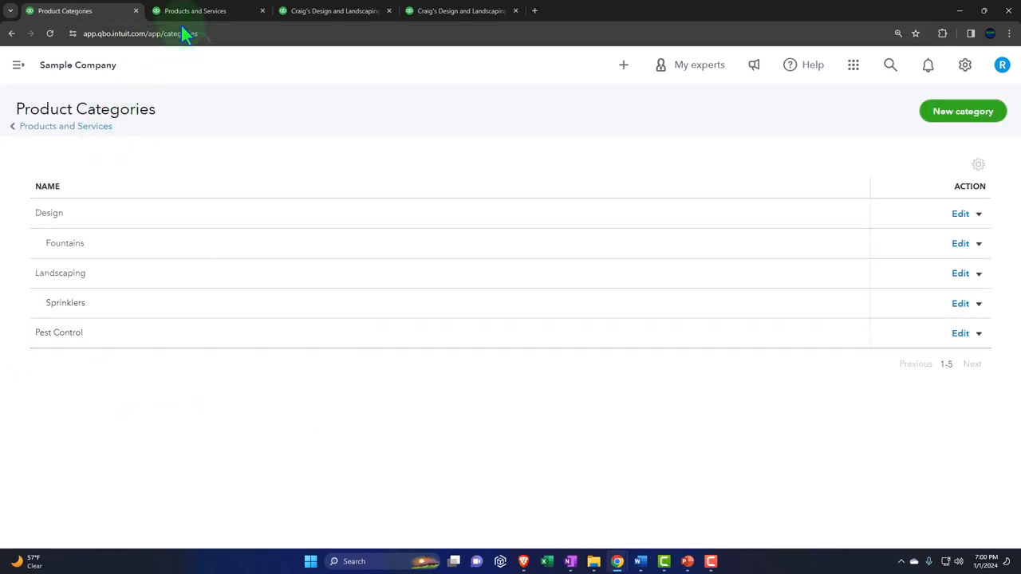
pyautogui.click(195, 9)
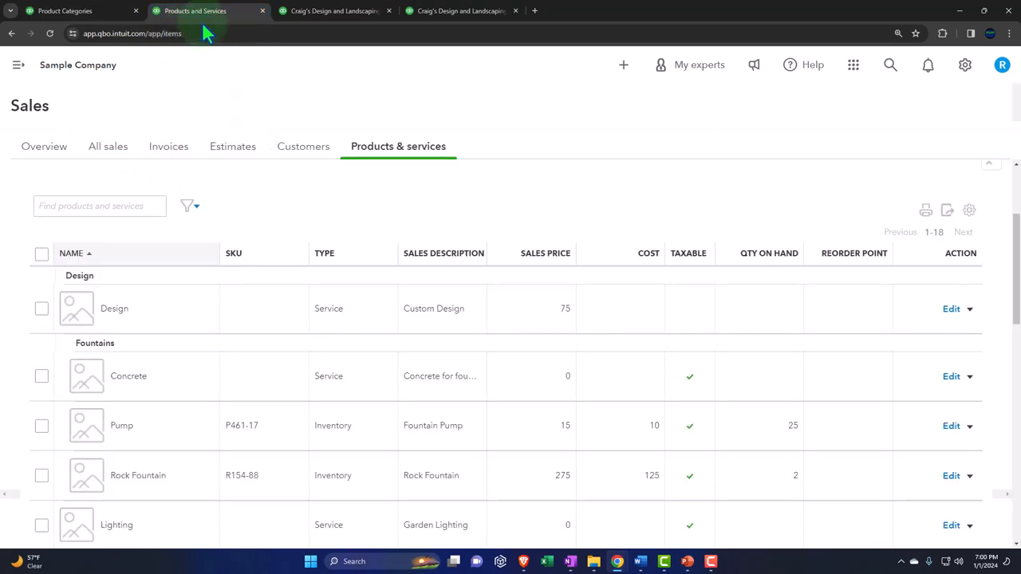
pyautogui.moveTo(956, 322)
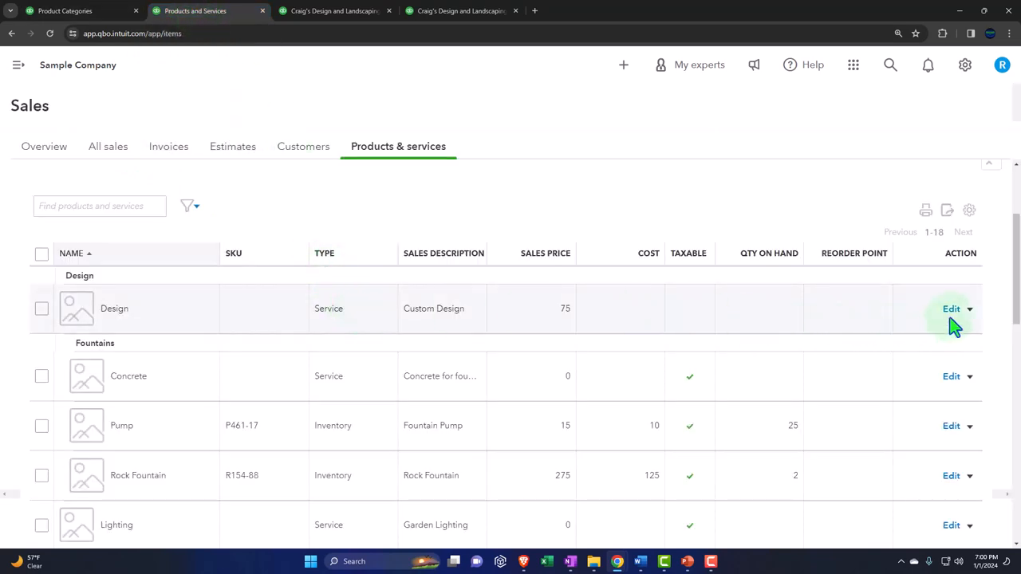
pyautogui.moveTo(954, 319)
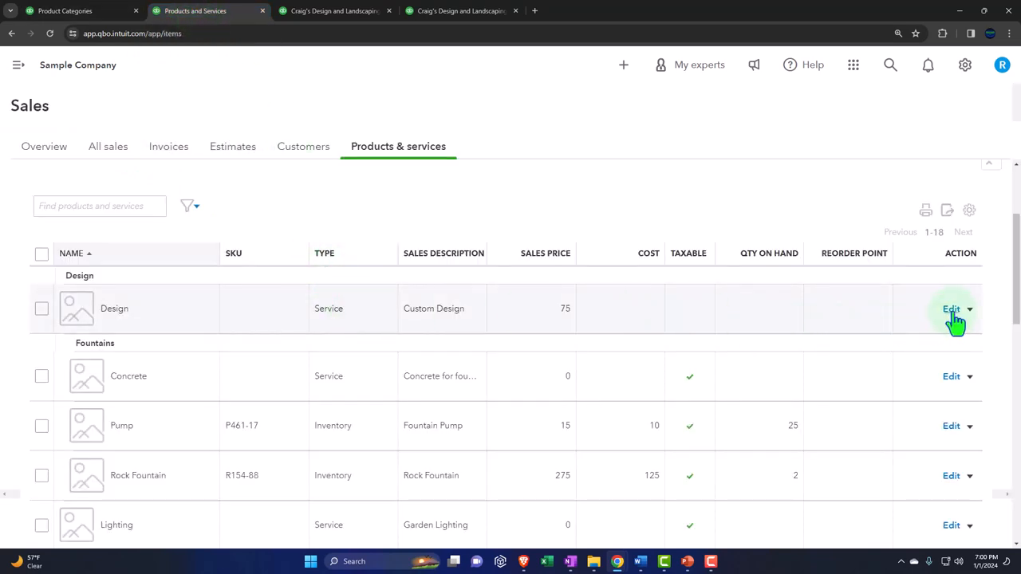
# Reopen the Design item, review its lower details, and close it without saving.
pyautogui.click(951, 309)
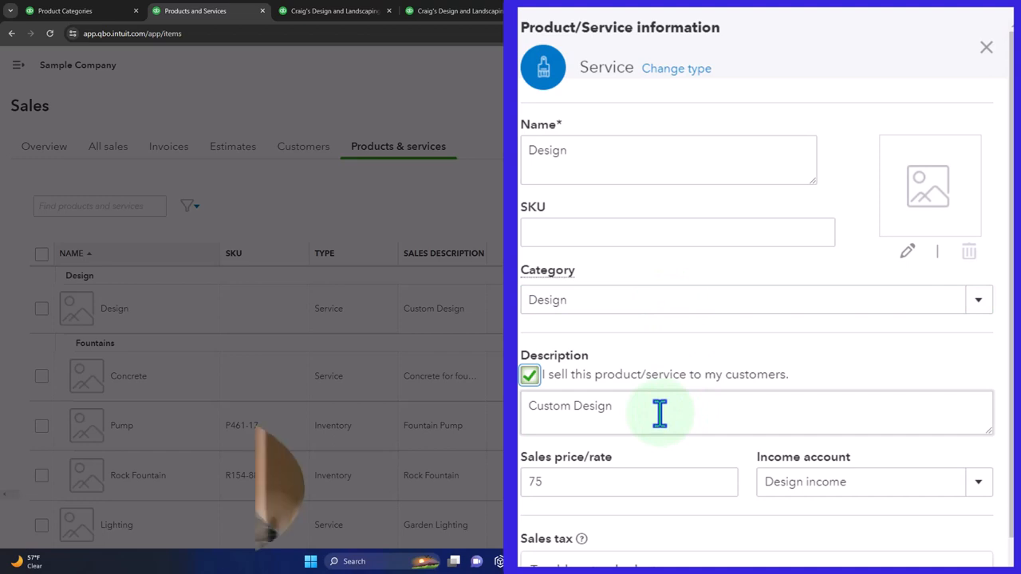
pyautogui.scroll(-3)
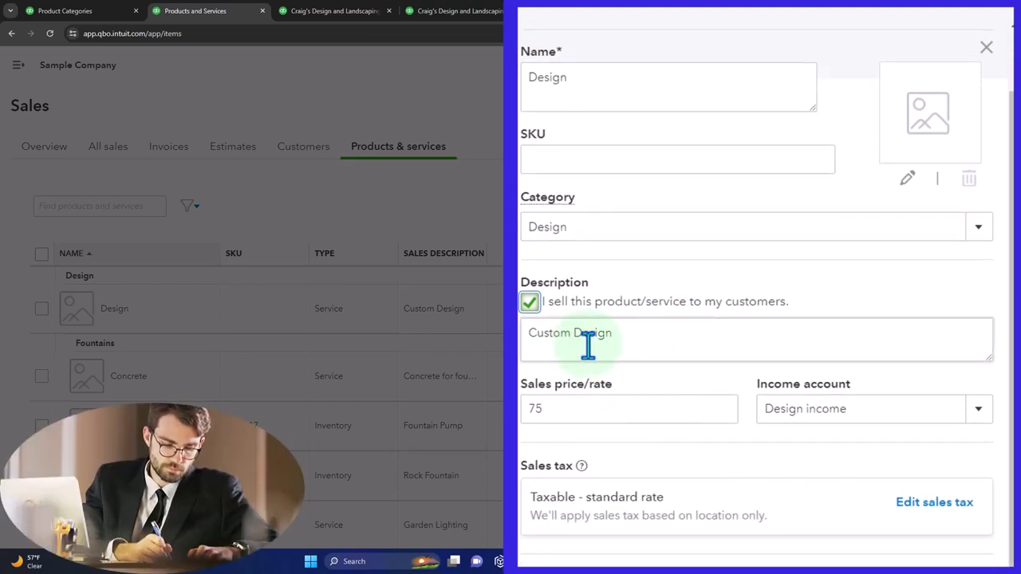
pyautogui.scroll(-3)
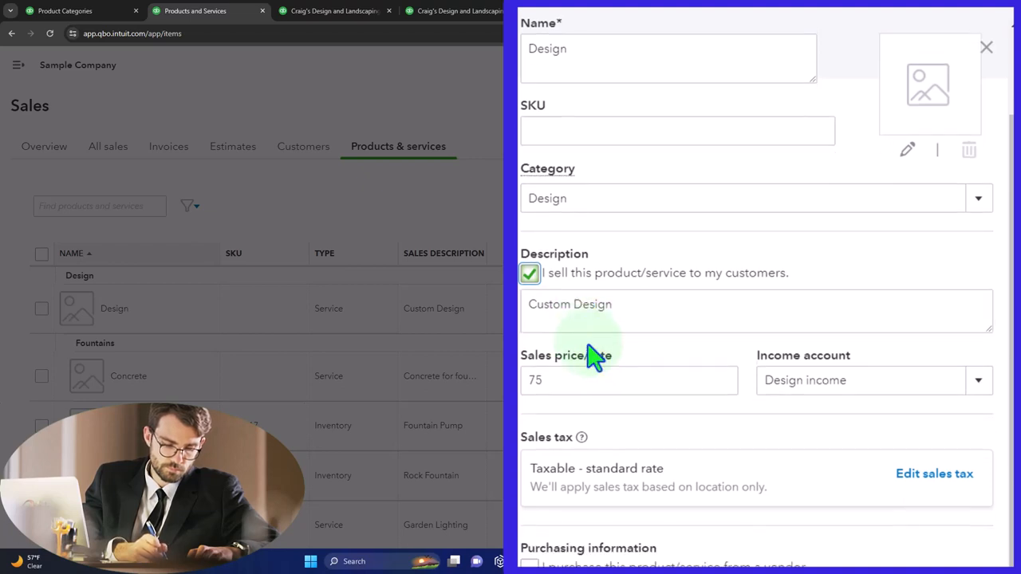
pyautogui.tripleClick(628, 380)
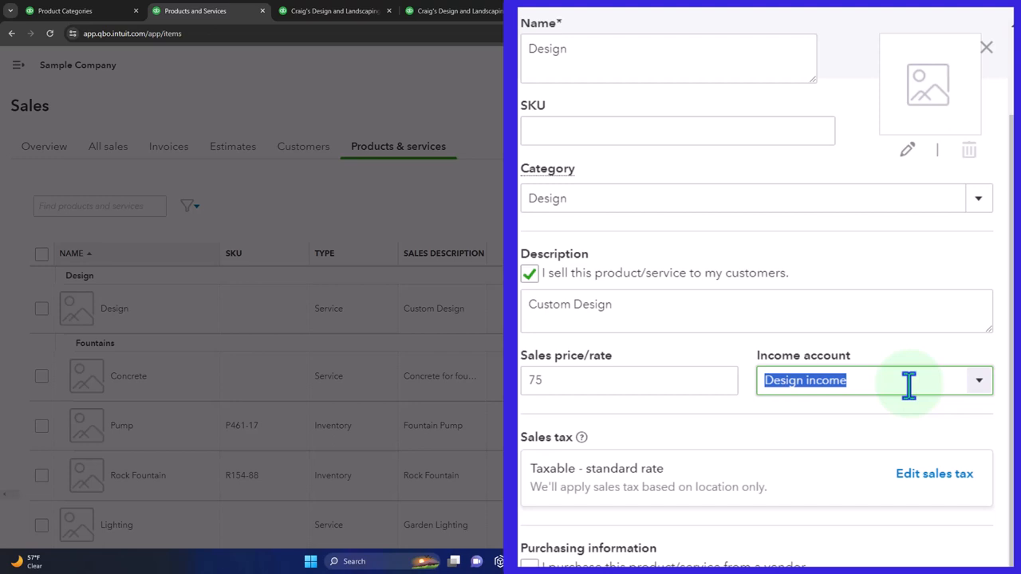
pyautogui.moveTo(829, 479)
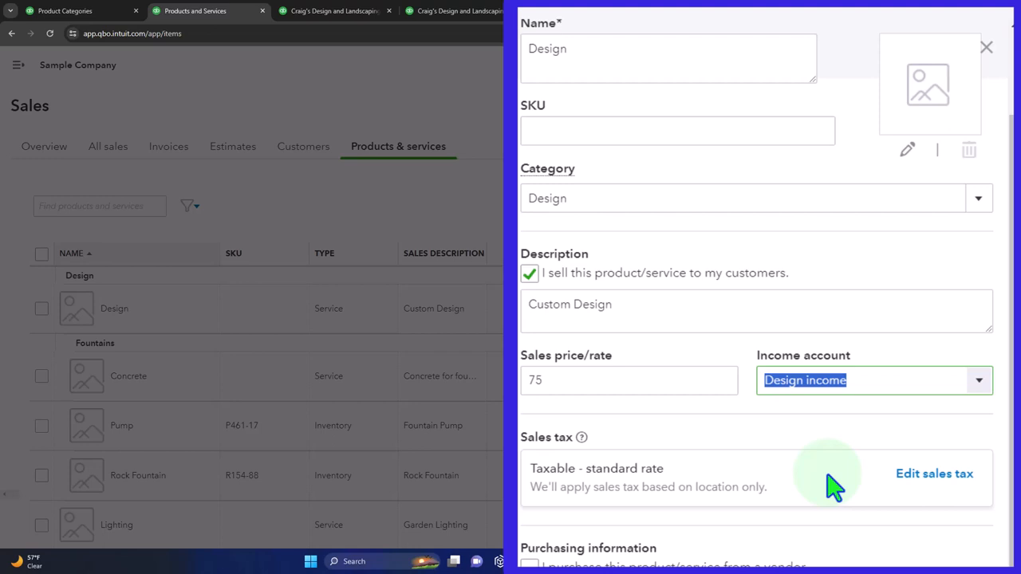
pyautogui.moveTo(916, 491)
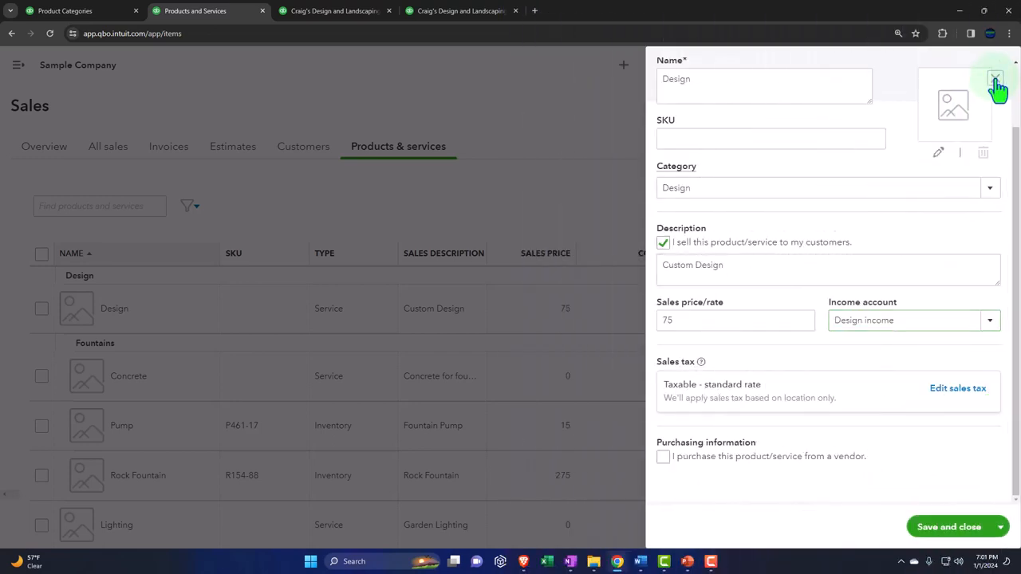
pyautogui.click(995, 80)
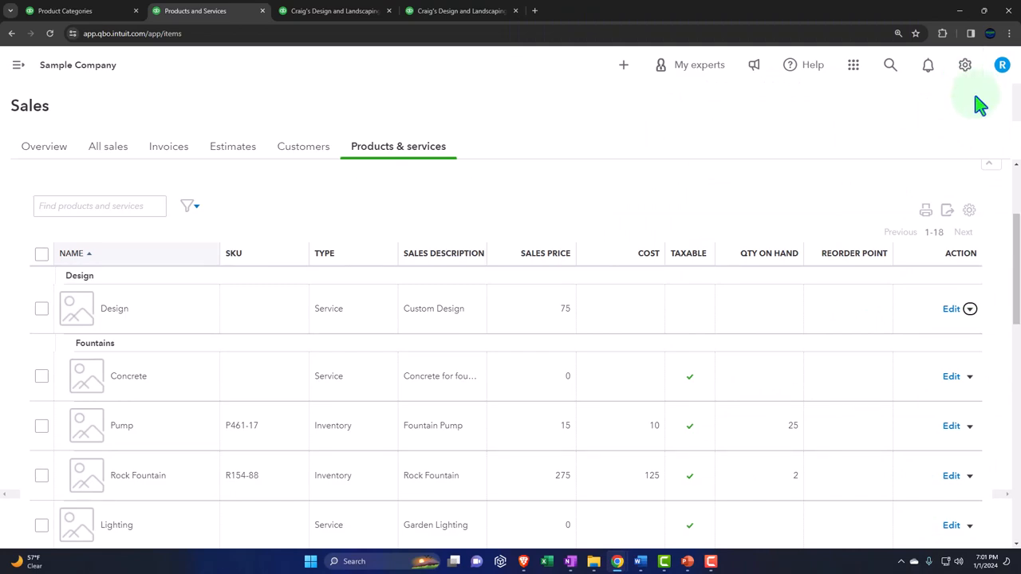
# Begin a new Inventory product named Item 1 and assign it the Design category.
pyautogui.scroll(3)
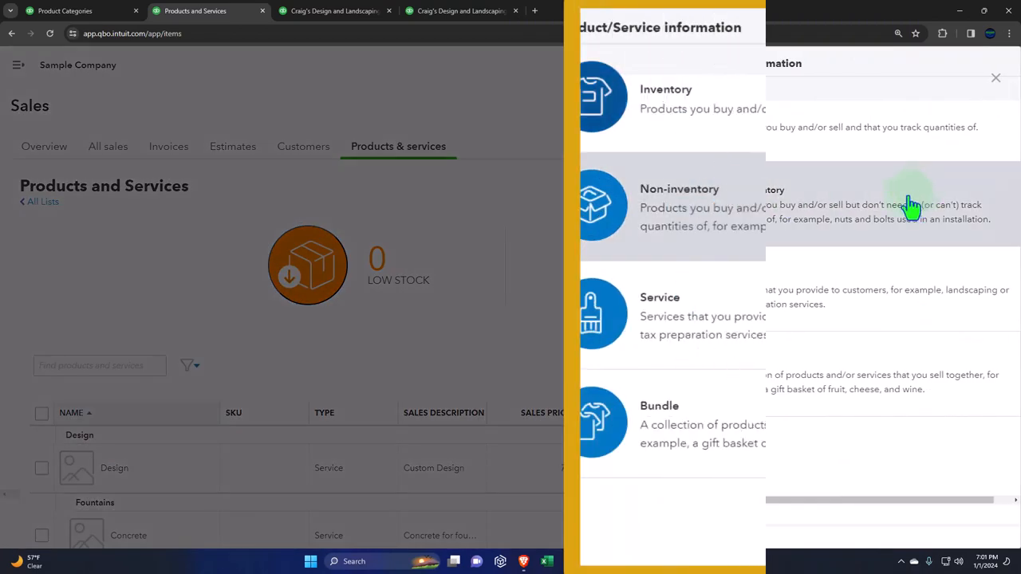
pyautogui.click(678, 99)
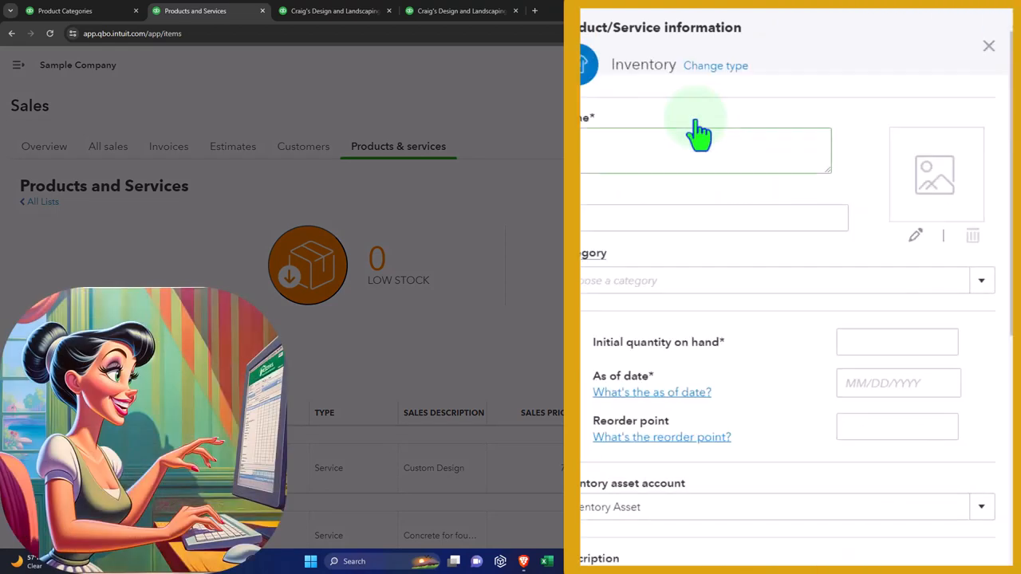
pyautogui.write('n 1')
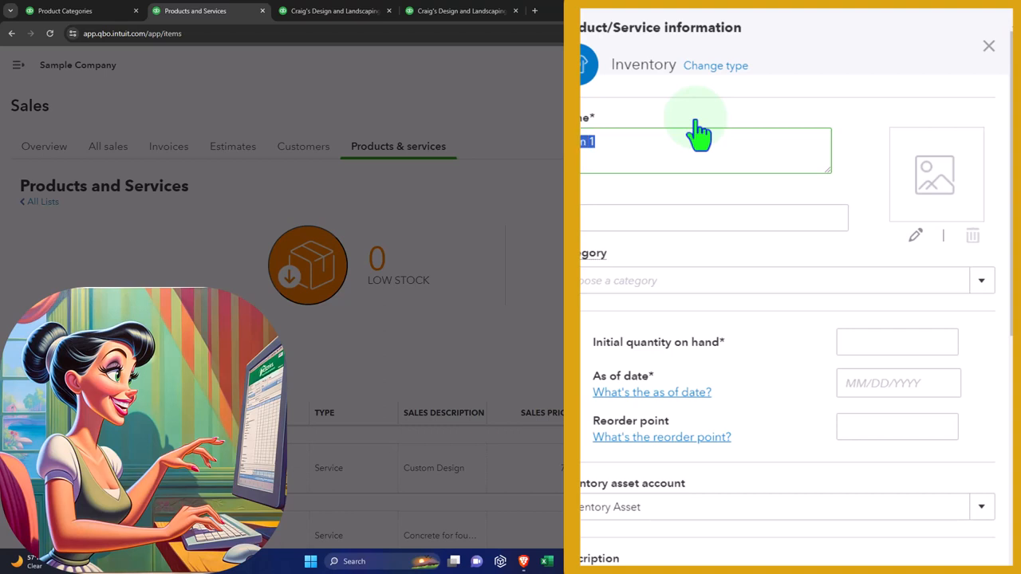
pyautogui.click(715, 217)
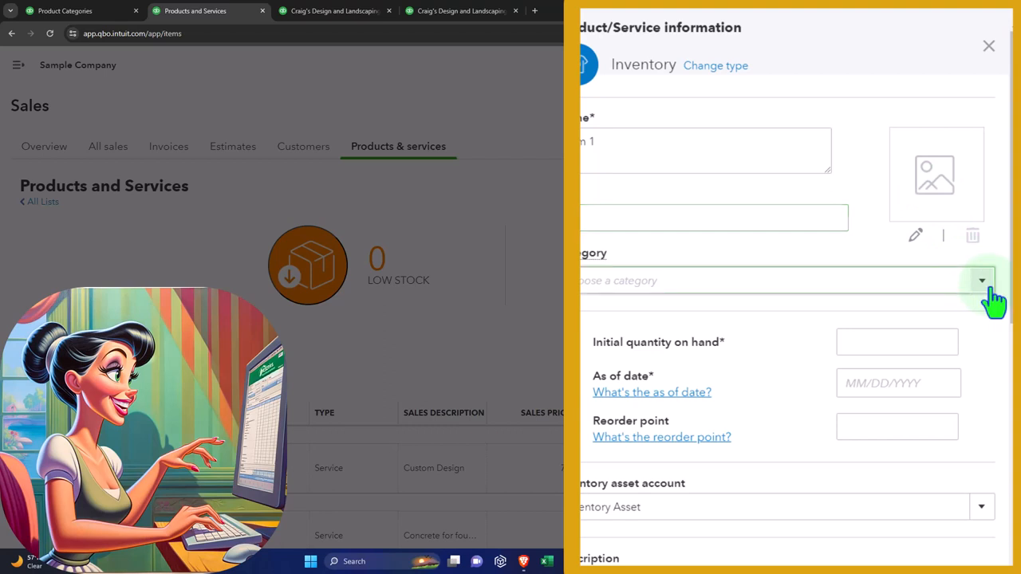
pyautogui.write('Design')
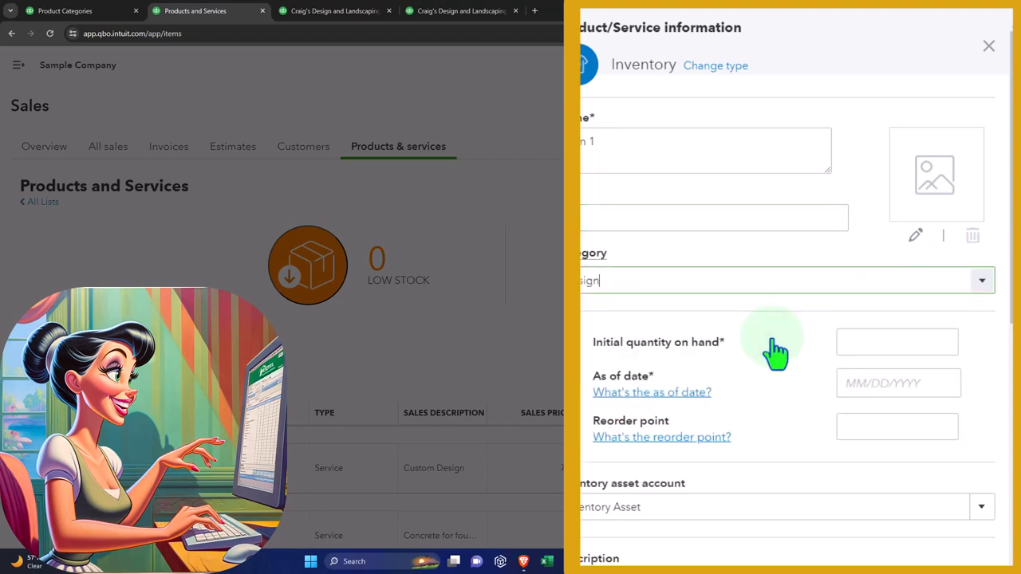
# Set the initial quantity on hand to 0 as of 01/01/2024.
pyautogui.click(896, 342)
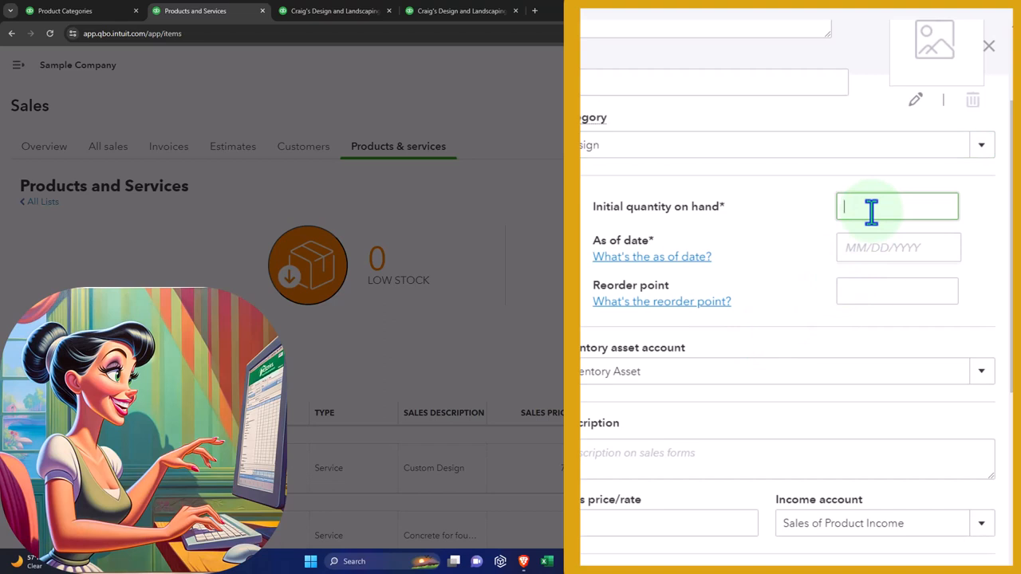
pyautogui.write('0')
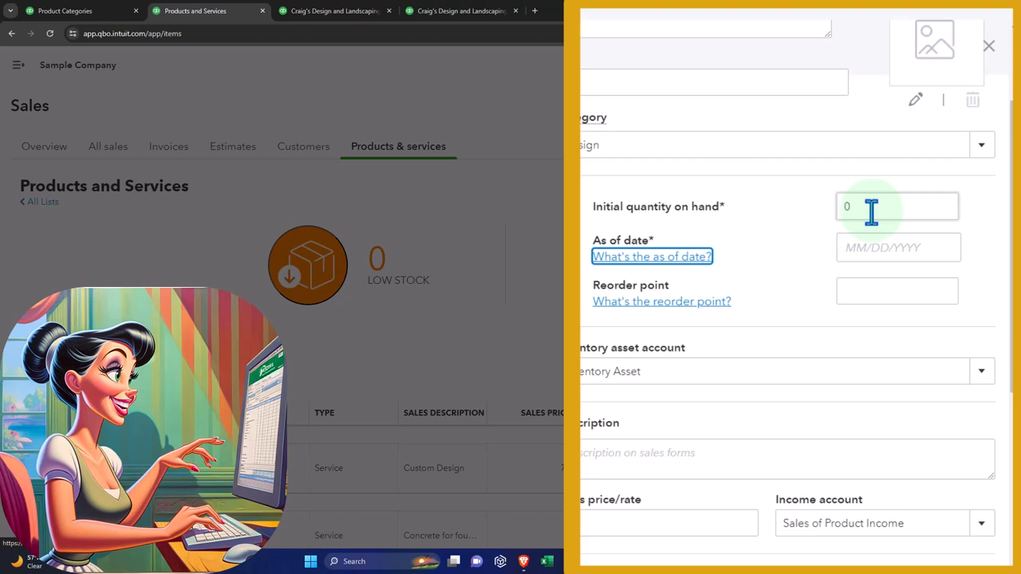
pyautogui.click(896, 247)
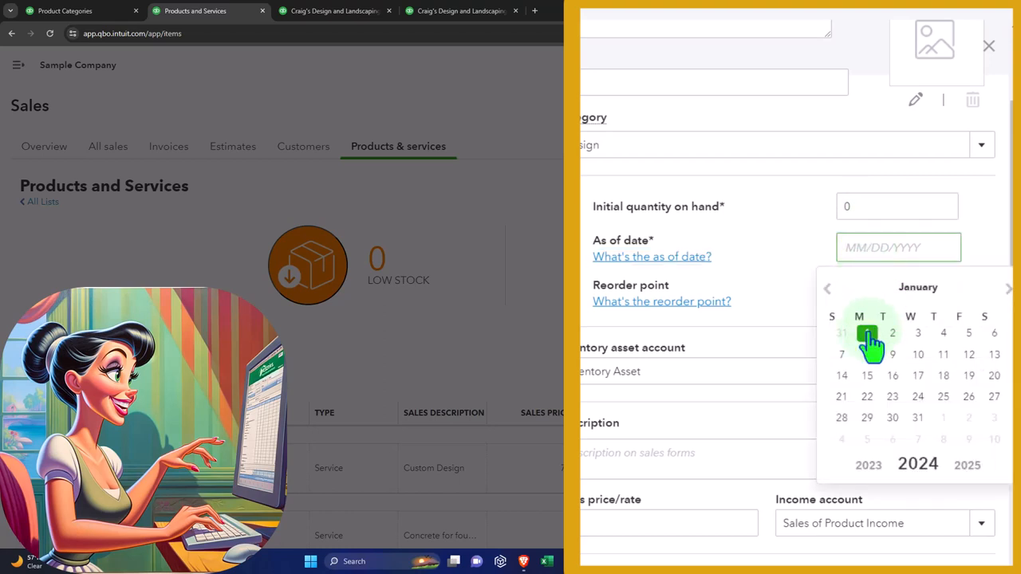
pyautogui.click(867, 333)
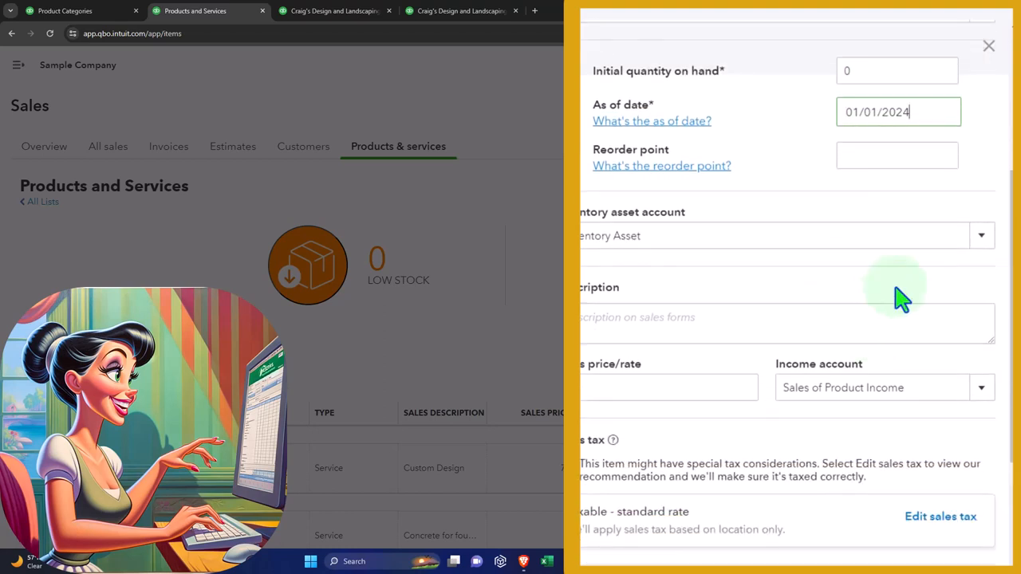
pyautogui.moveTo(981, 236)
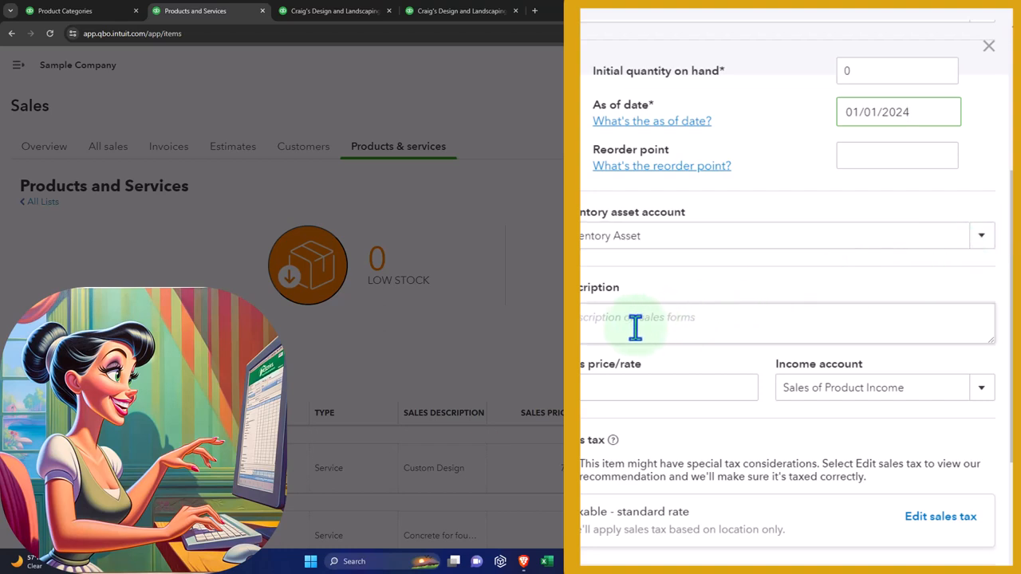
# Enter Item 1 as the sales description and move to the sales price field.
pyautogui.write('n 1')
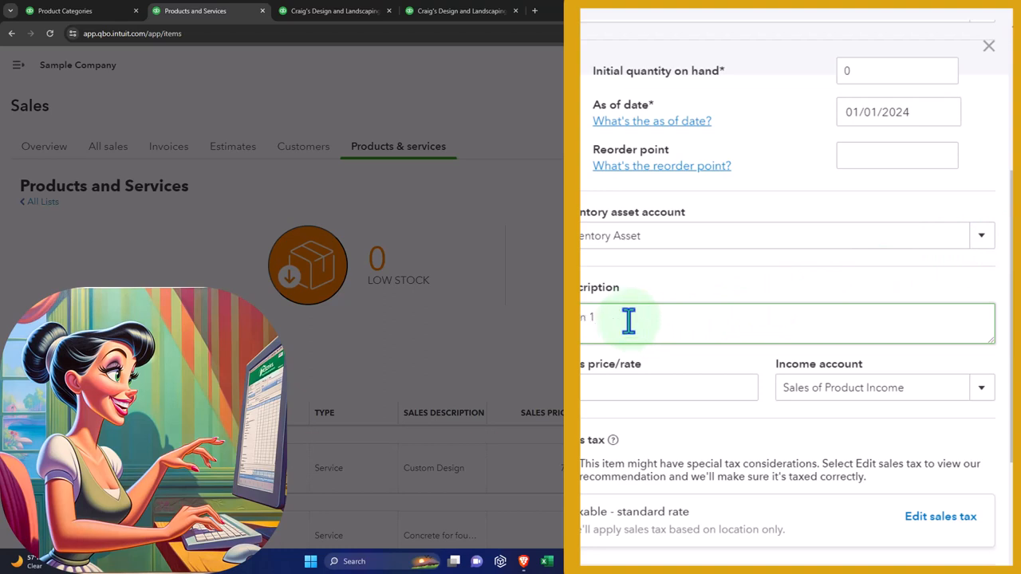
pyautogui.click(668, 388)
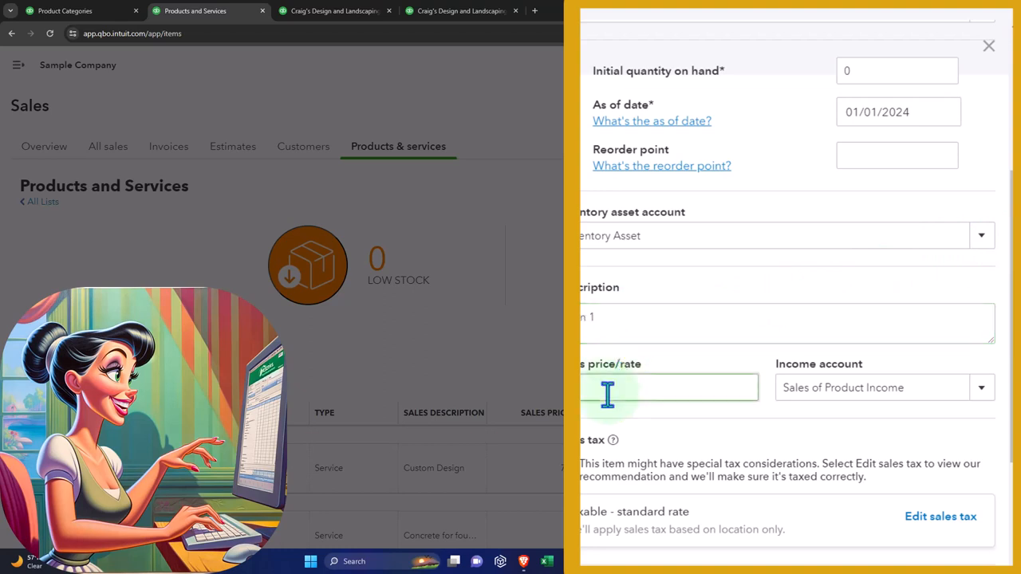
pyautogui.scroll(3)
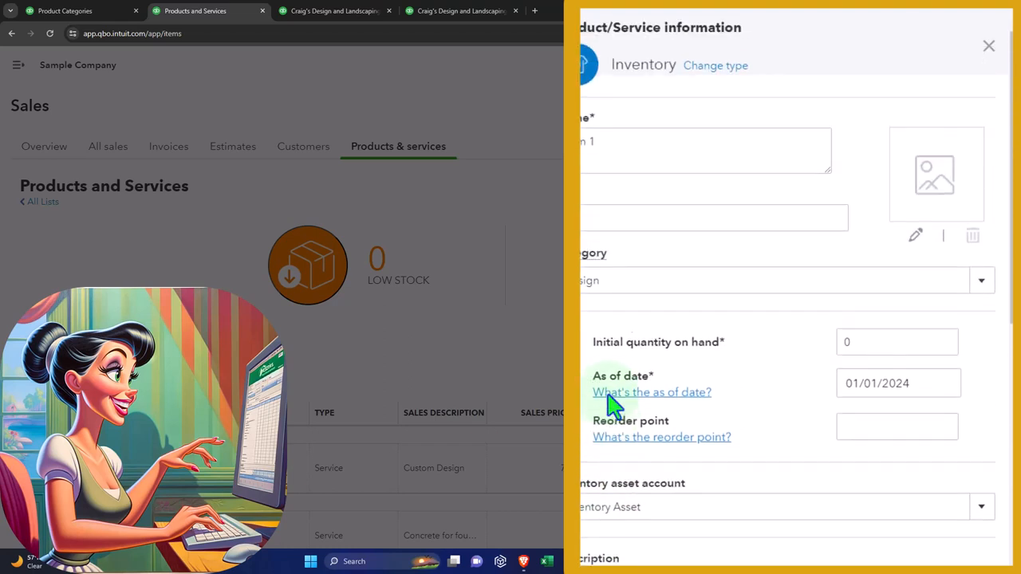
# Keep Sales of Product Income and review the sales tax categories, retaining the standard taxable rate.
pyautogui.scroll(-3)
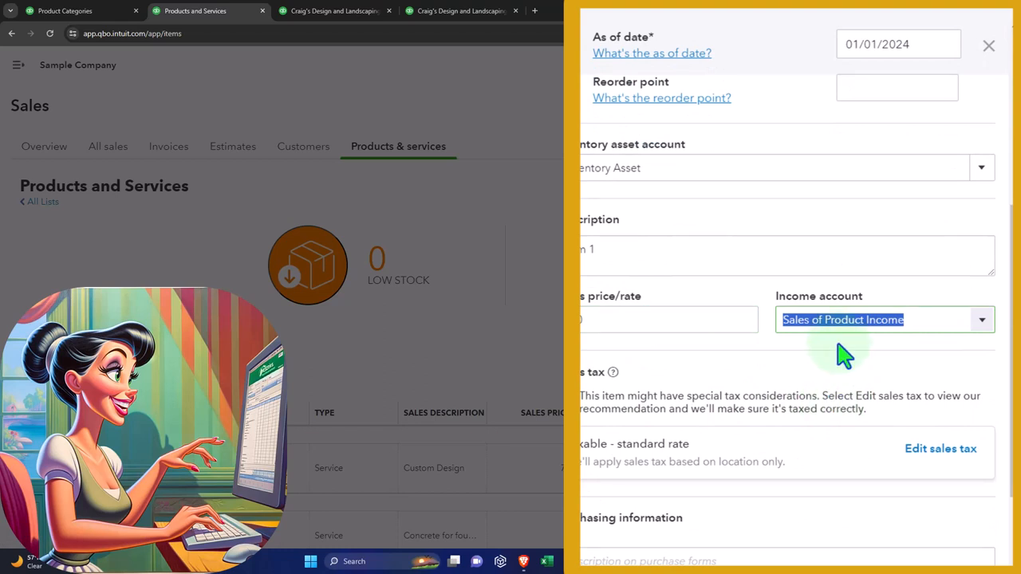
pyautogui.click(983, 319)
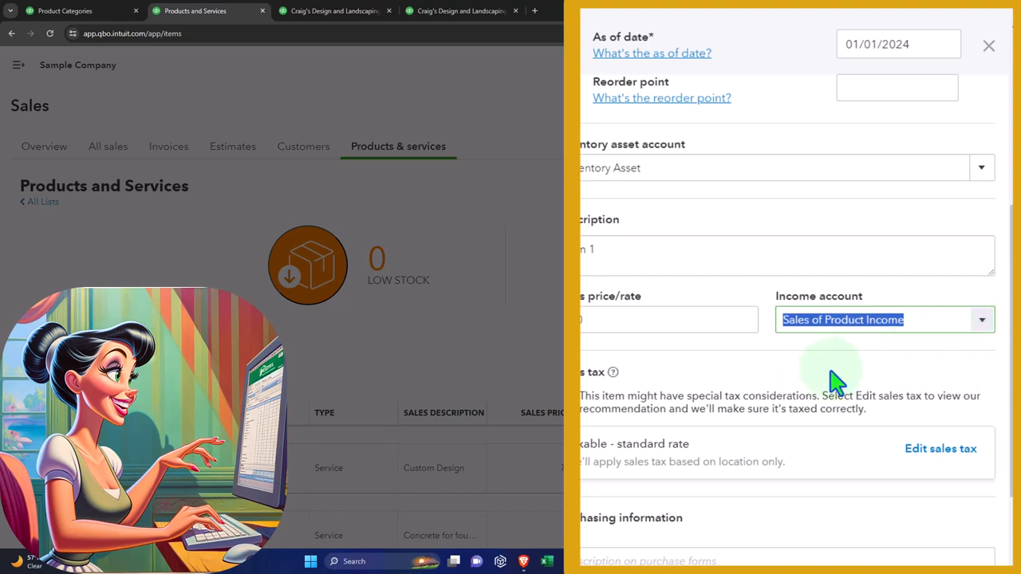
pyautogui.scroll(-3)
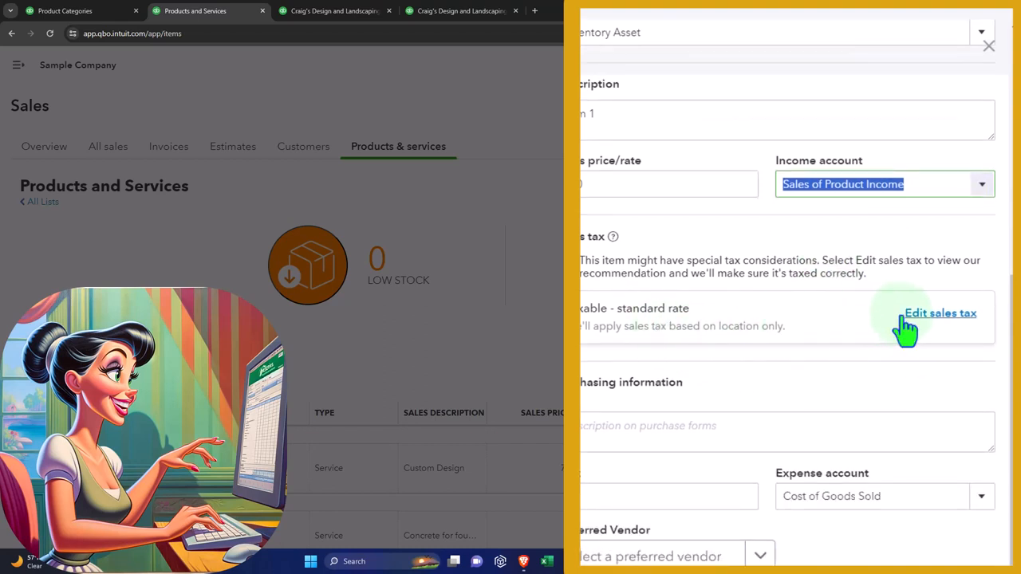
pyautogui.click(941, 312)
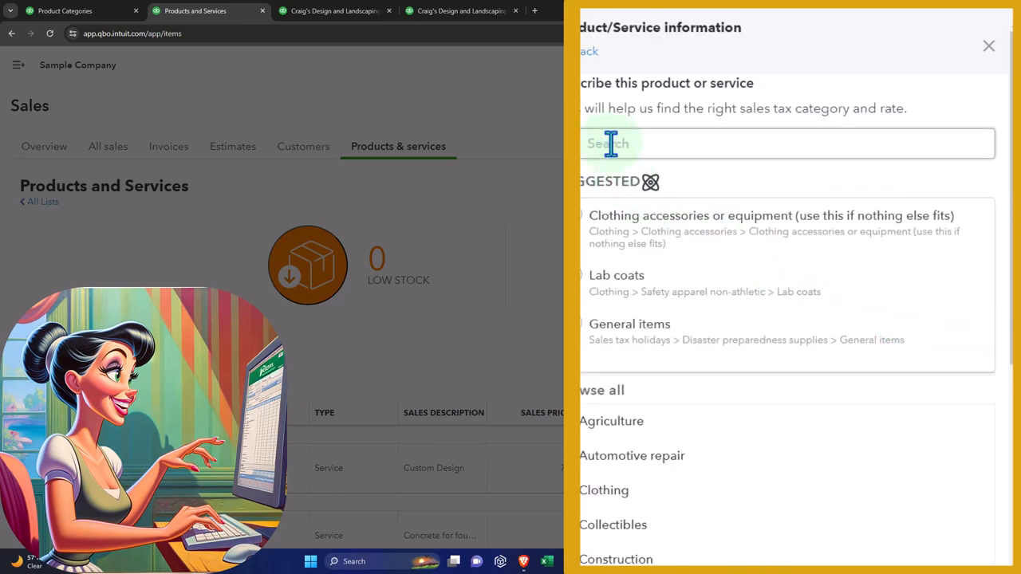
pyautogui.scroll(-3)
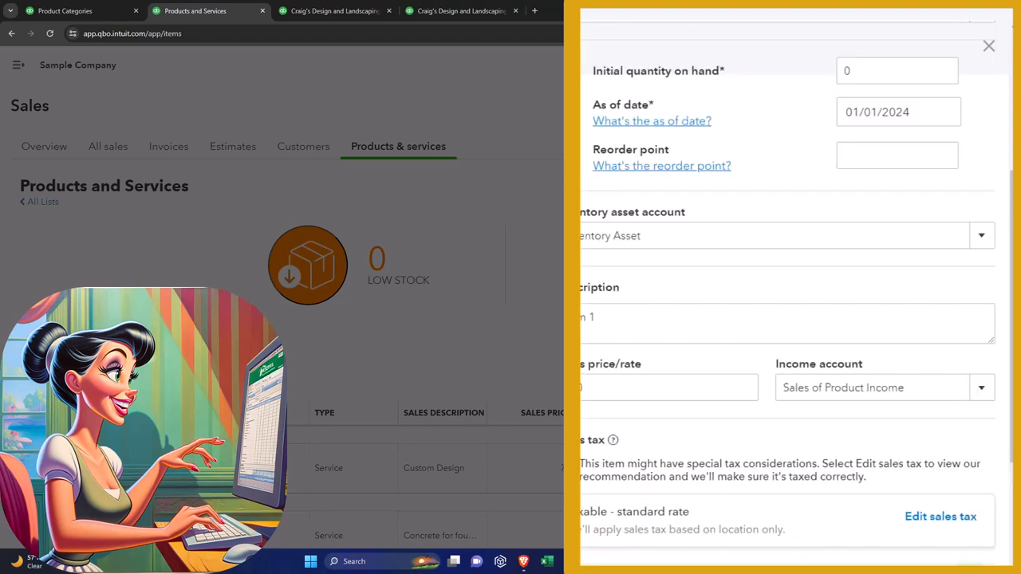
pyautogui.scroll(-3)
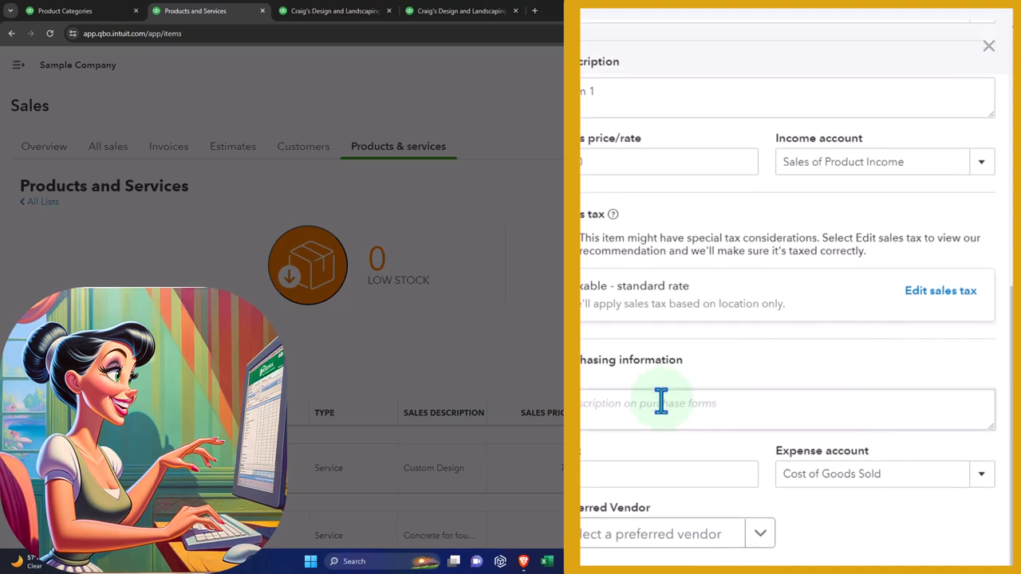
# Enter Item 1 as the purchasing description and its cost, keeping Cost of Goods Sold, then view preferred vendors.
pyautogui.write('n 1')
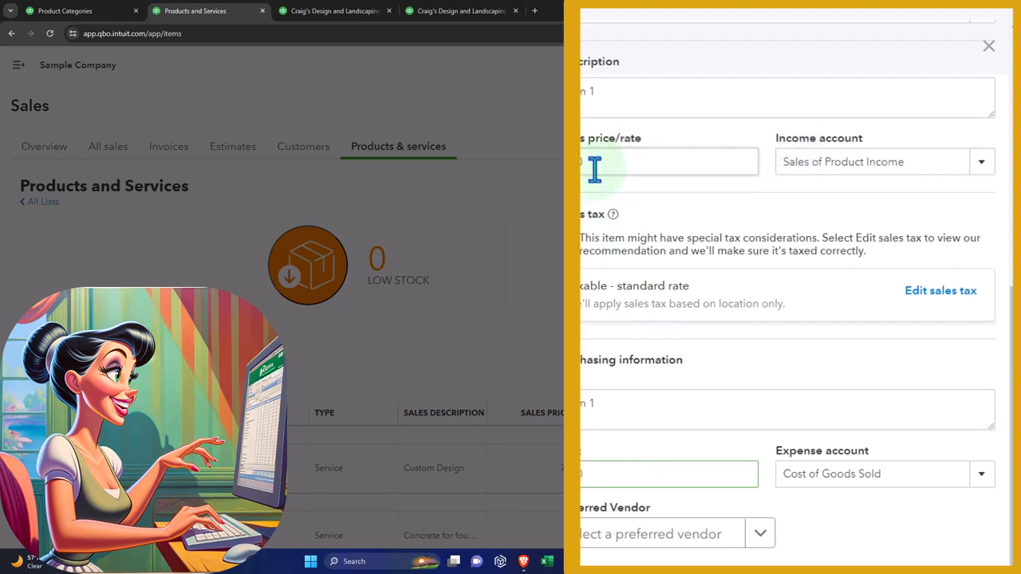
pyautogui.click(668, 474)
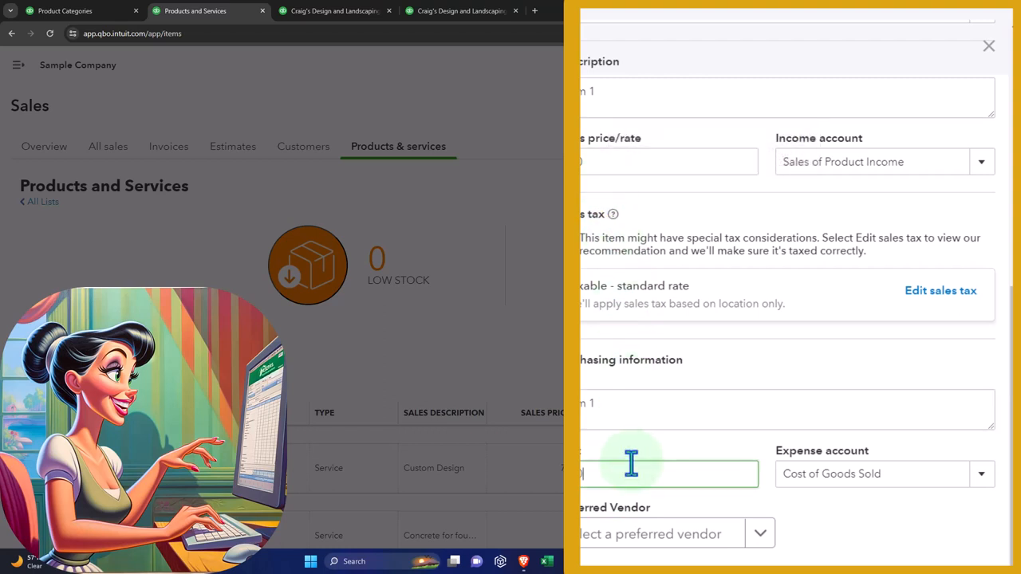
pyautogui.moveTo(795, 507)
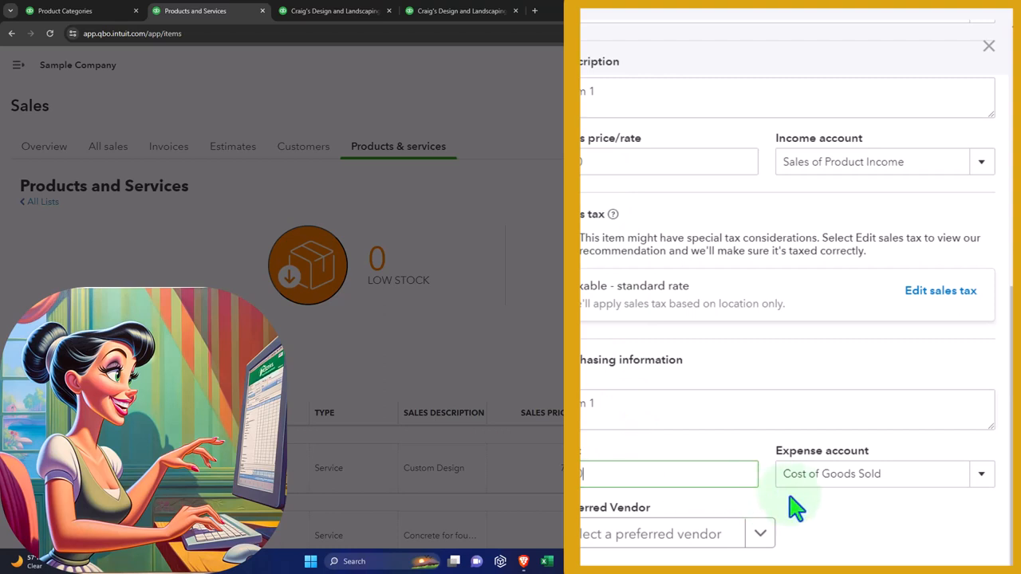
pyautogui.moveTo(814, 507)
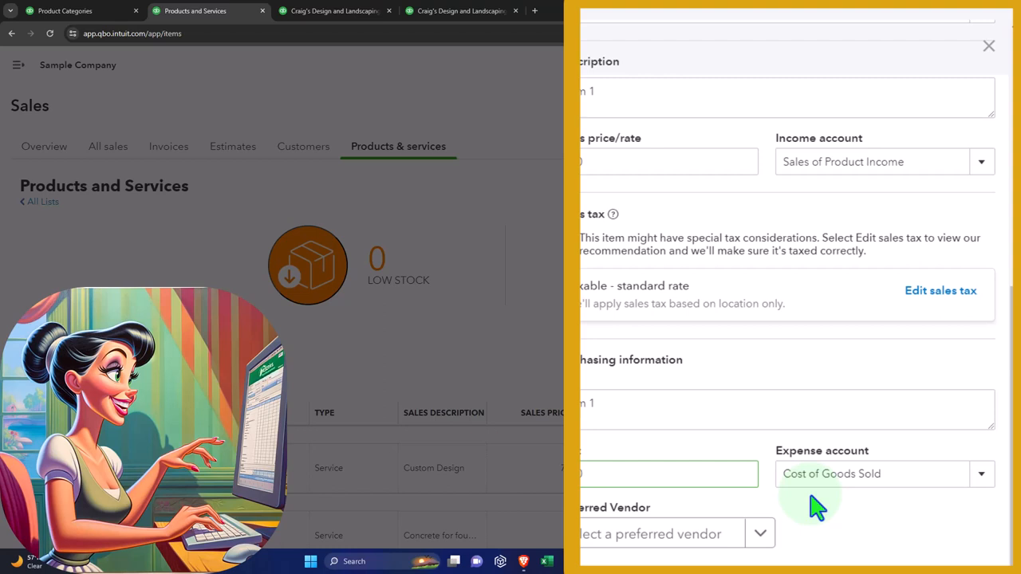
pyautogui.moveTo(801, 513)
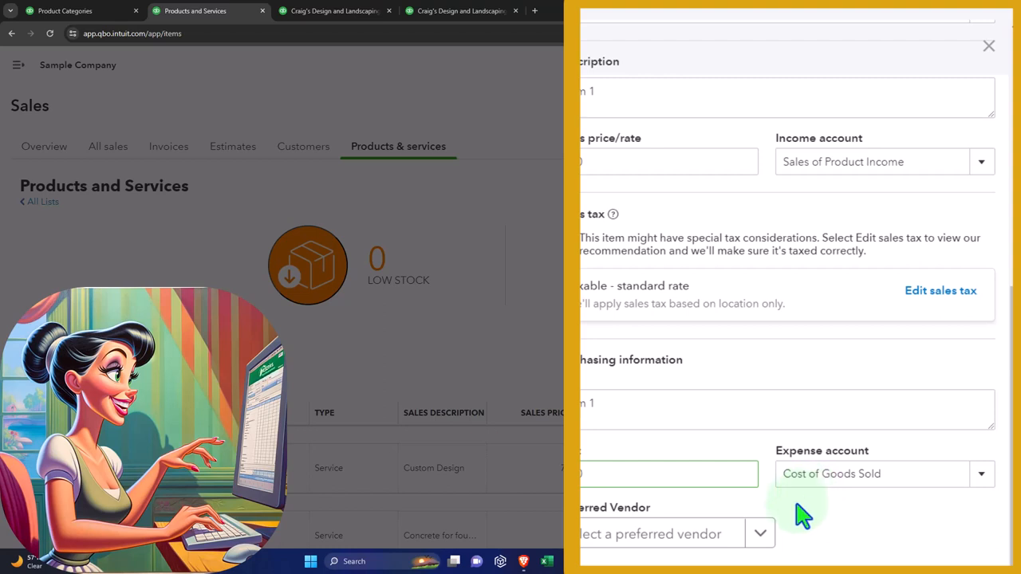
pyautogui.click(759, 533)
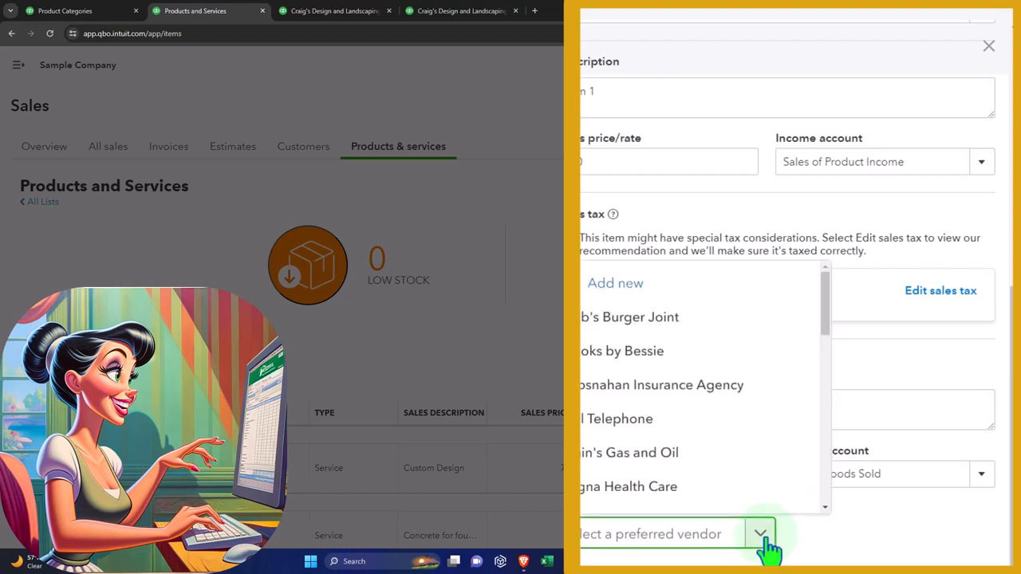
pyautogui.click(760, 533)
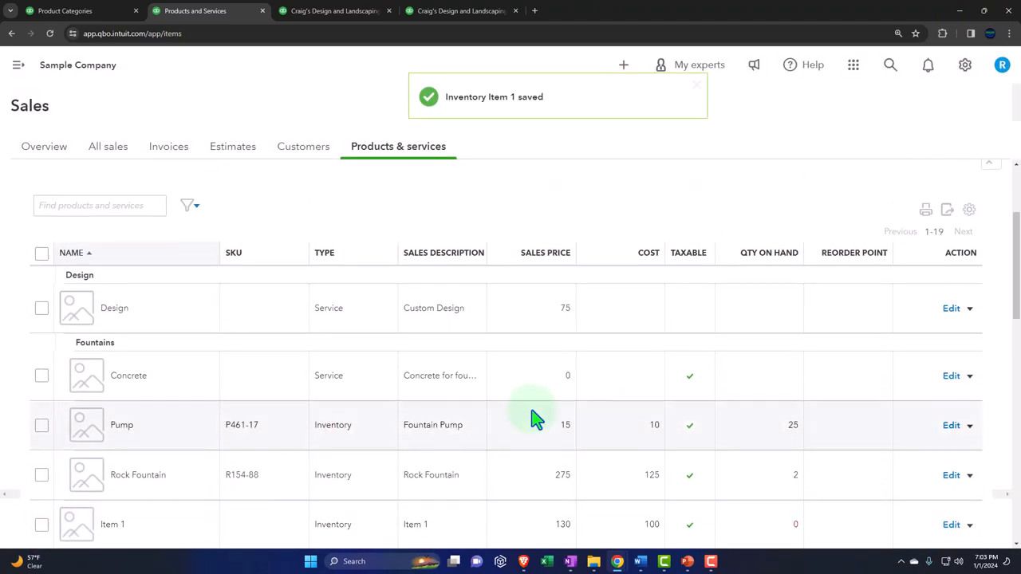
pyautogui.scroll(-3)
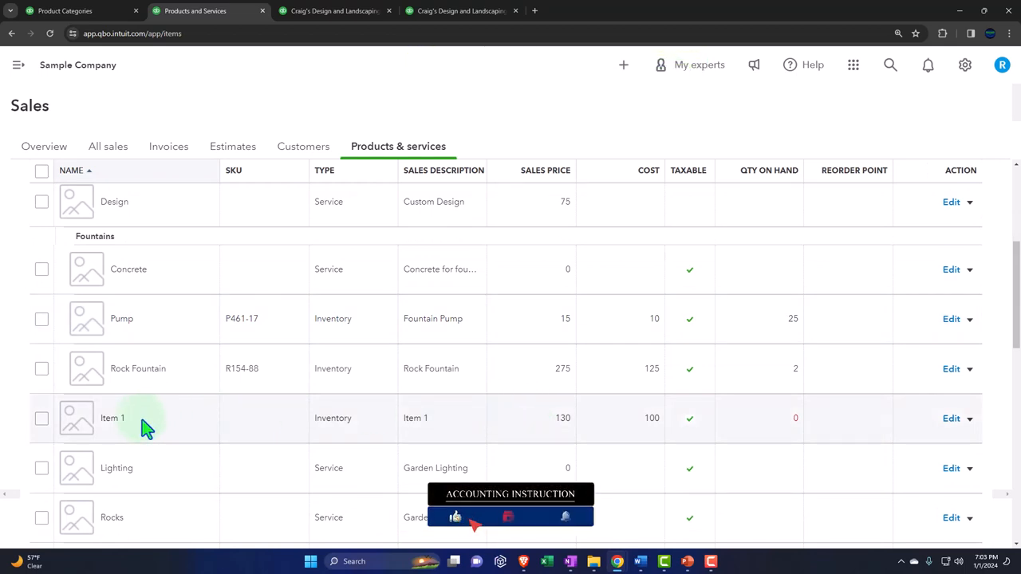
pyautogui.scroll(-3)
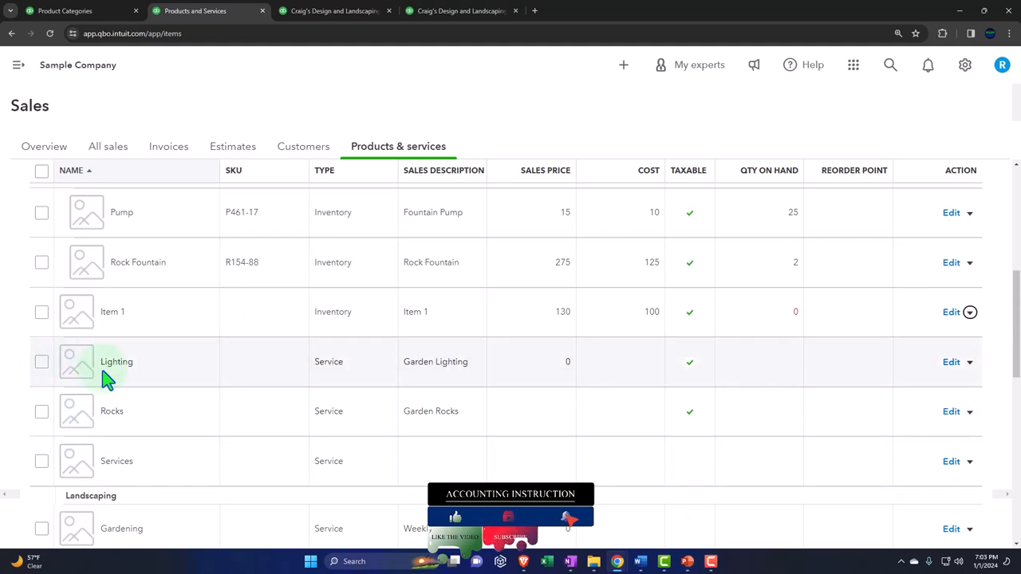
pyautogui.scroll(3)
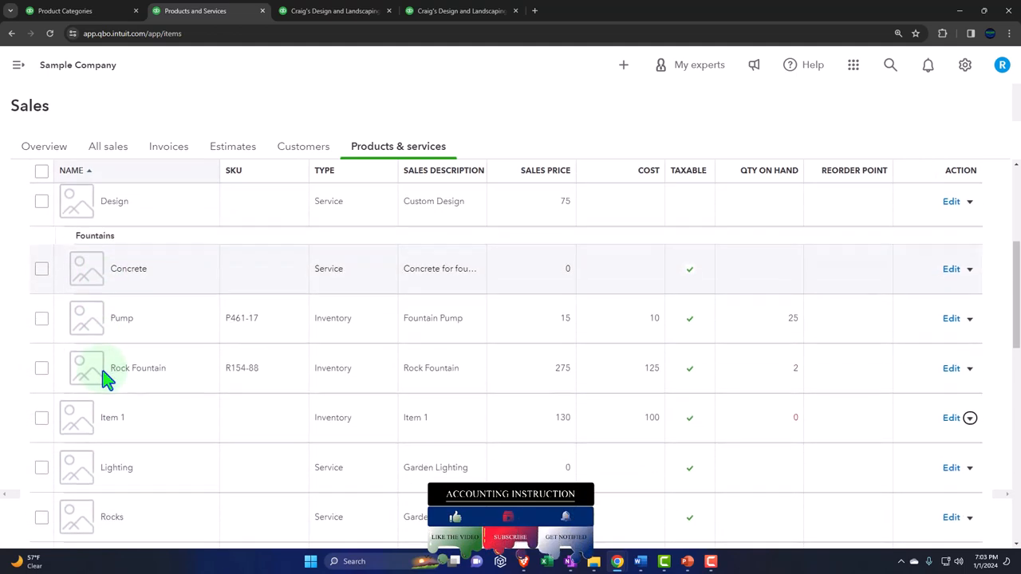
pyautogui.scroll(-3)
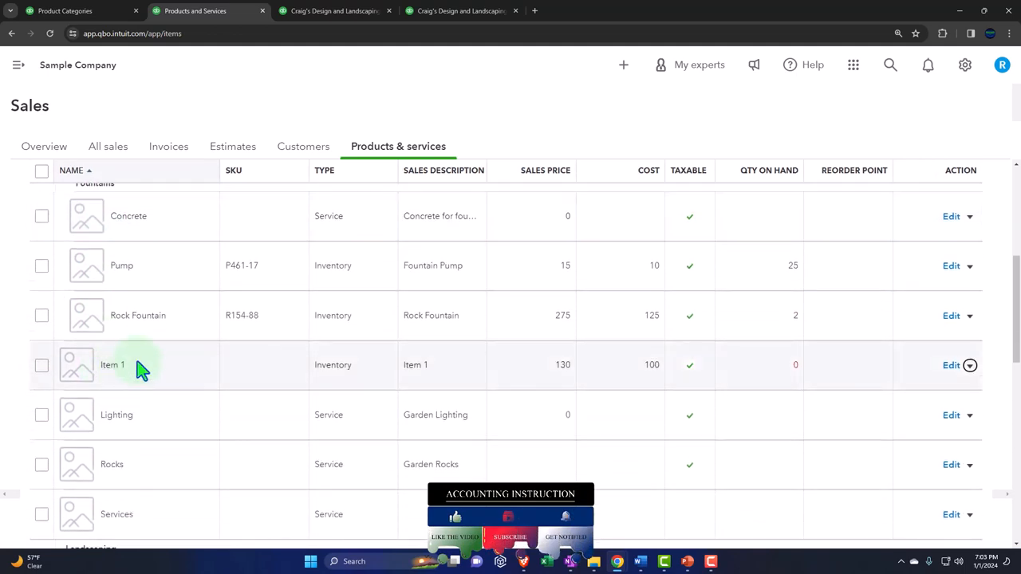
pyautogui.moveTo(156, 380)
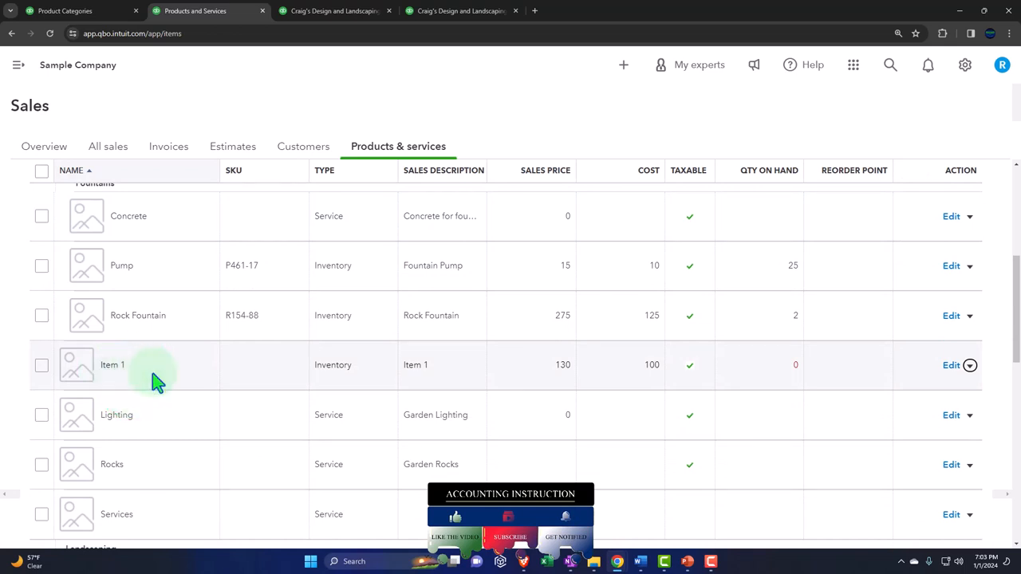
pyautogui.click(64, 9)
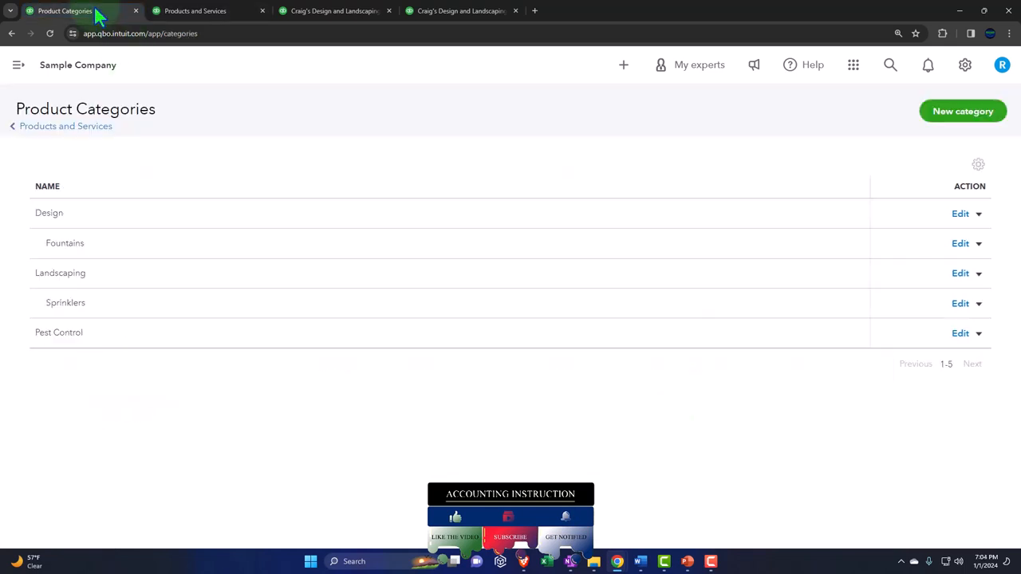
# Create a new blank invoice from + New and select its first product/service line.
pyautogui.click(18, 63)
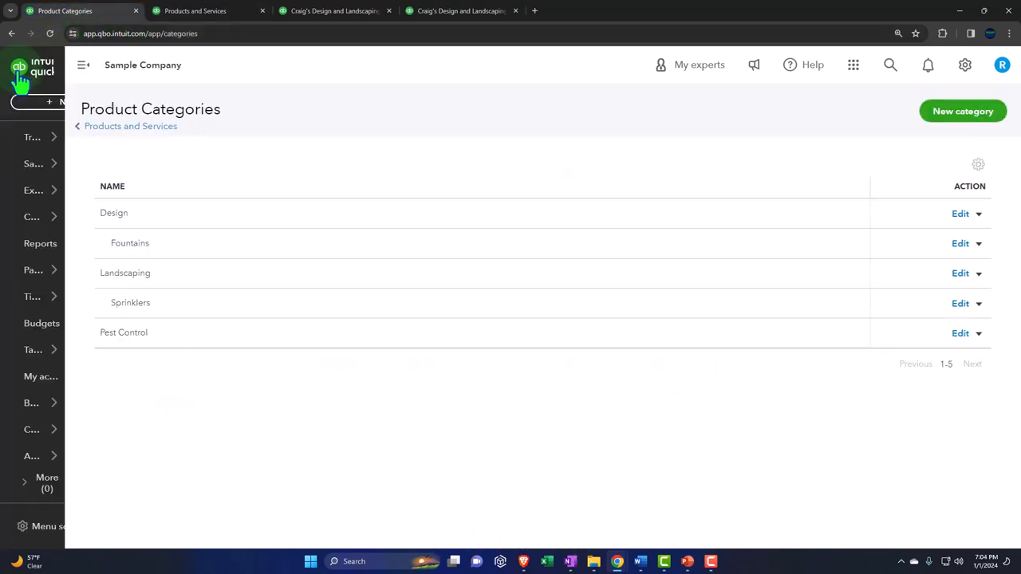
pyautogui.click(74, 102)
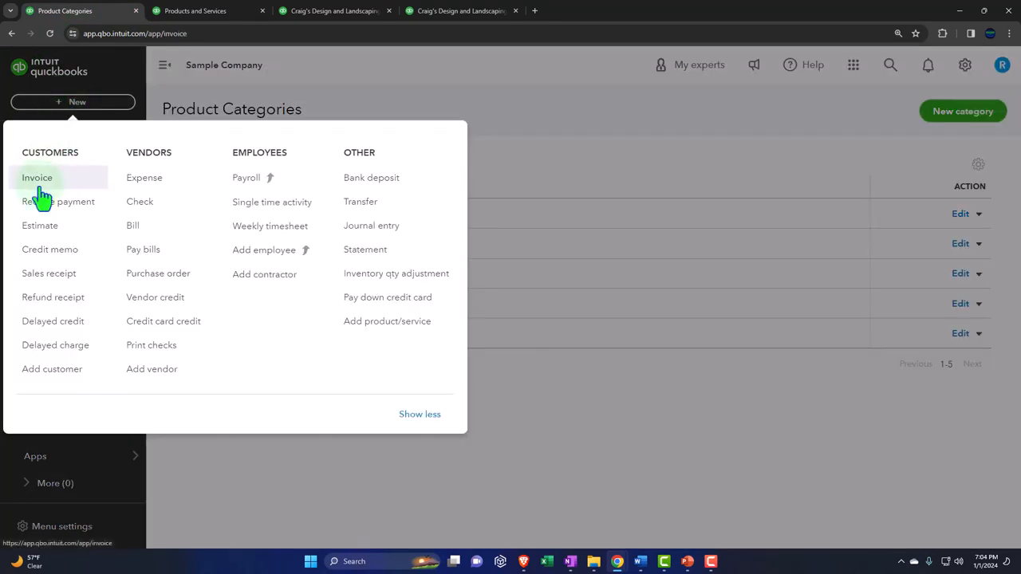
pyautogui.click(37, 177)
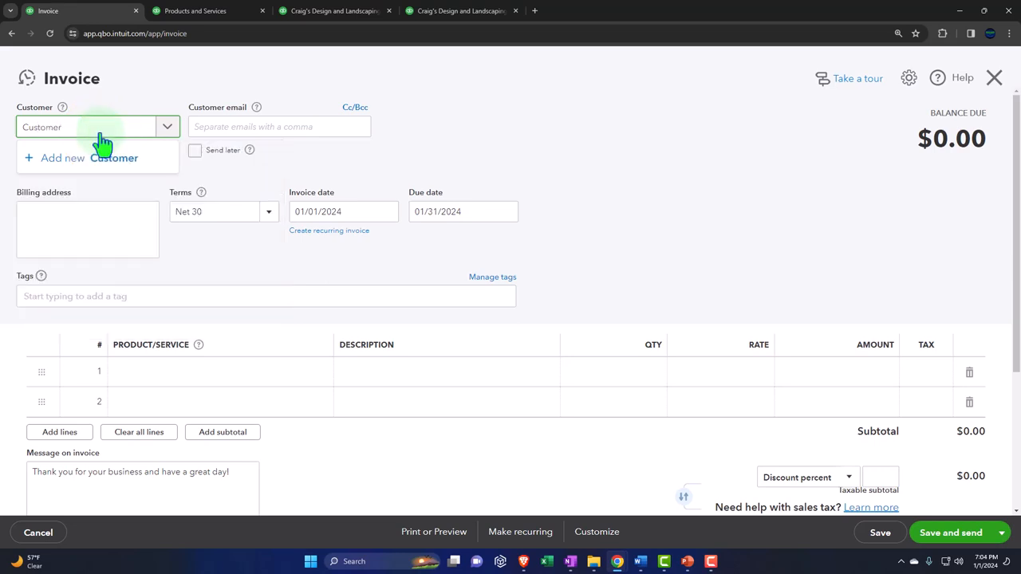
pyautogui.click(62, 158)
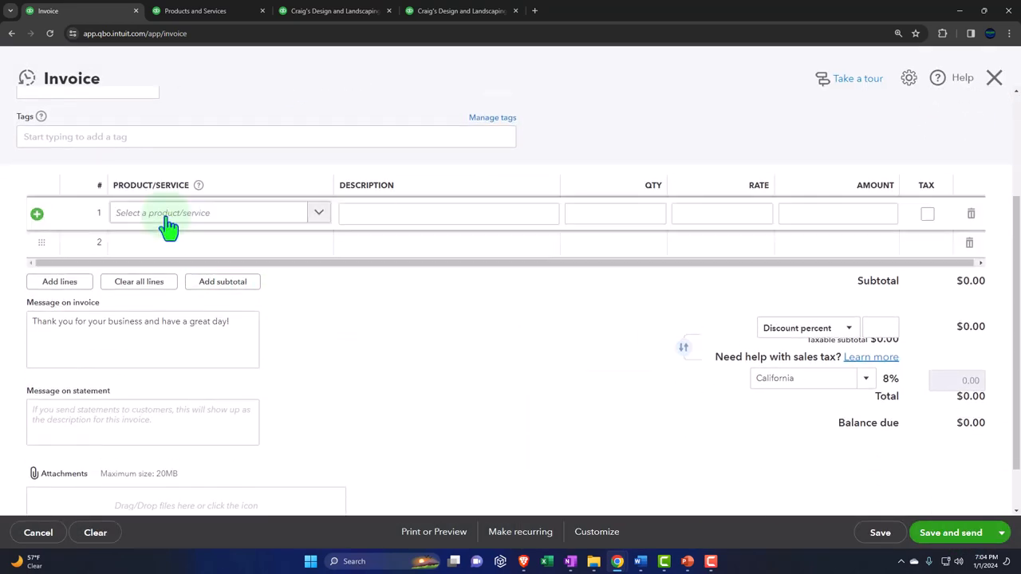
# Pick Design:Item 1 at 130 with California 8% tax for a $140.40 total.
pyautogui.write('Item 1')
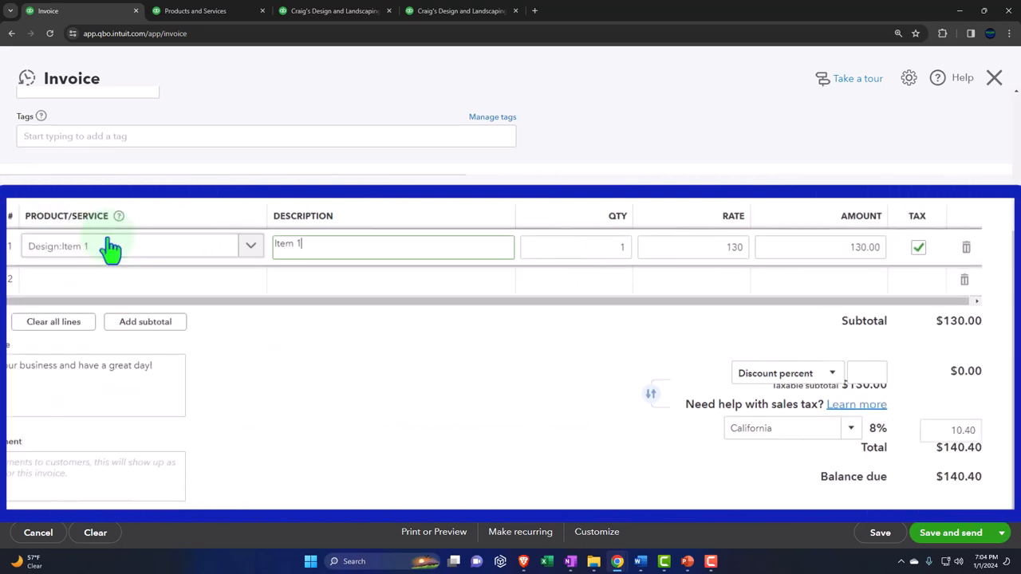
pyautogui.moveTo(487, 418)
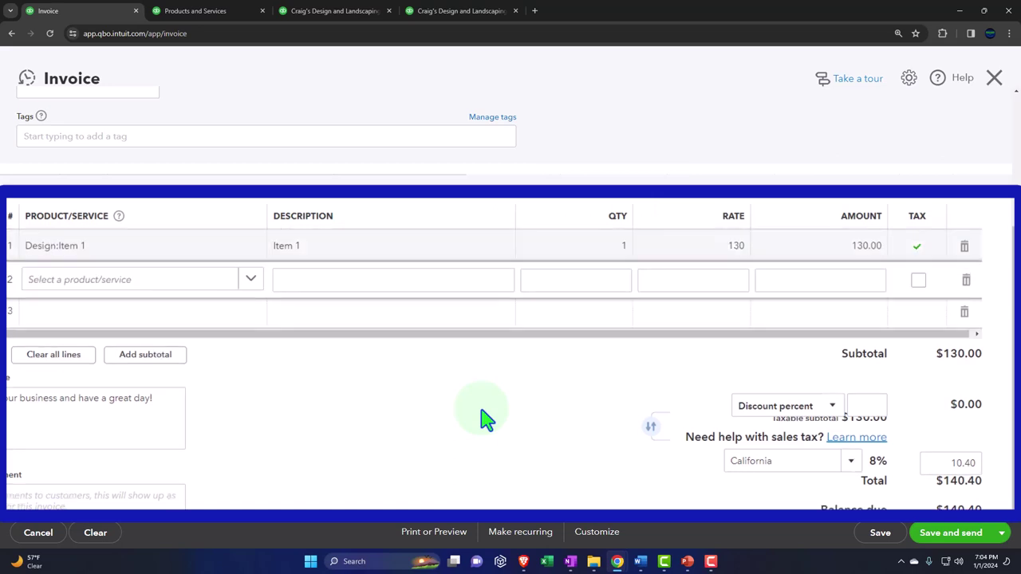
pyautogui.moveTo(918, 264)
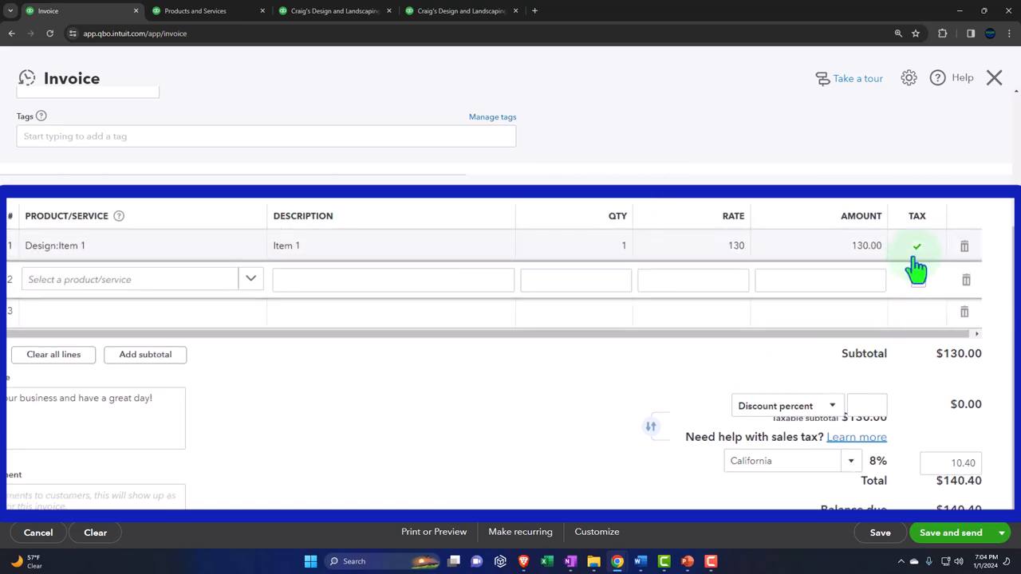
pyautogui.moveTo(532, 407)
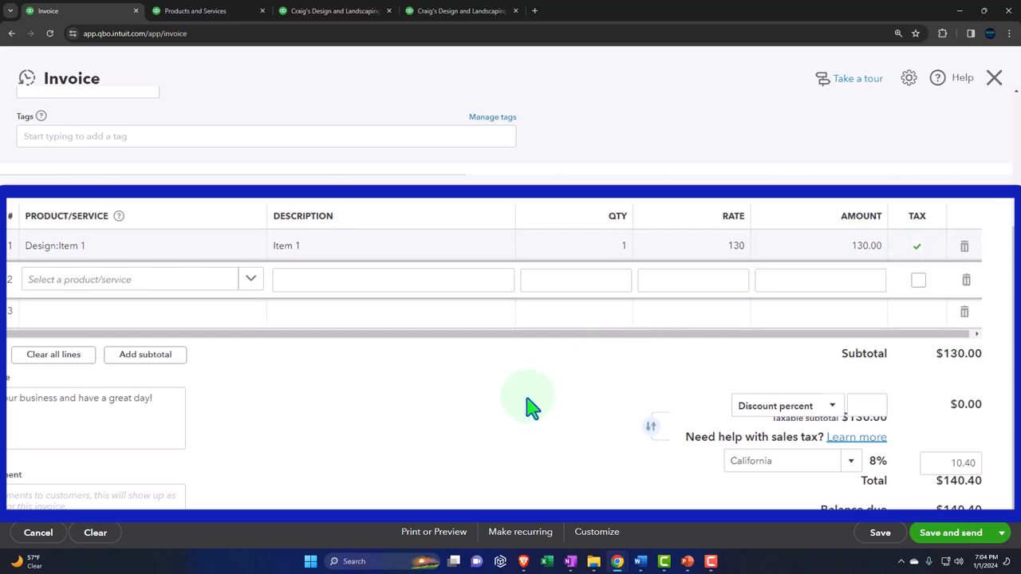
pyautogui.moveTo(864, 503)
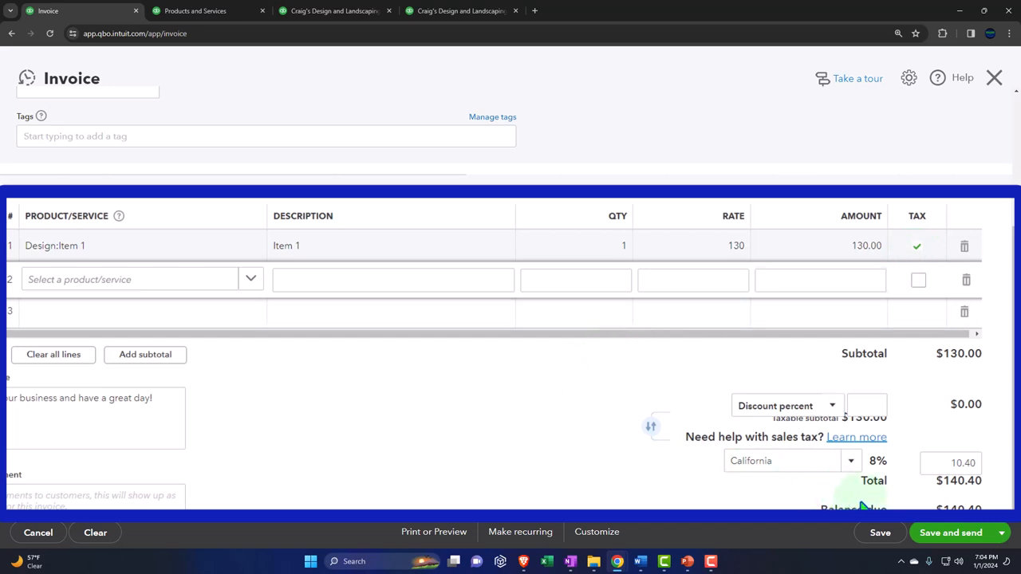
pyautogui.moveTo(939, 406)
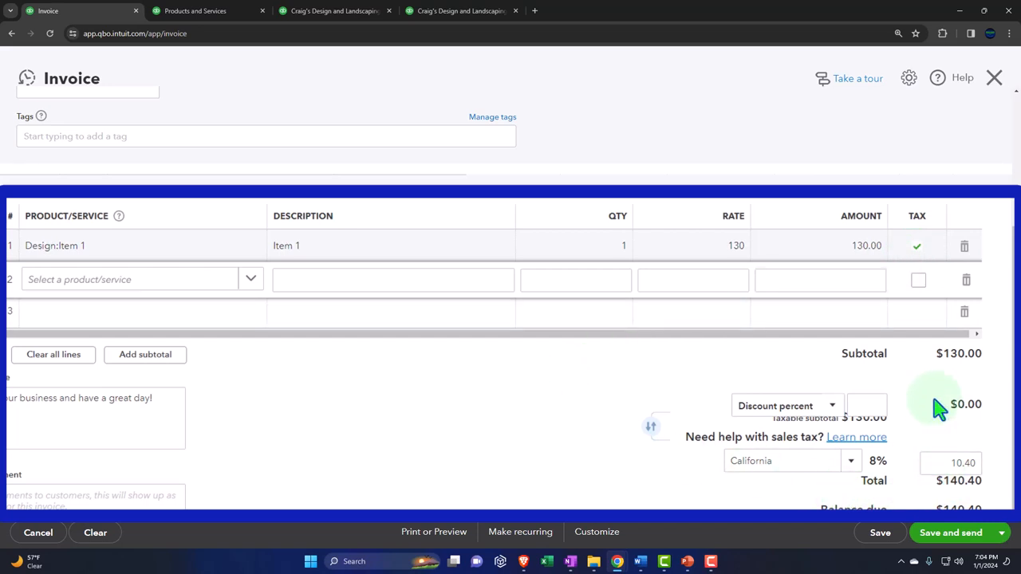
pyautogui.moveTo(954, 375)
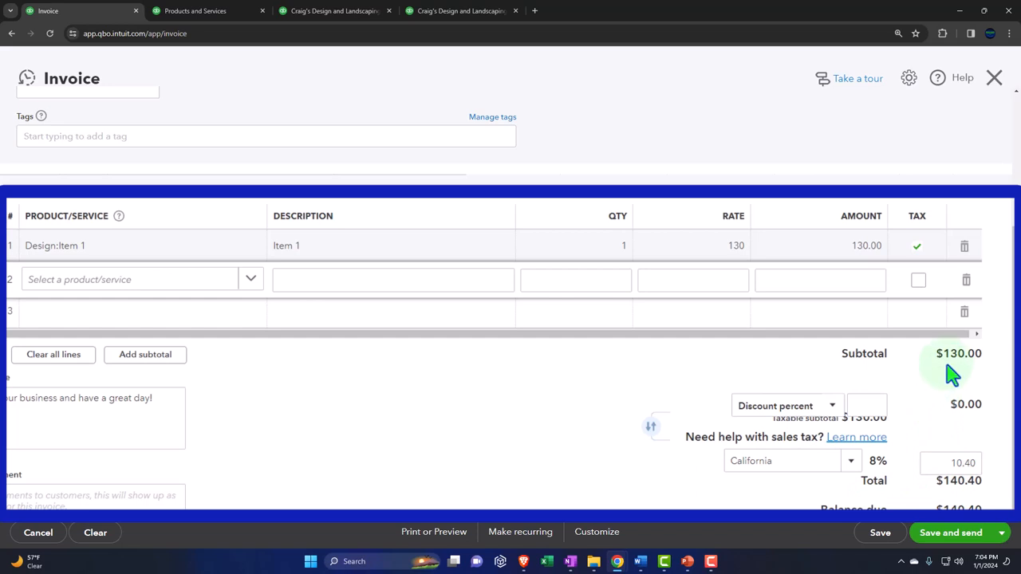
pyautogui.click(949, 463)
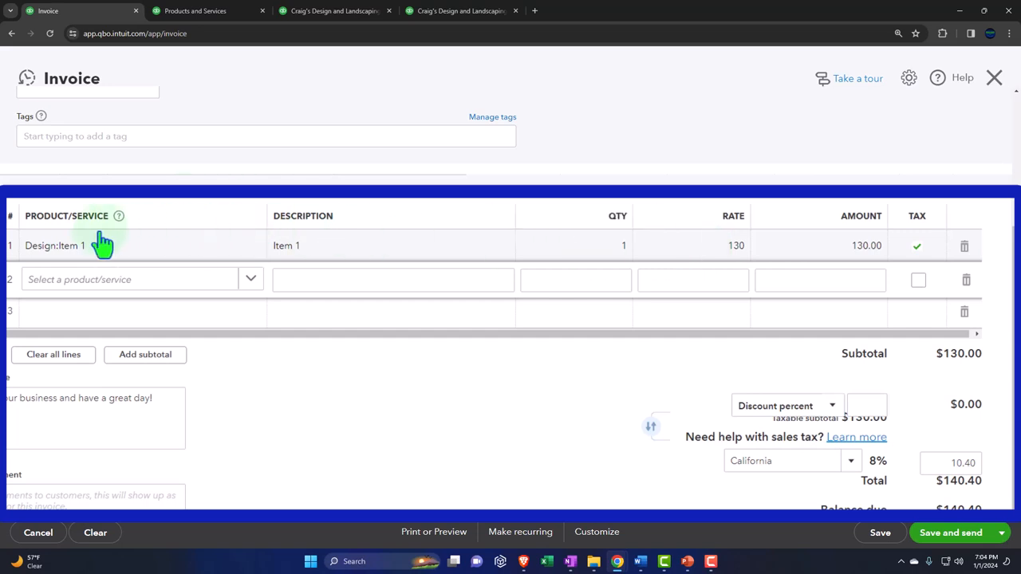
pyautogui.moveTo(955, 377)
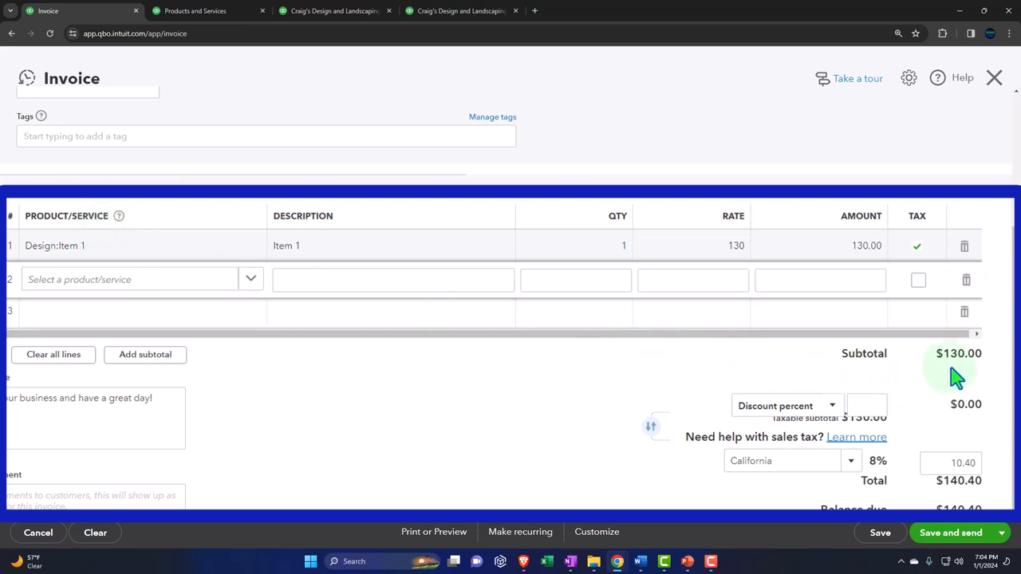
# Review the invoice header: Customer 1, Net 30, dated 01/01/2024, $140.40 balance due.
pyautogui.scroll(-3)
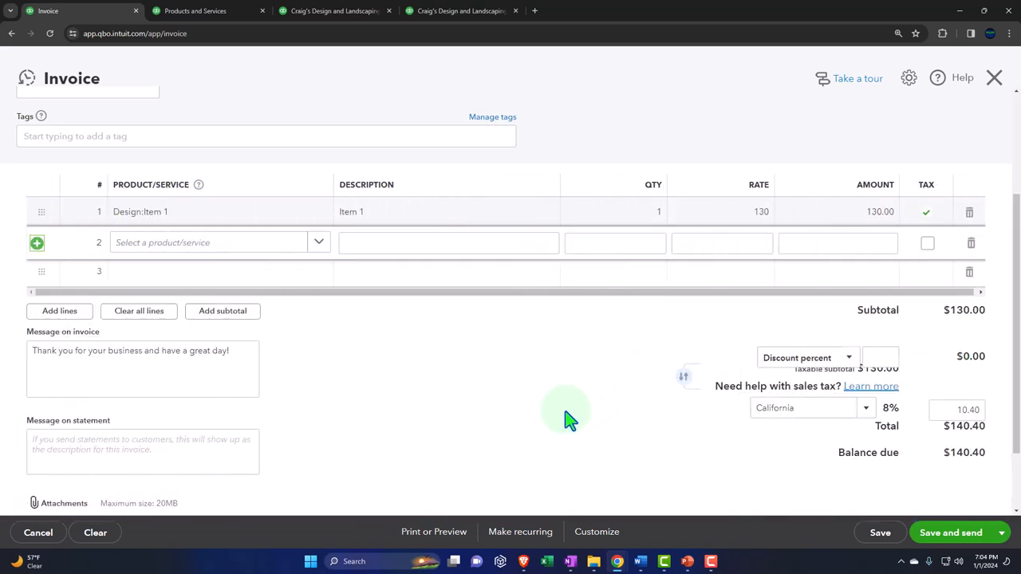
pyautogui.scroll(3)
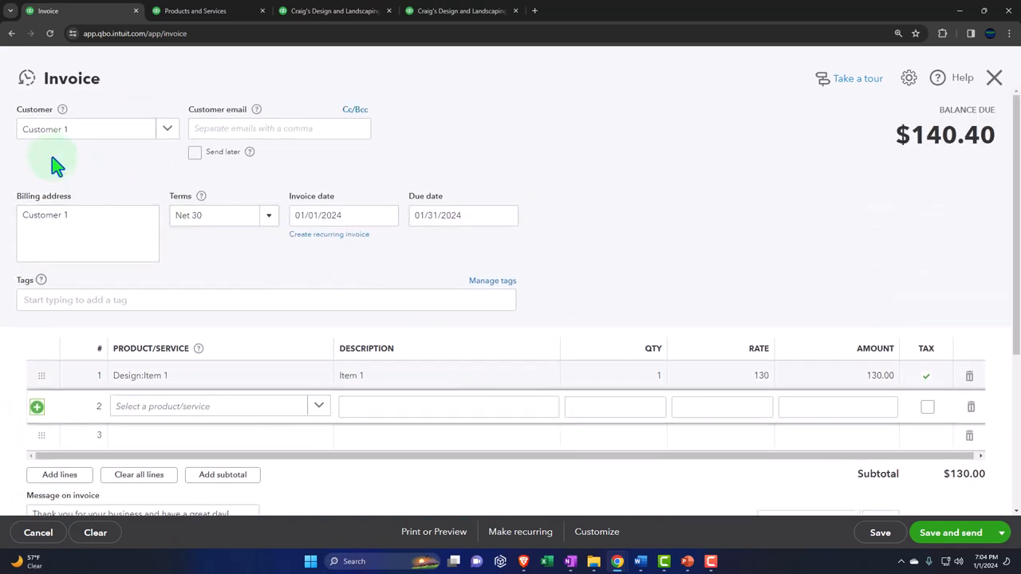
pyautogui.moveTo(199, 391)
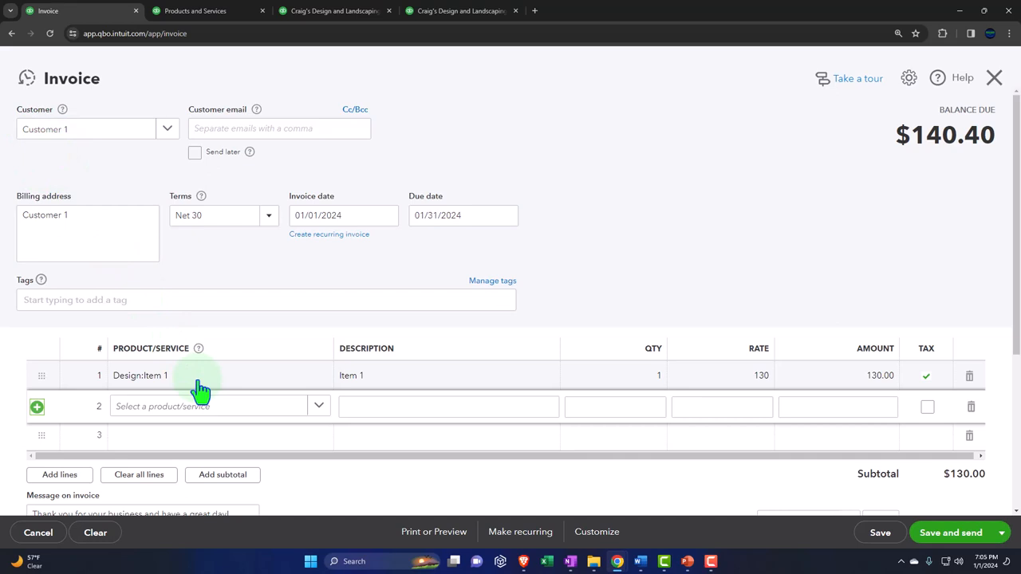
pyautogui.moveTo(200, 391)
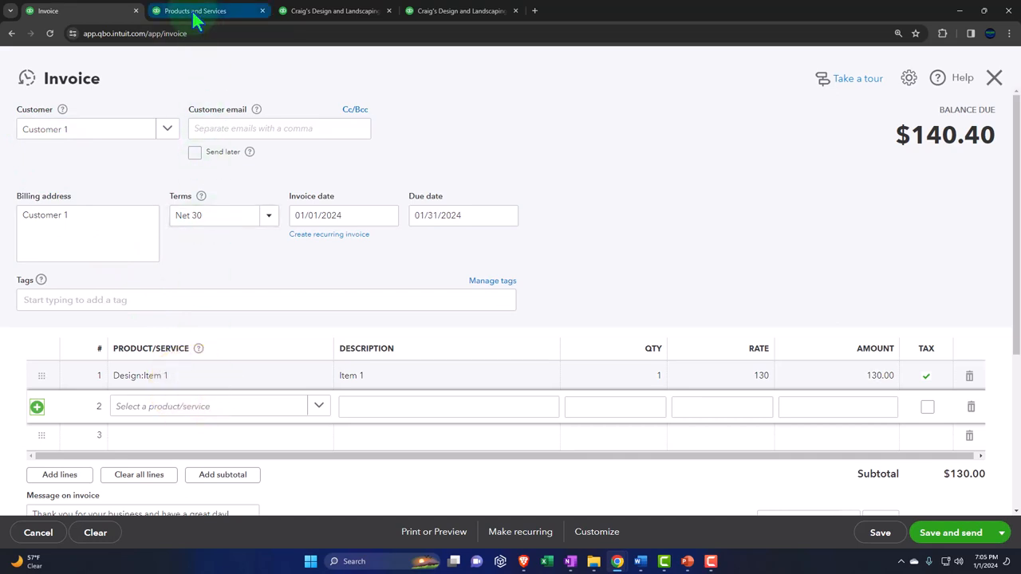
# Switch back to the Products & services list showing one item out of stock.
pyautogui.click(208, 10)
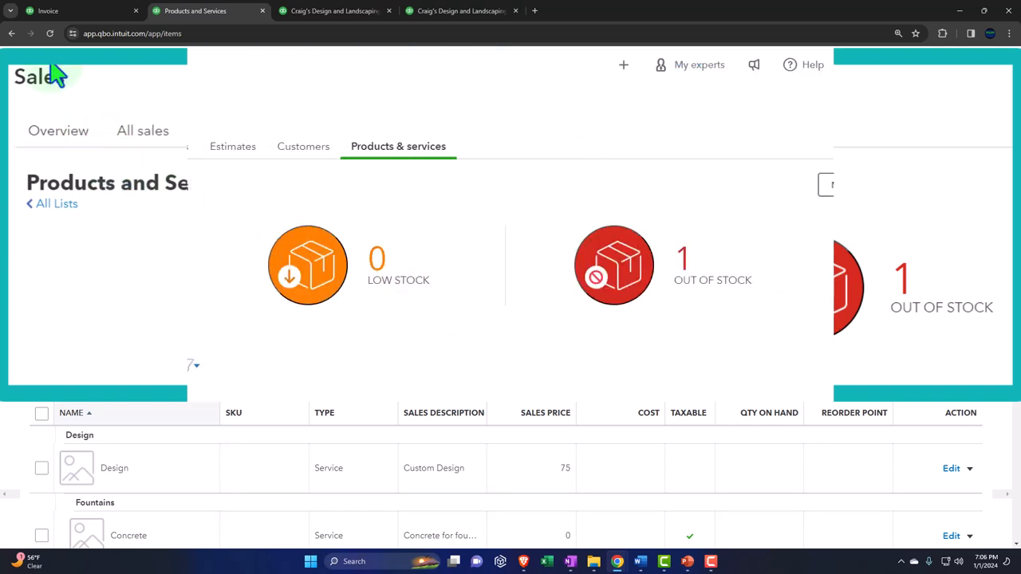
# Show the + New menu of customer, vendor and employee transaction types.
pyautogui.click(76, 102)
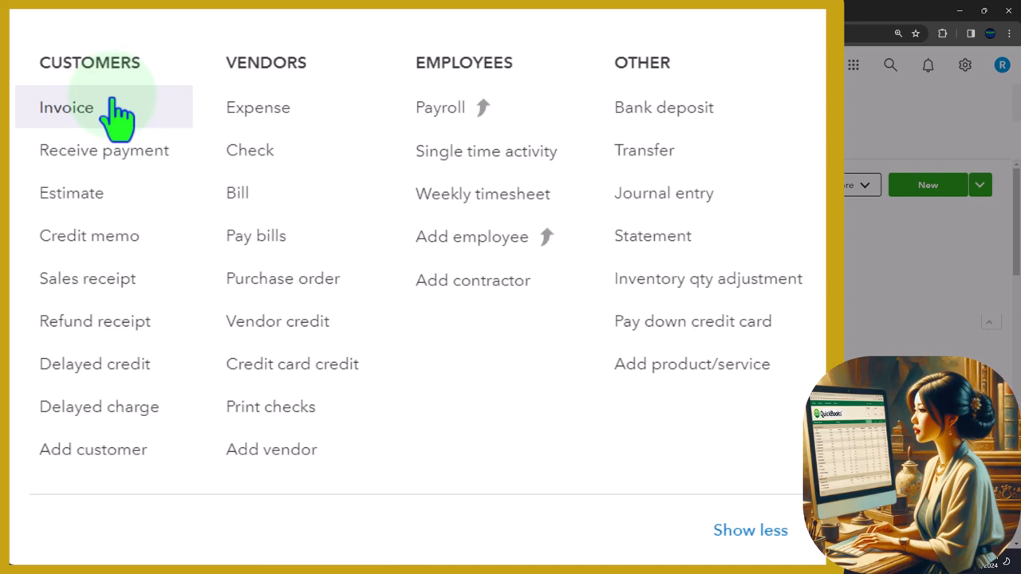
pyautogui.moveTo(104, 237)
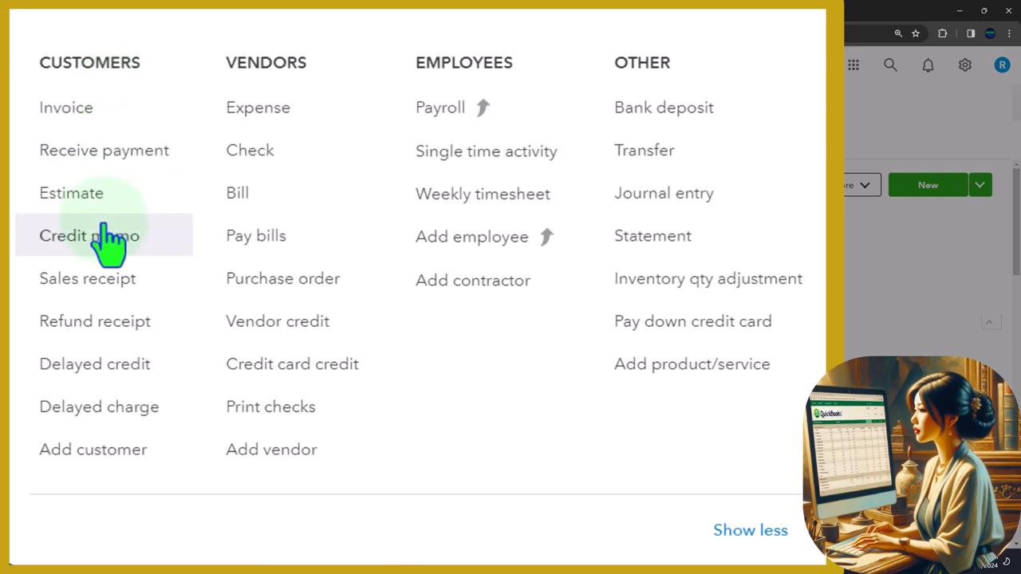
pyautogui.moveTo(88, 278)
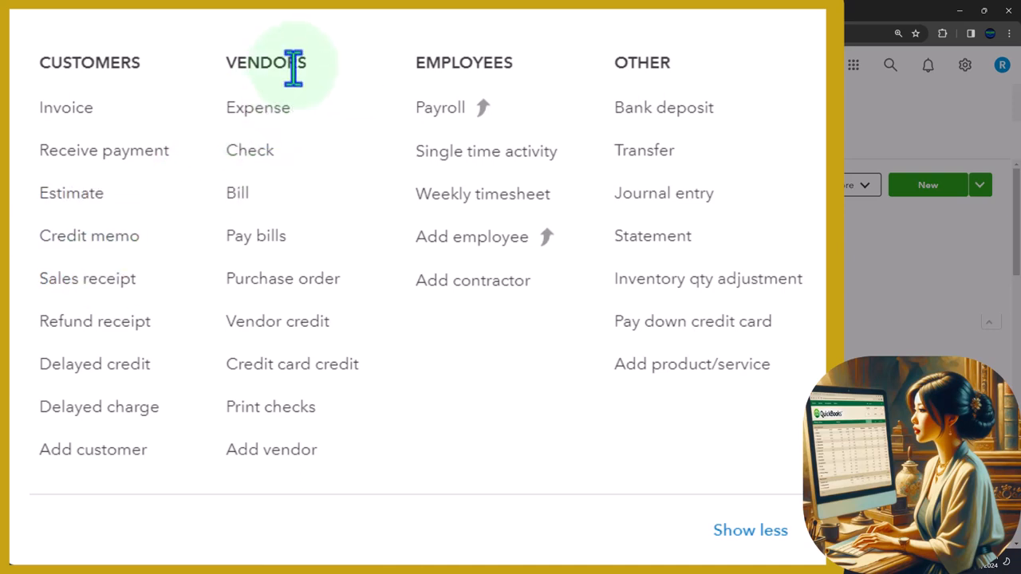
pyautogui.moveTo(271, 192)
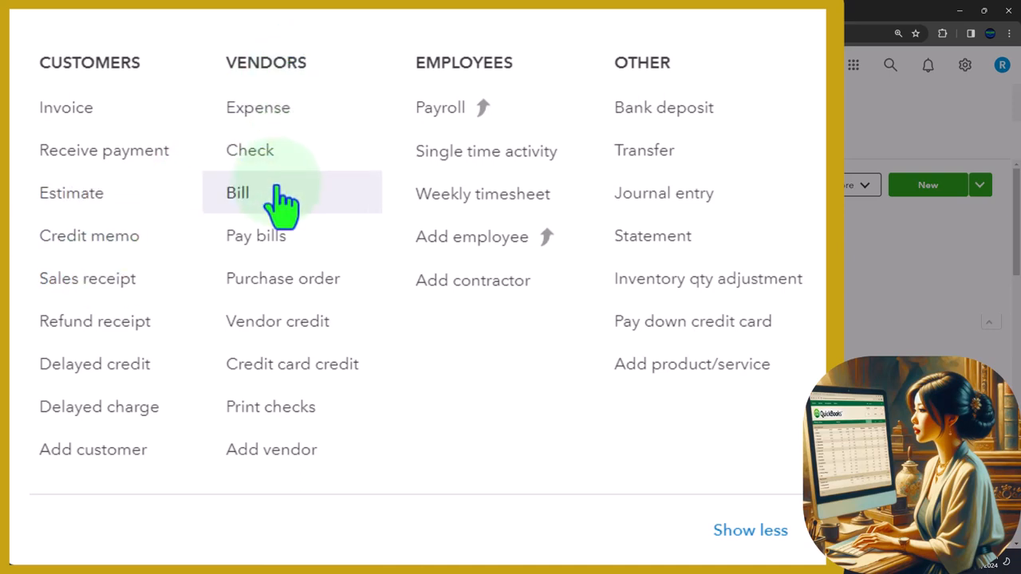
pyautogui.moveTo(301, 127)
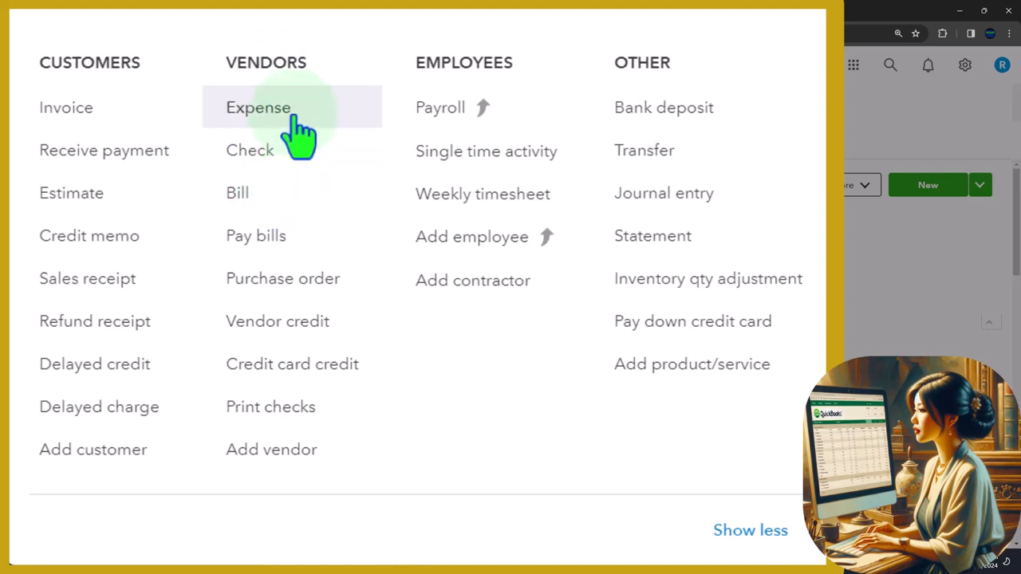
pyautogui.moveTo(287, 150)
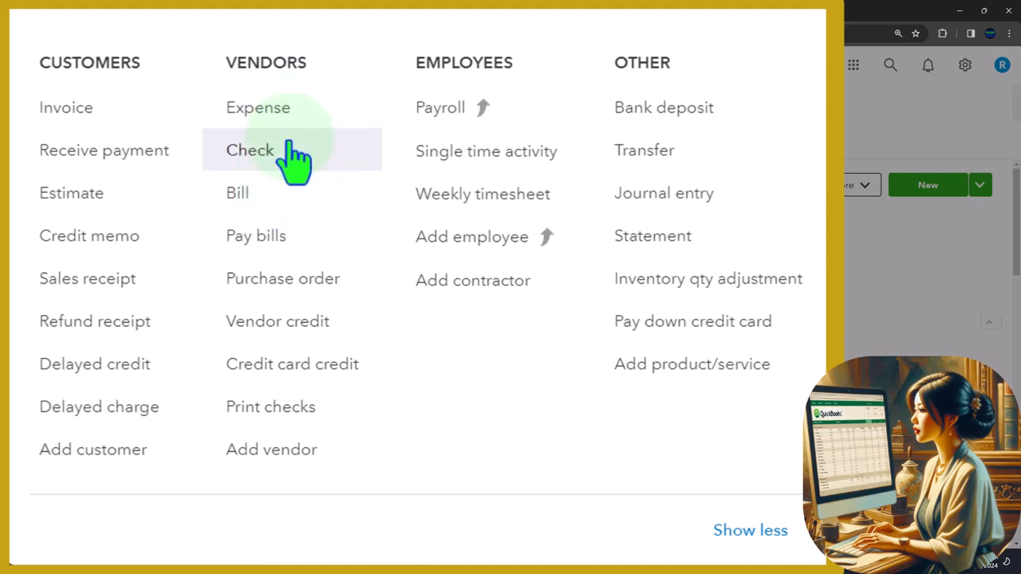